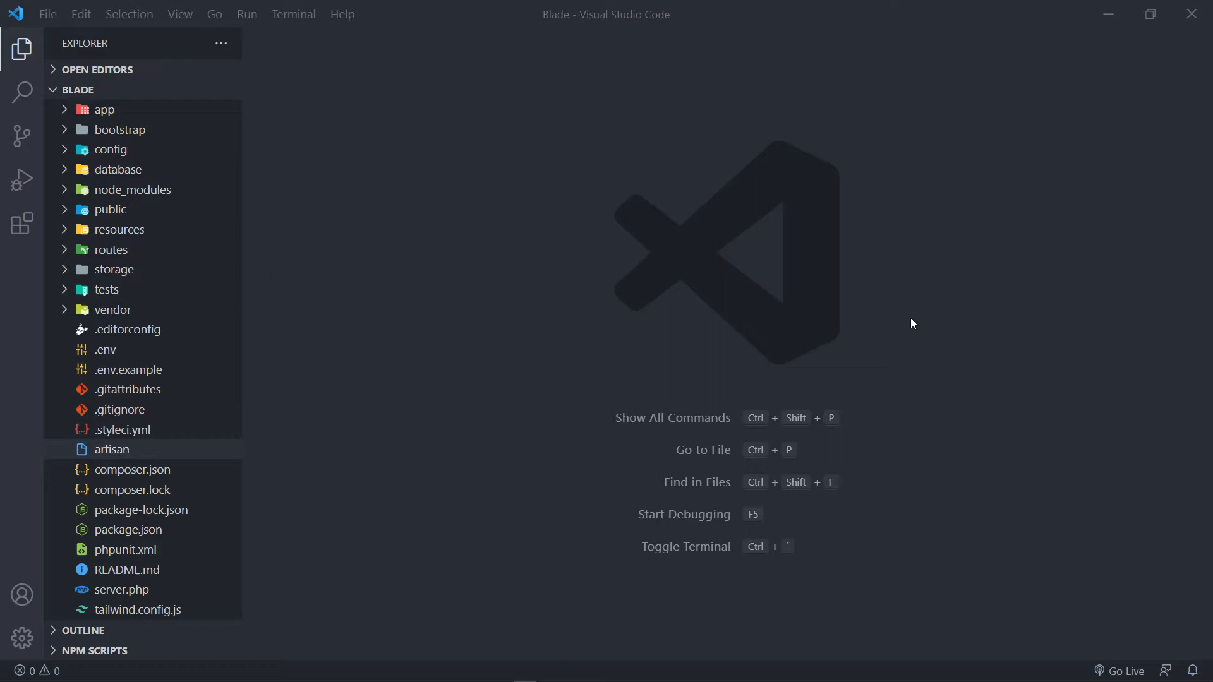
mouse_move(134, 250)
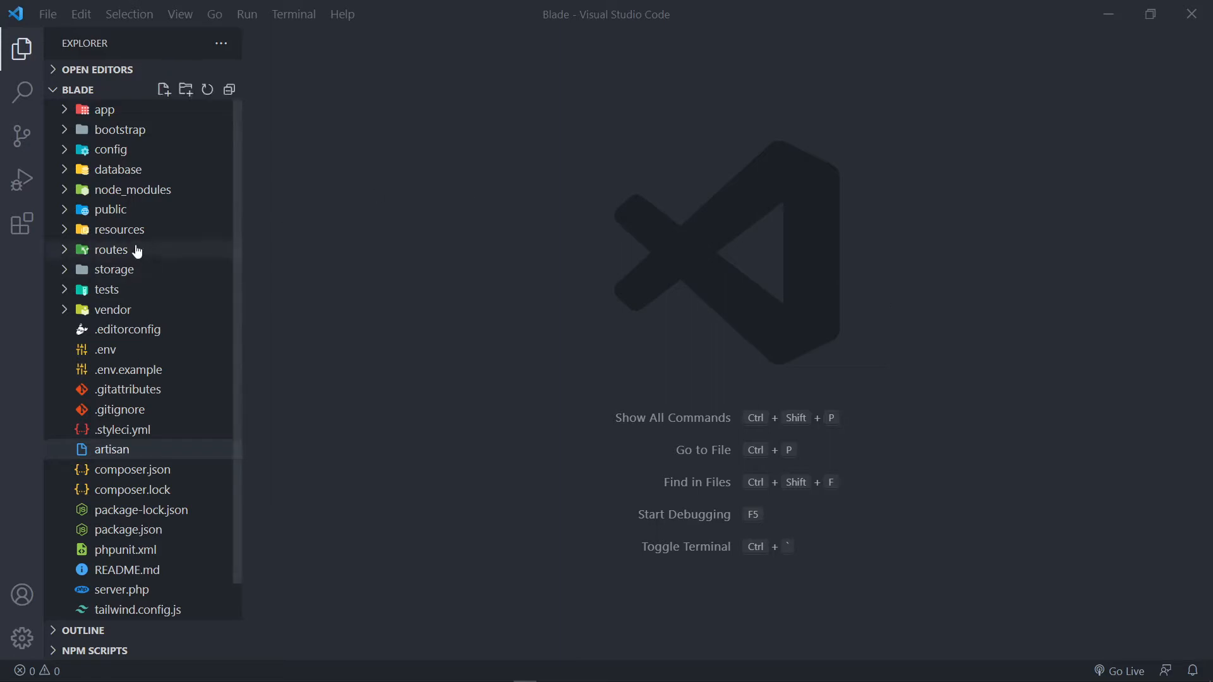
mouse_move(455, 285)
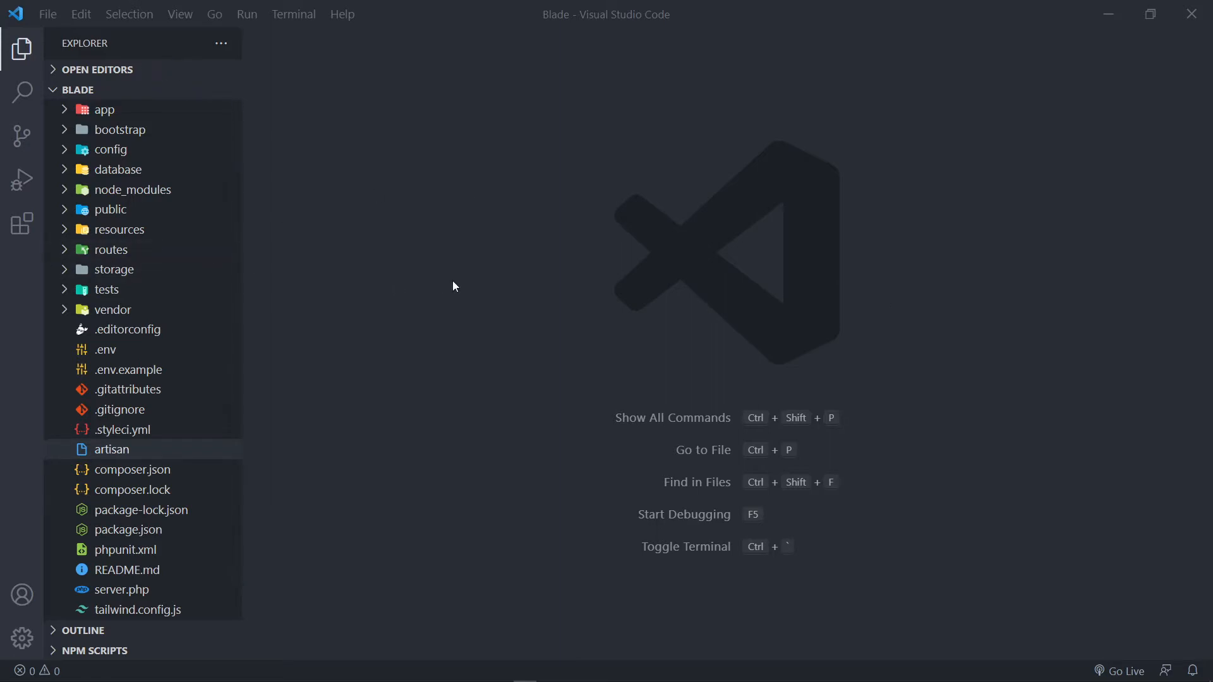
mouse_move(407, 329)
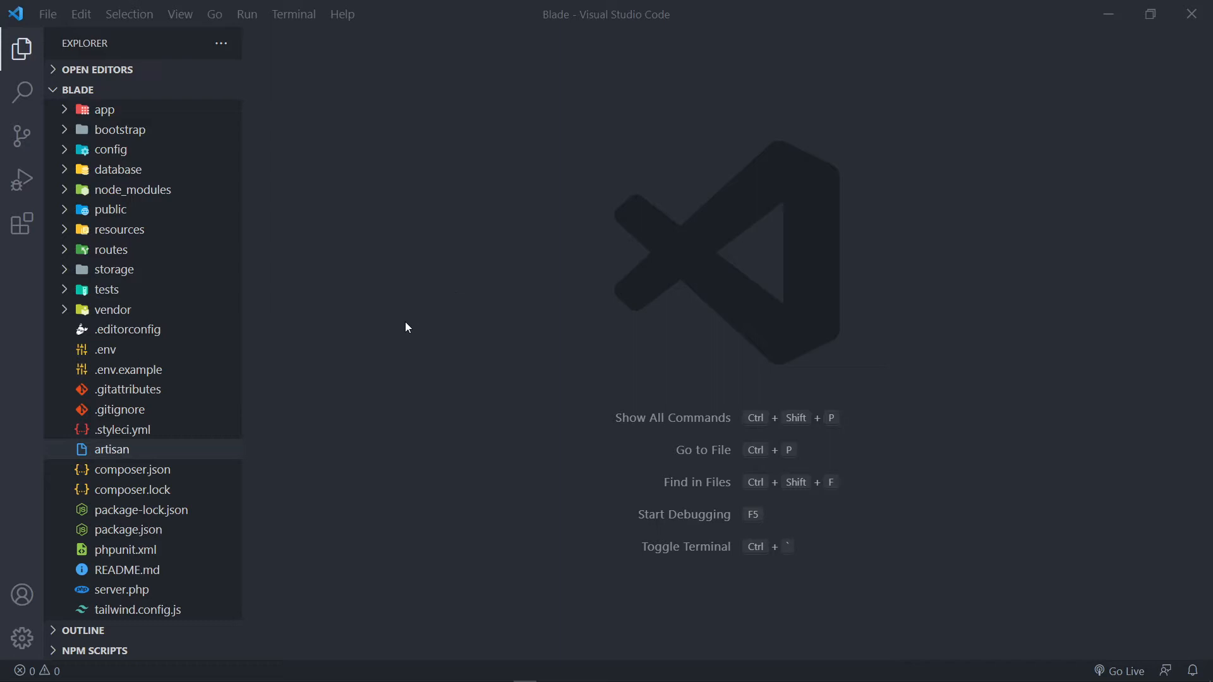
mouse_move(115, 166)
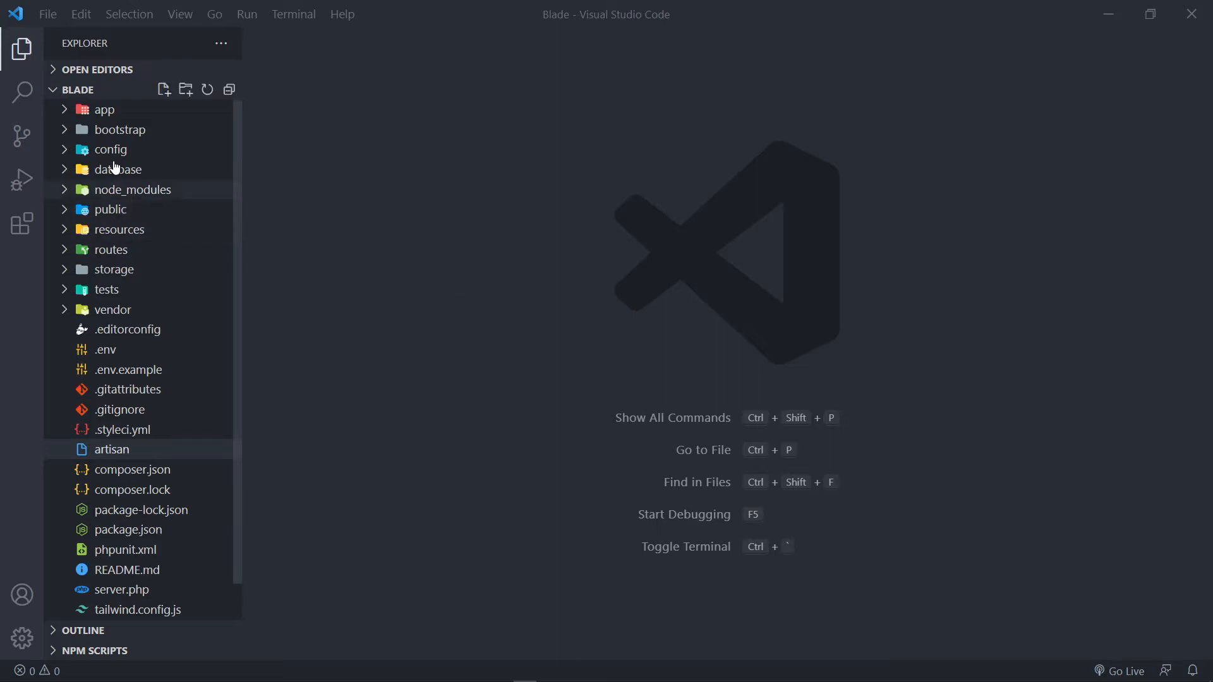
Step: Collapse and re-expand the BLADE project tree to reveal app/View/Components with its layout classes
click(76, 89)
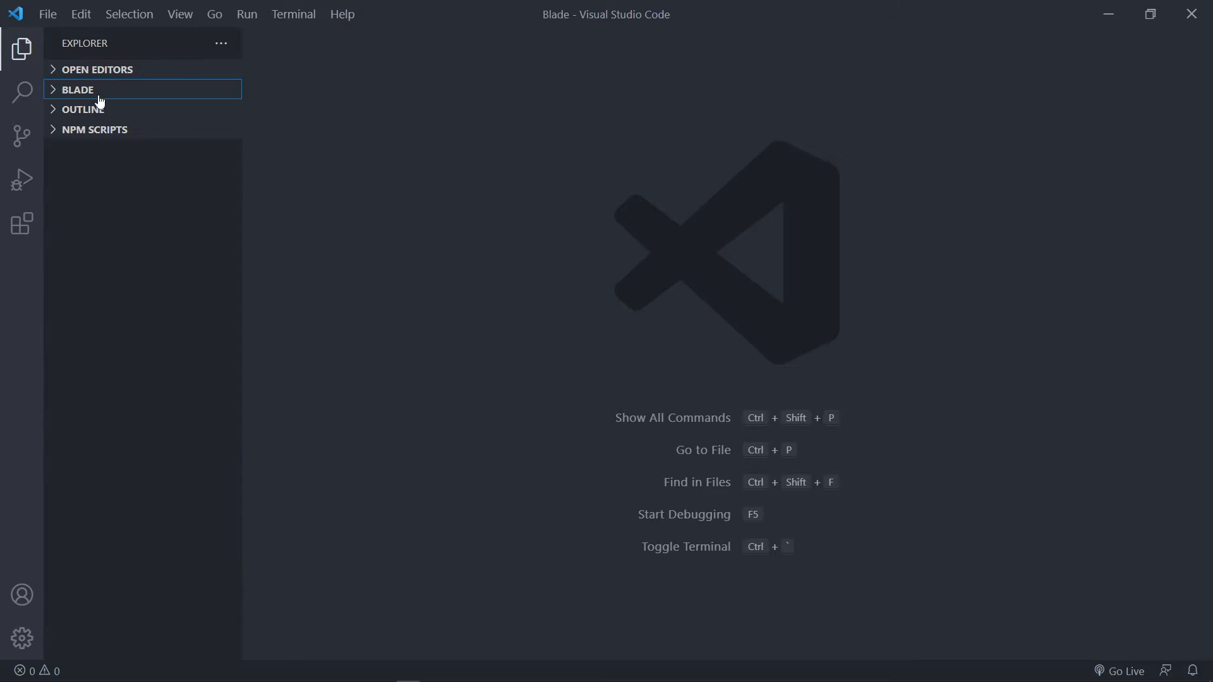
click(77, 89)
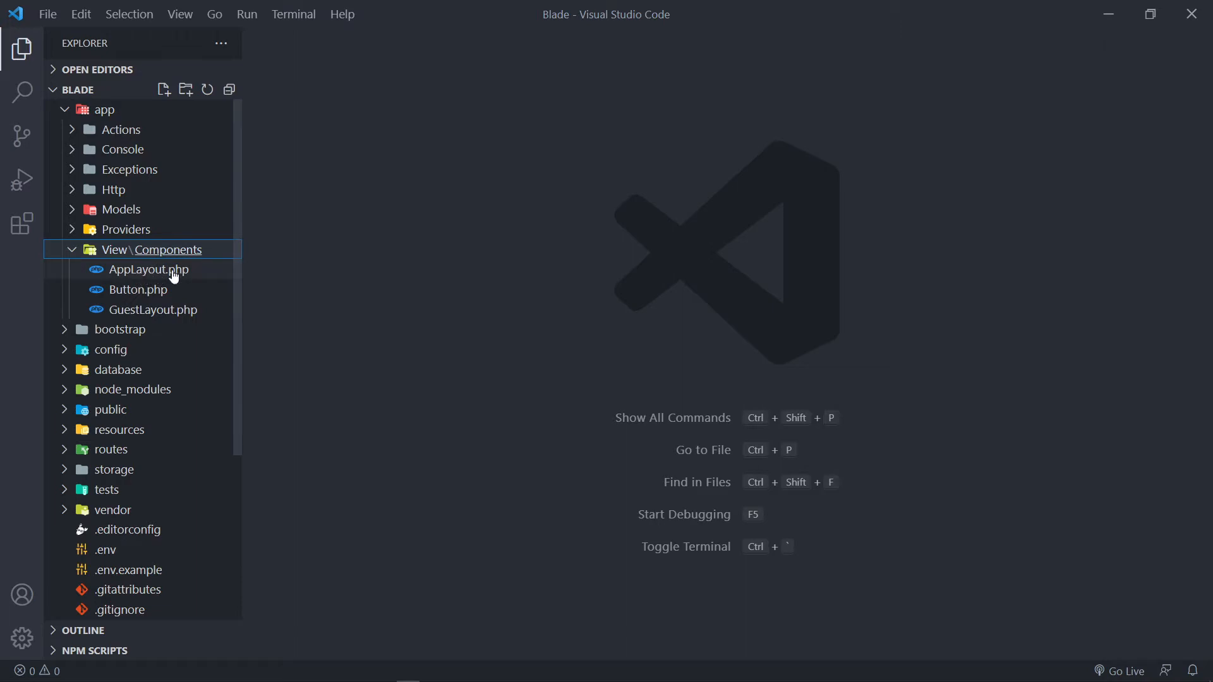
mouse_move(139, 309)
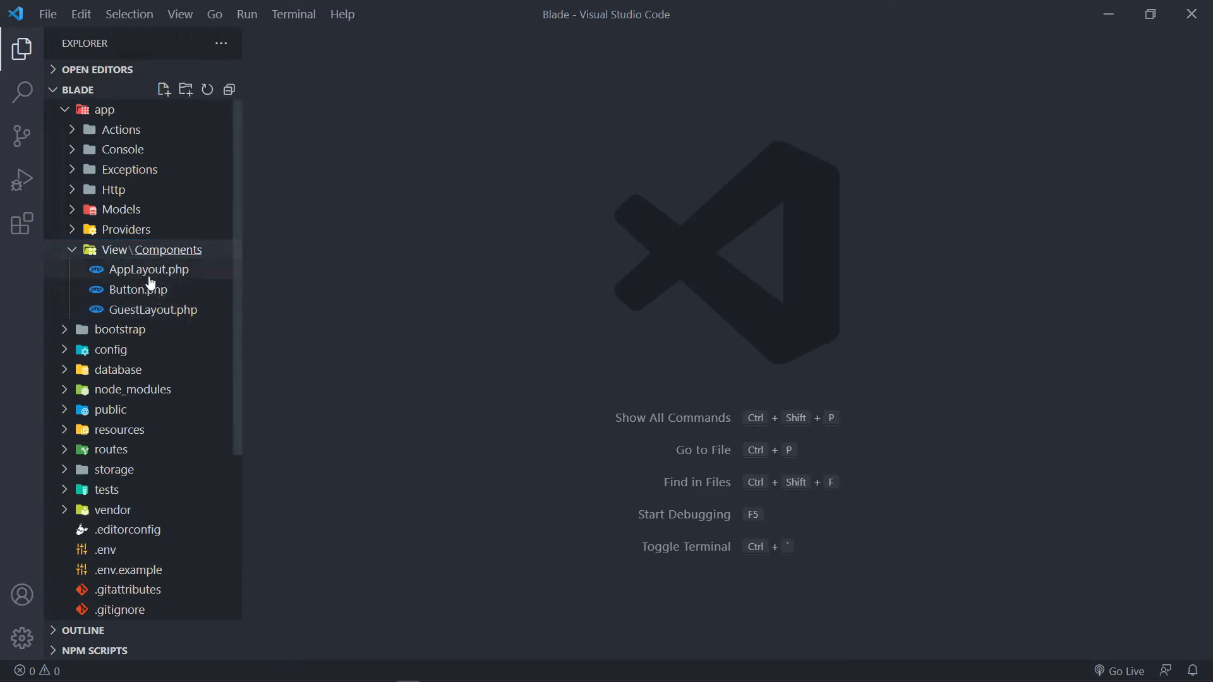
mouse_move(136, 269)
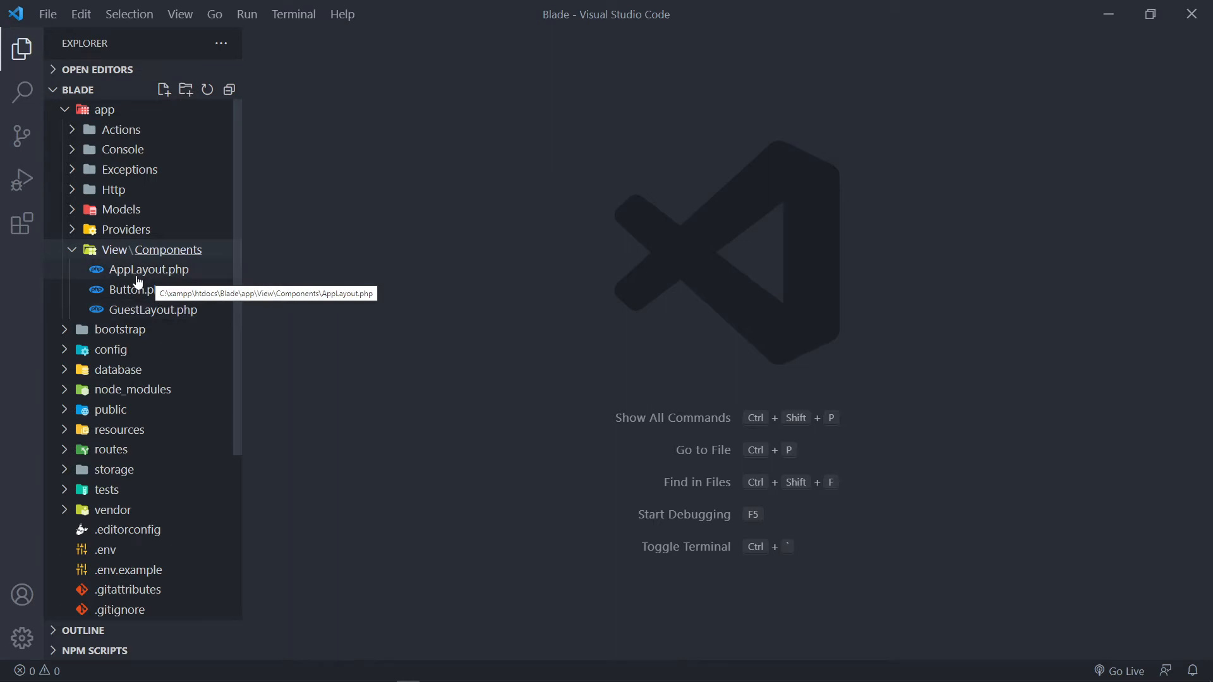
mouse_move(163, 322)
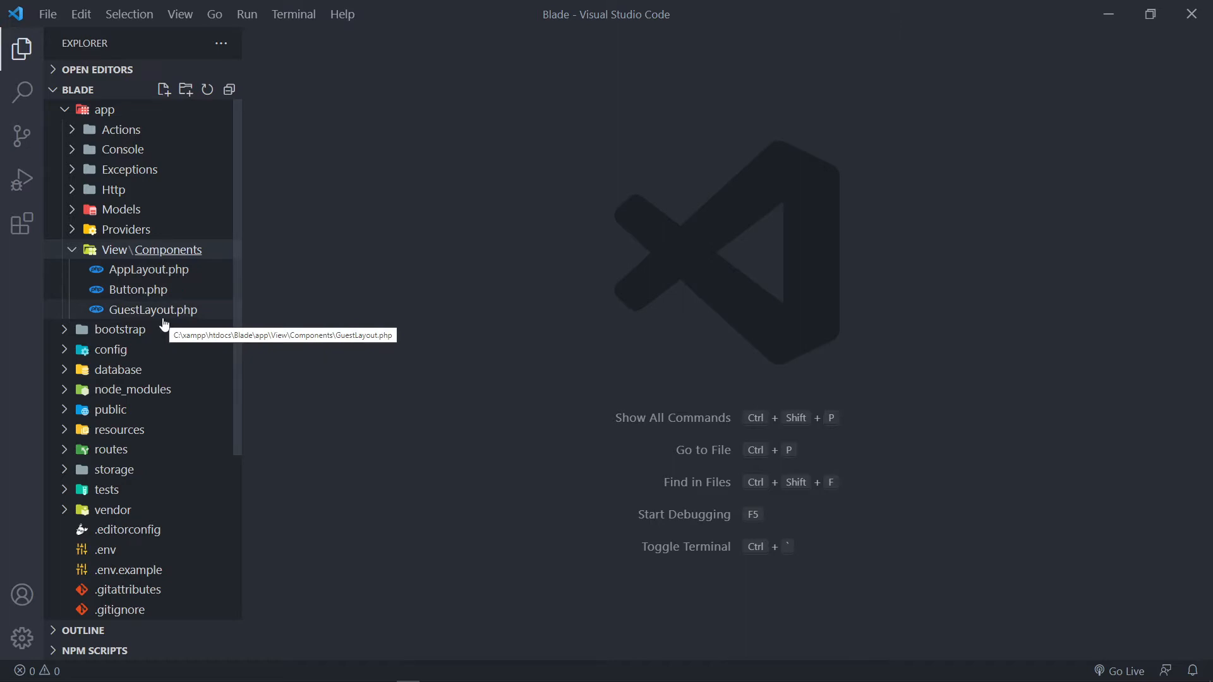
mouse_move(111, 260)
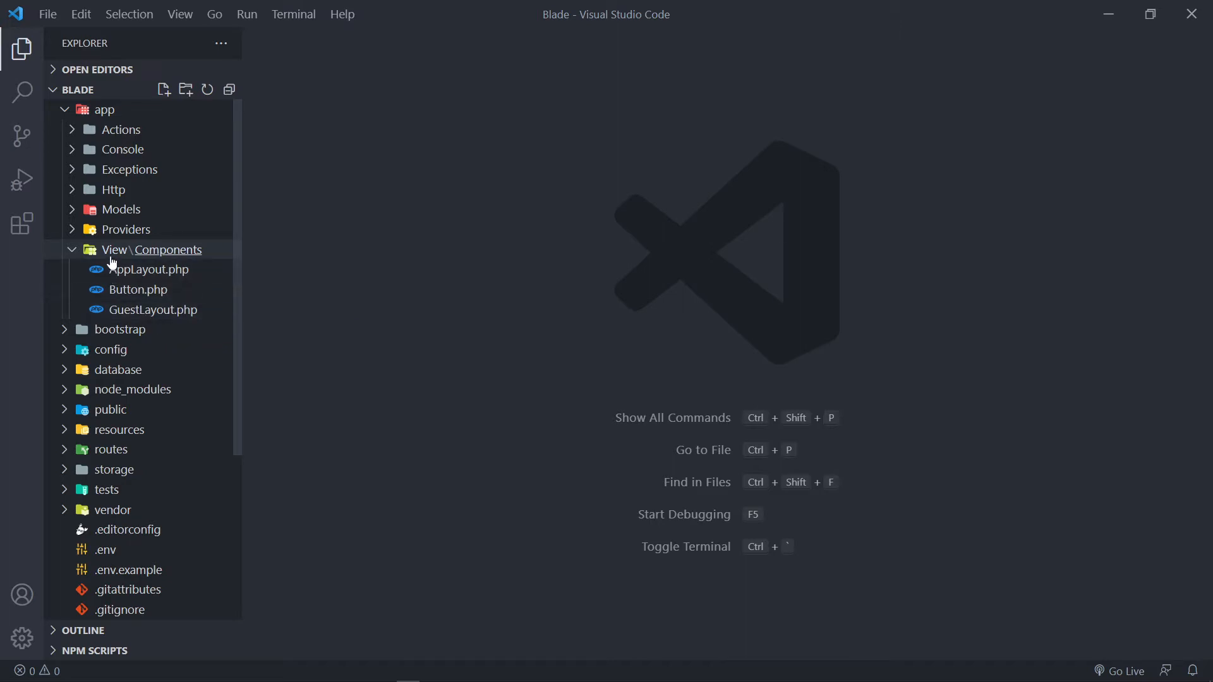
mouse_move(129, 313)
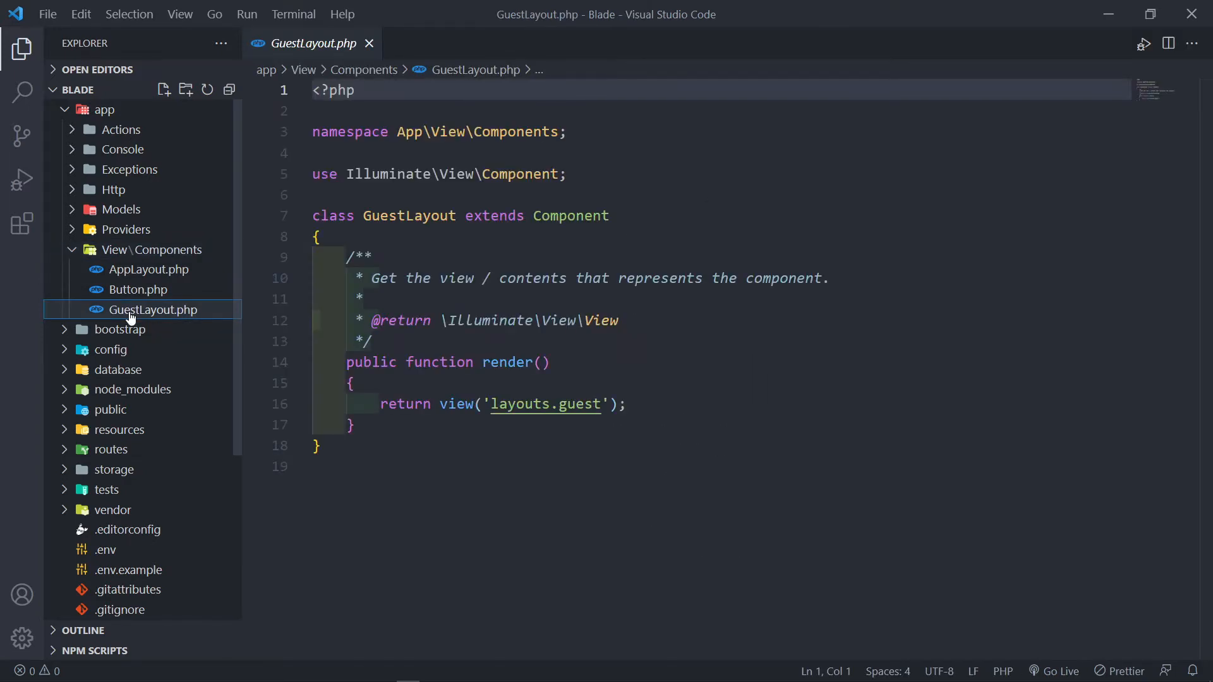
Step: Compare the AppLayout and GuestLayout component classes, then collapse the tree folders
click(149, 269)
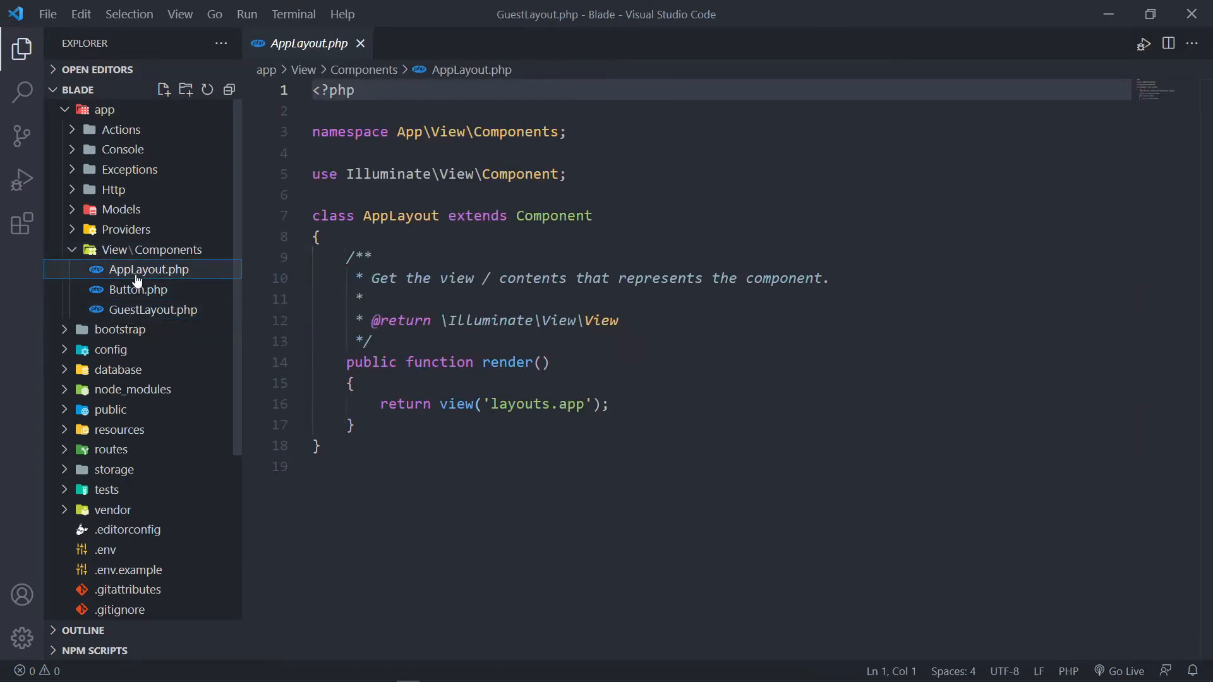
click(152, 309)
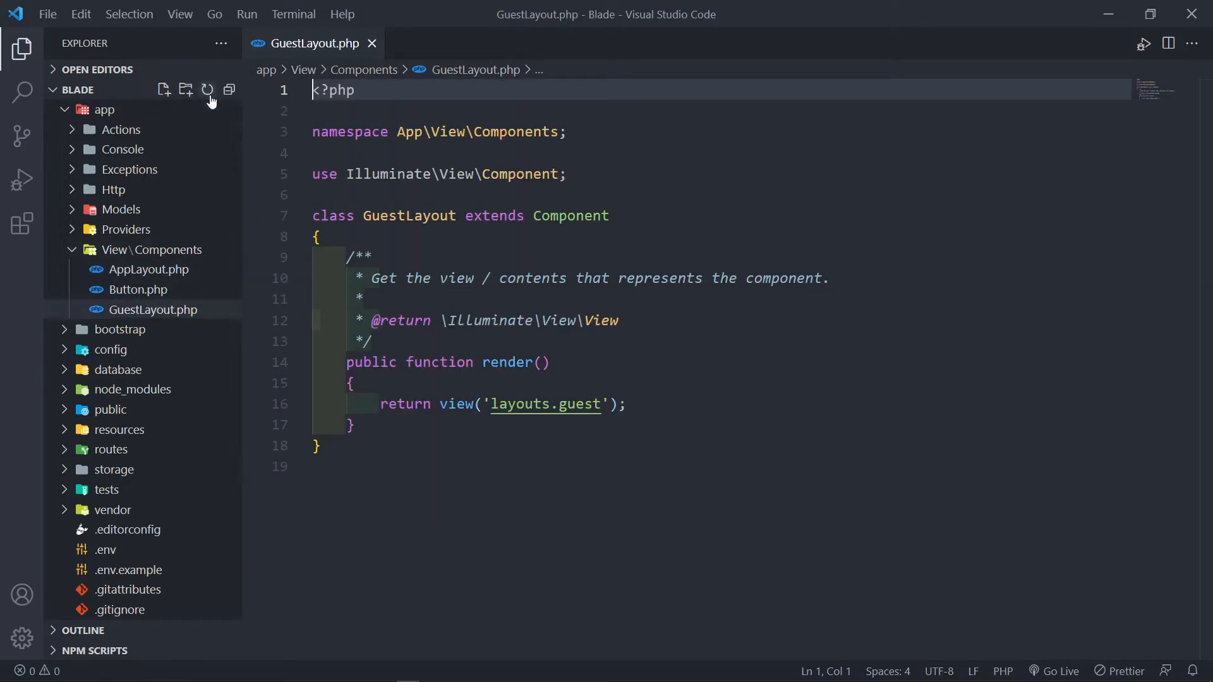
click(93, 108)
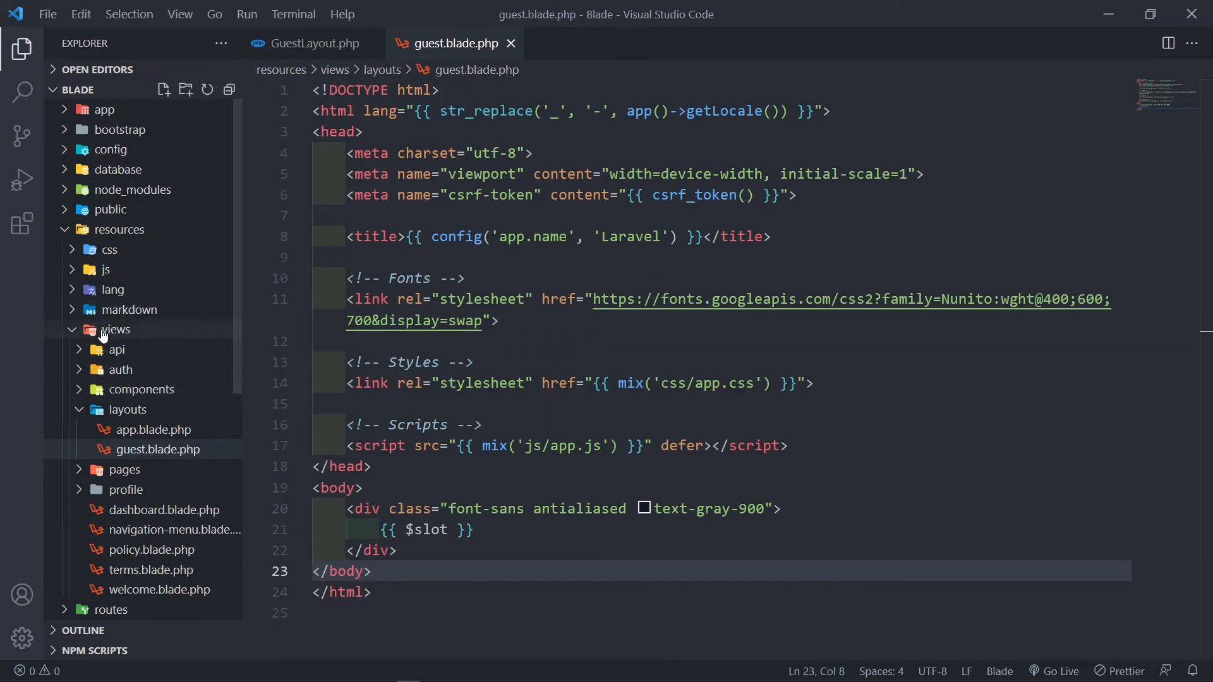
mouse_move(126, 449)
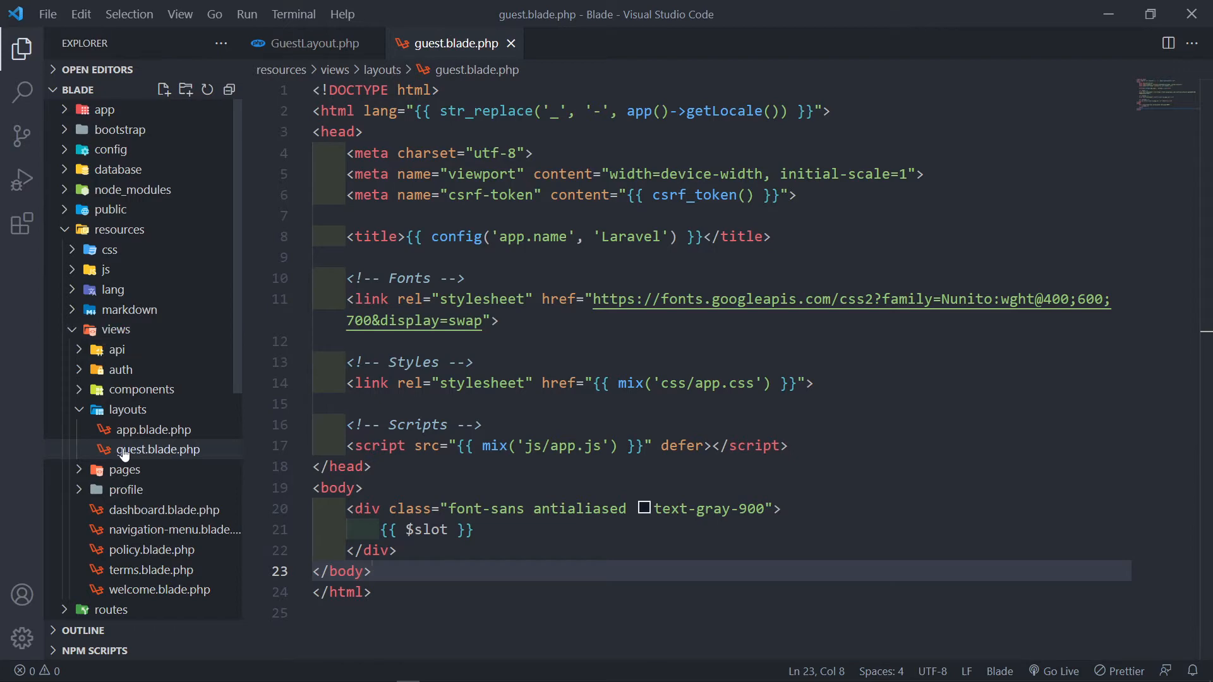
Step: Open app.blade.php and guest.blade.php from layouts, ending on the guest layout view
click(153, 430)
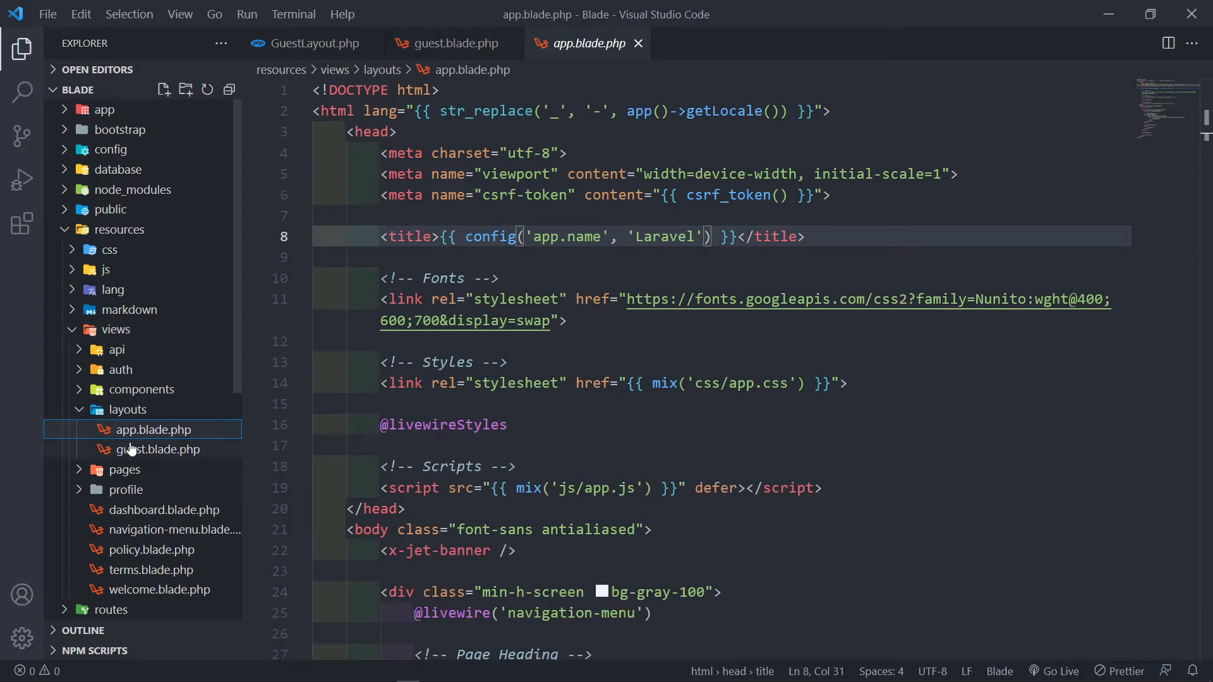
click(158, 449)
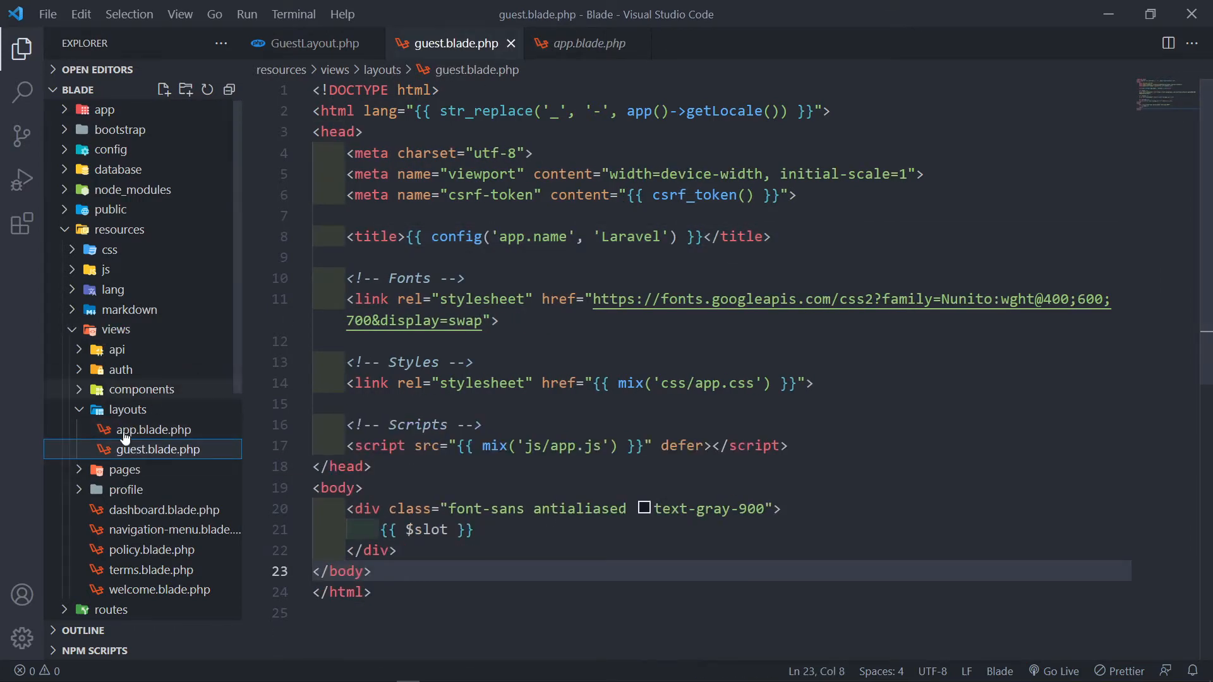
mouse_move(119, 409)
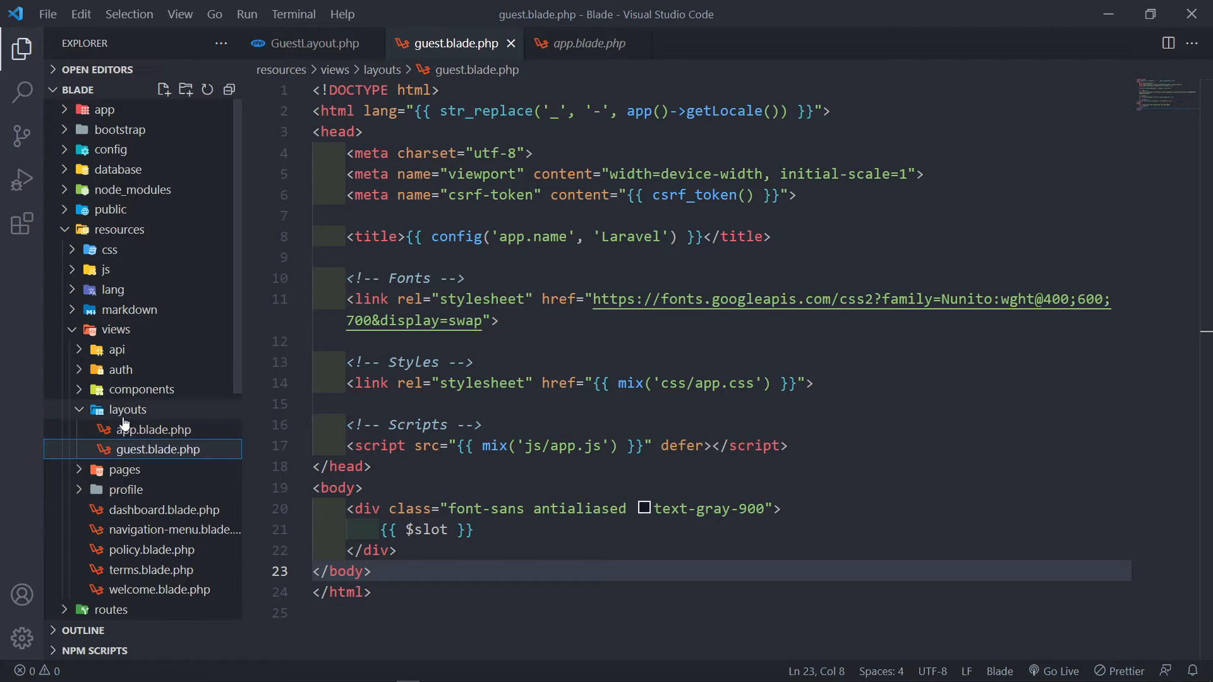
click(127, 410)
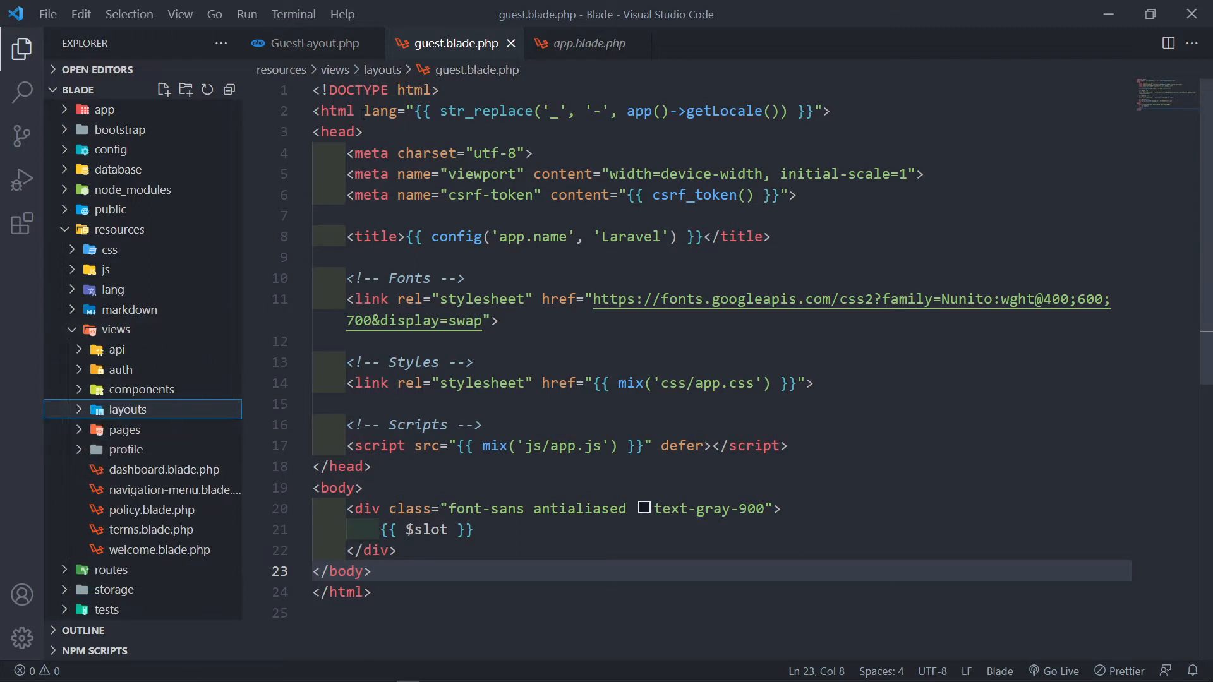
key(Ctrl+A)
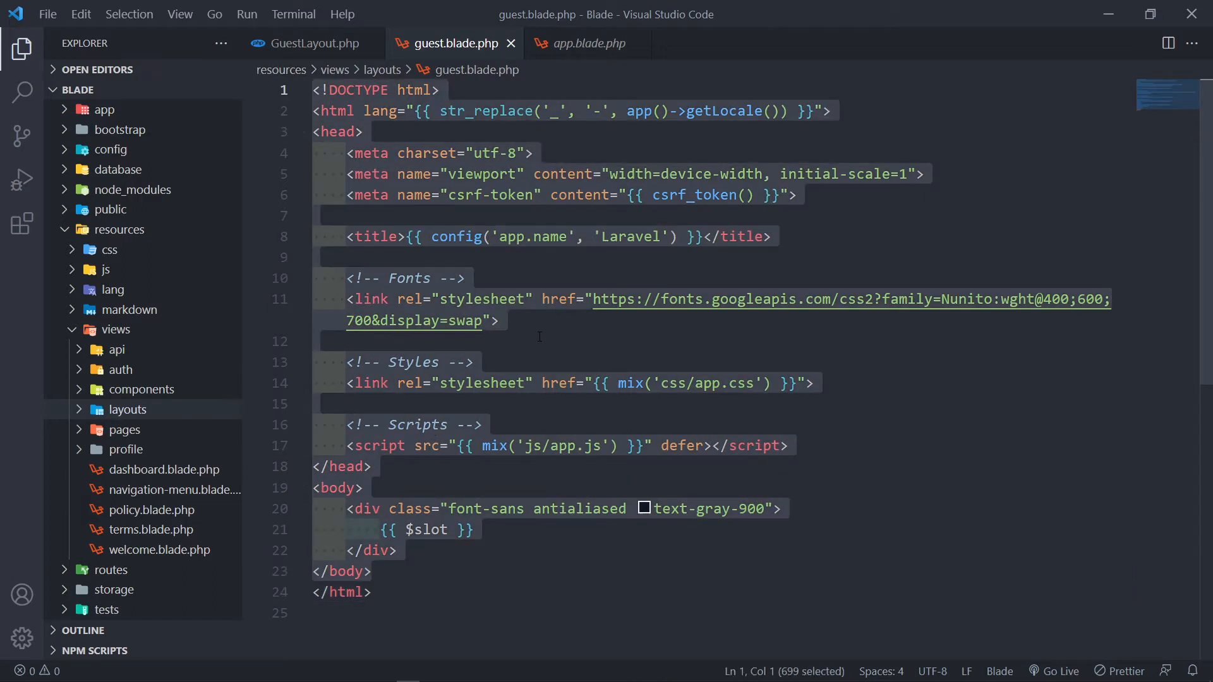
click(539, 341)
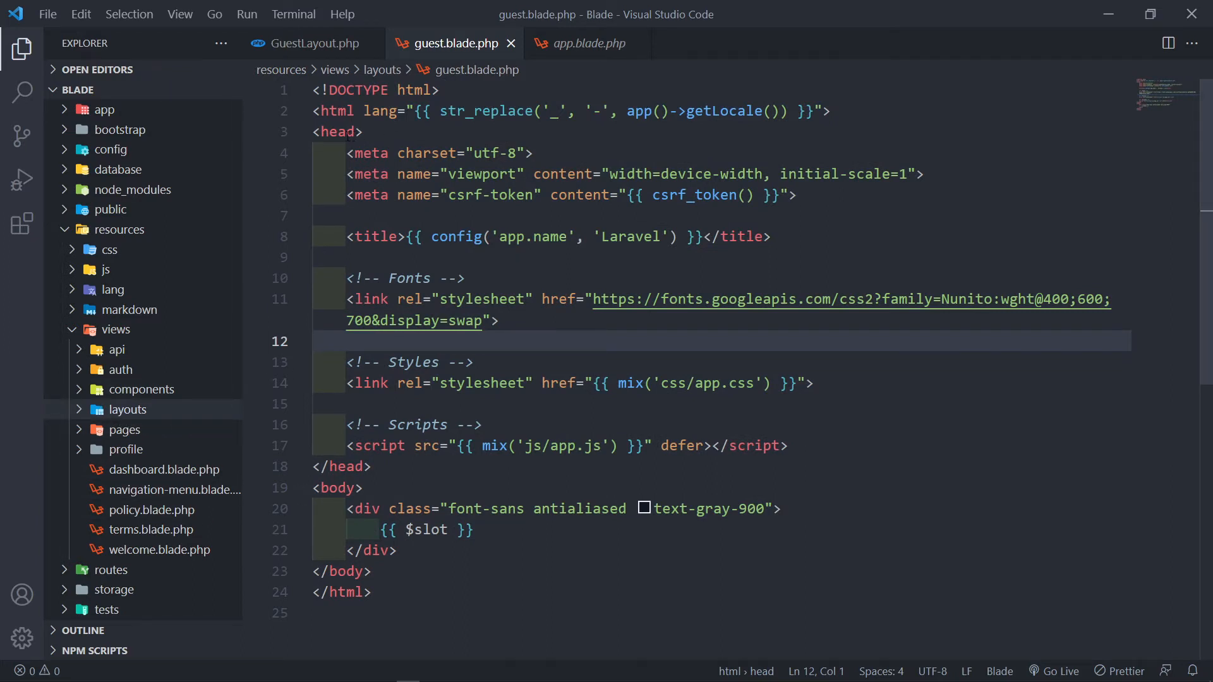
click(301, 132)
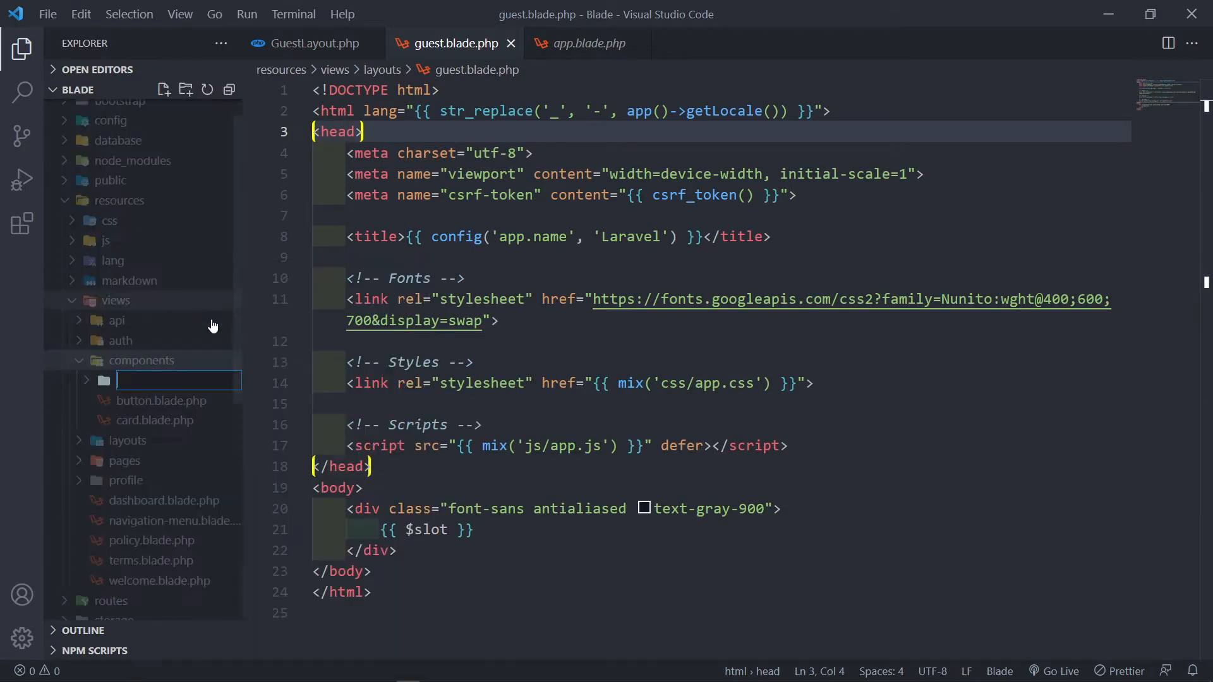
Step: Create a partials folder in components holding an empty head.blade.php partial
text(partial)
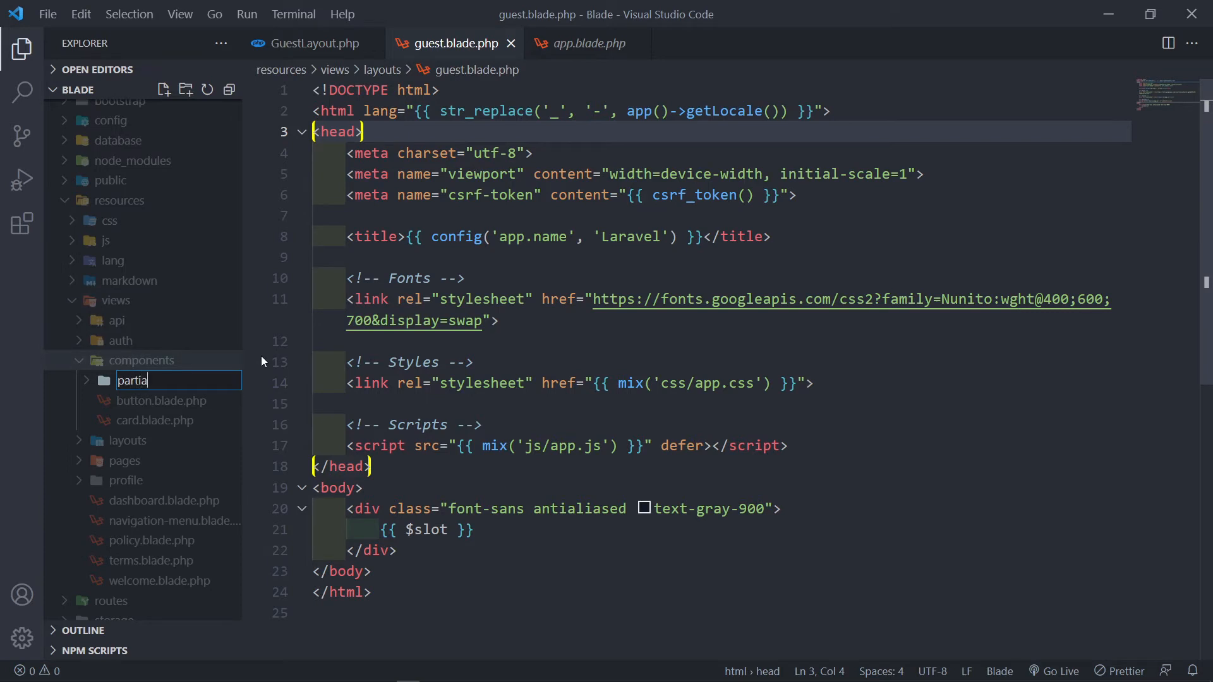
key(Enter)
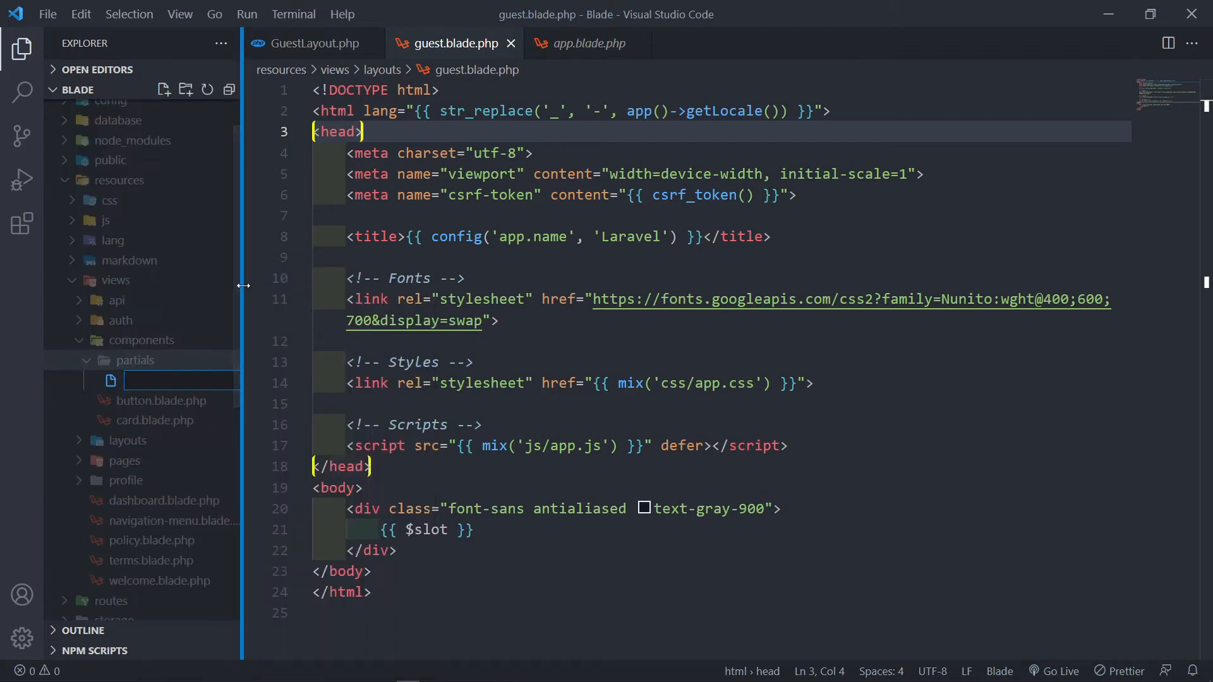
text(head)
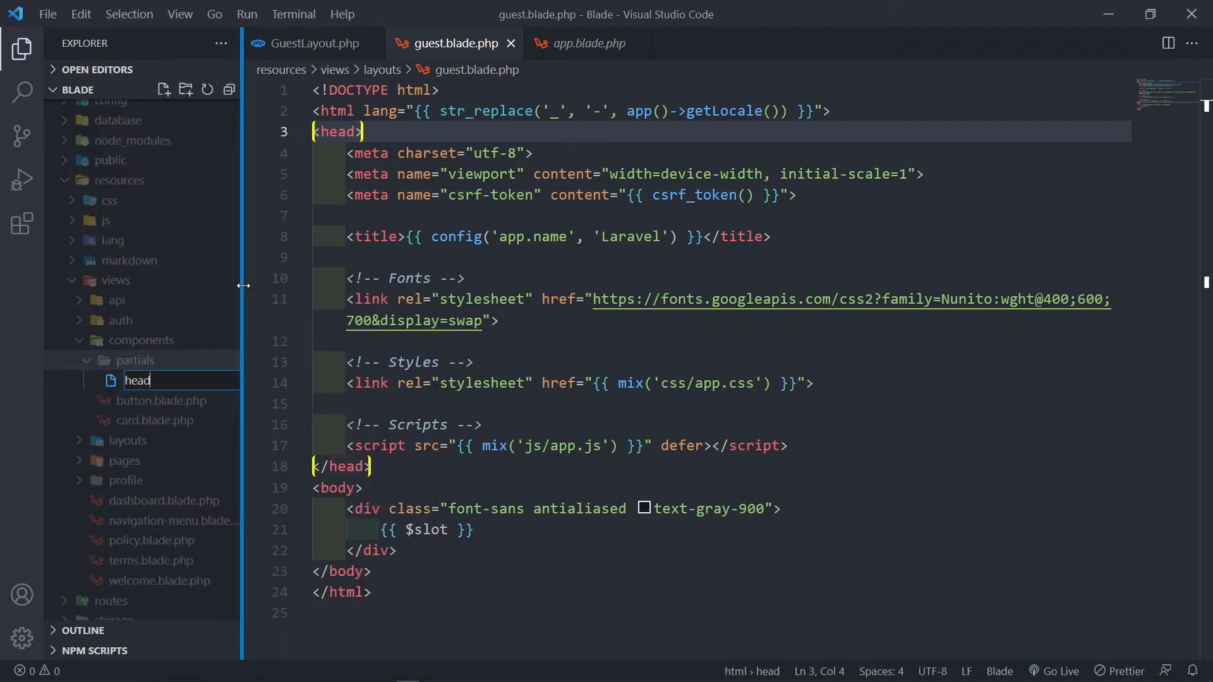
text(.blade.php)
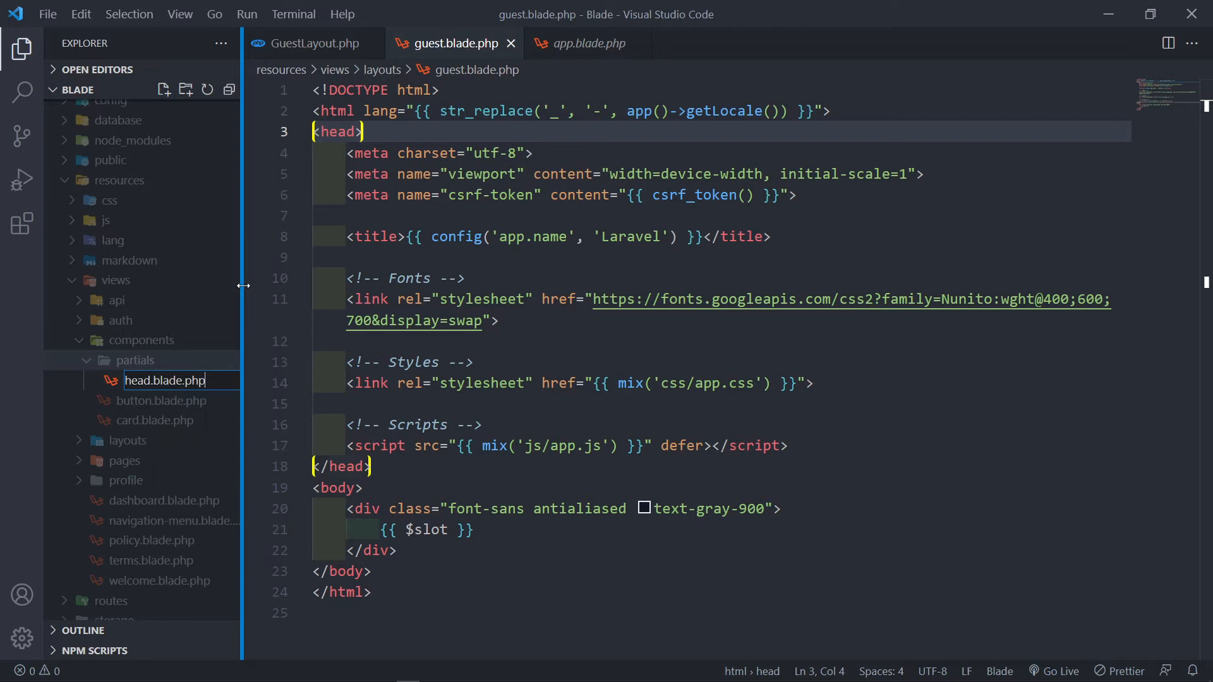
right_click(163, 380)
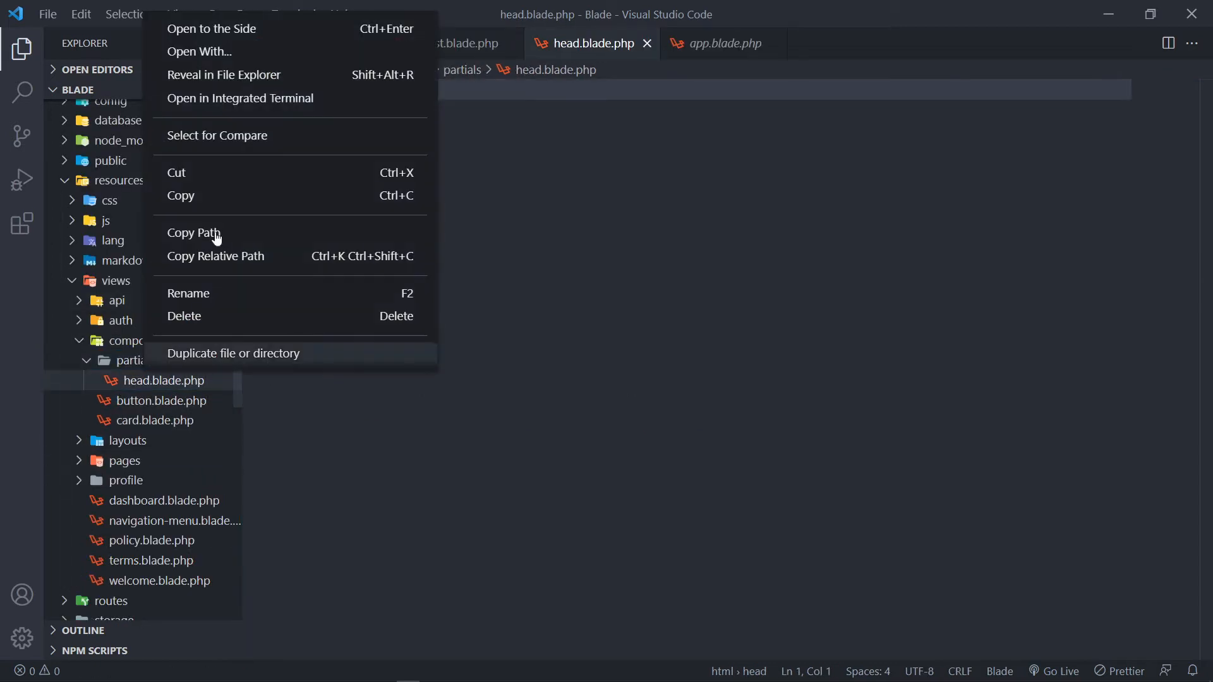
click(188, 293)
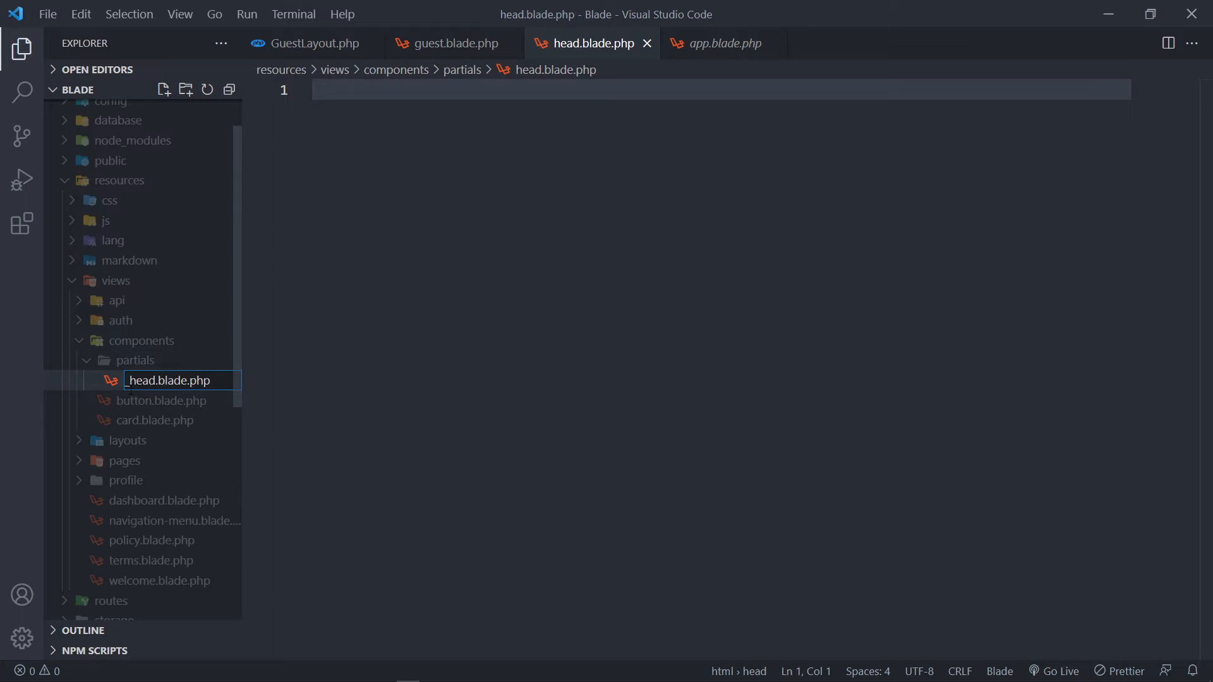
key(Enter)
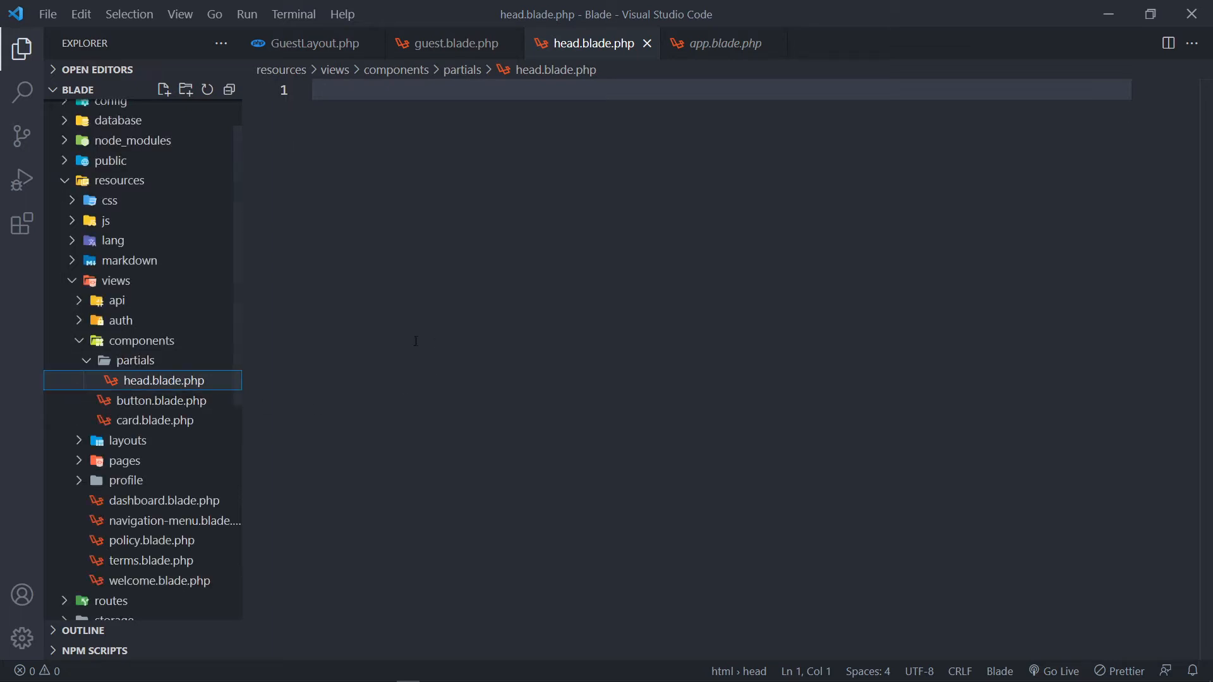
Step: Start another new file inside the partials folder
click(134, 360)
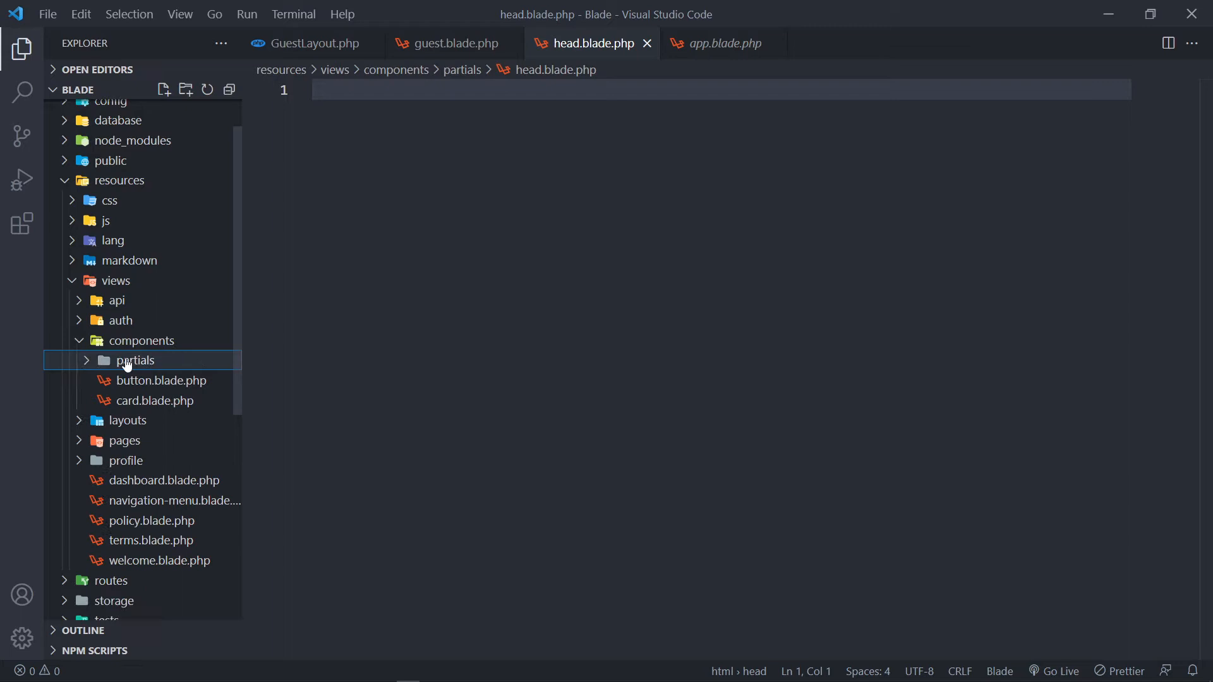
right_click(135, 360)
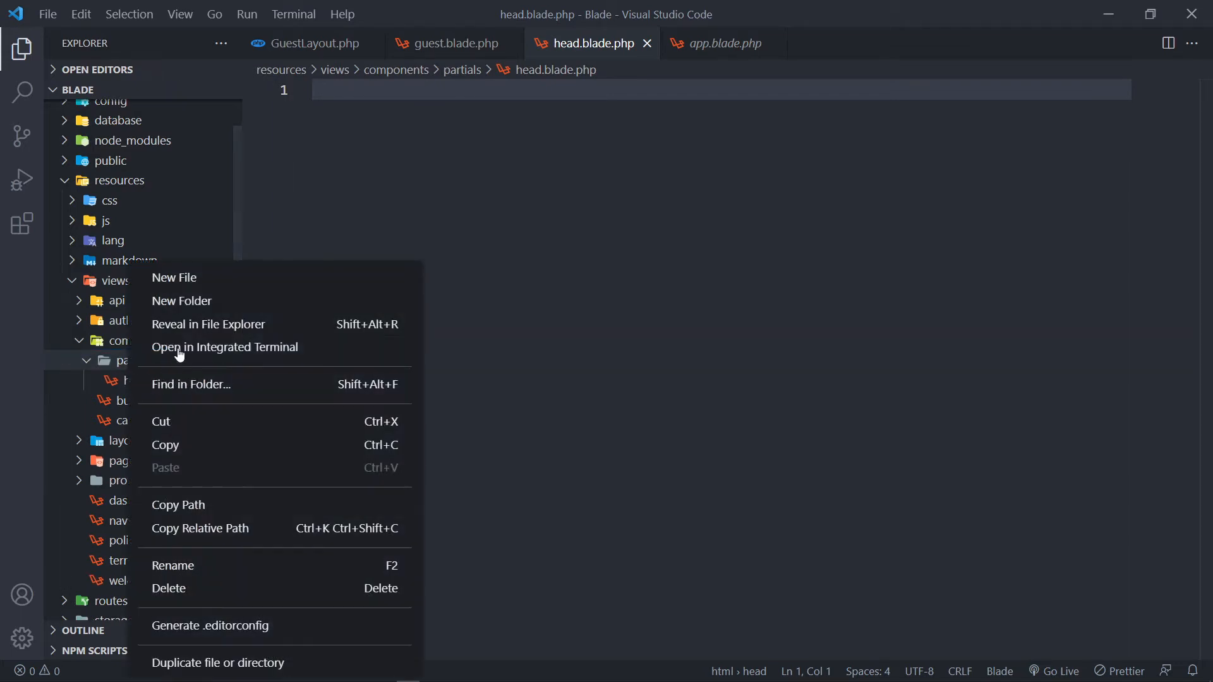
click(182, 301)
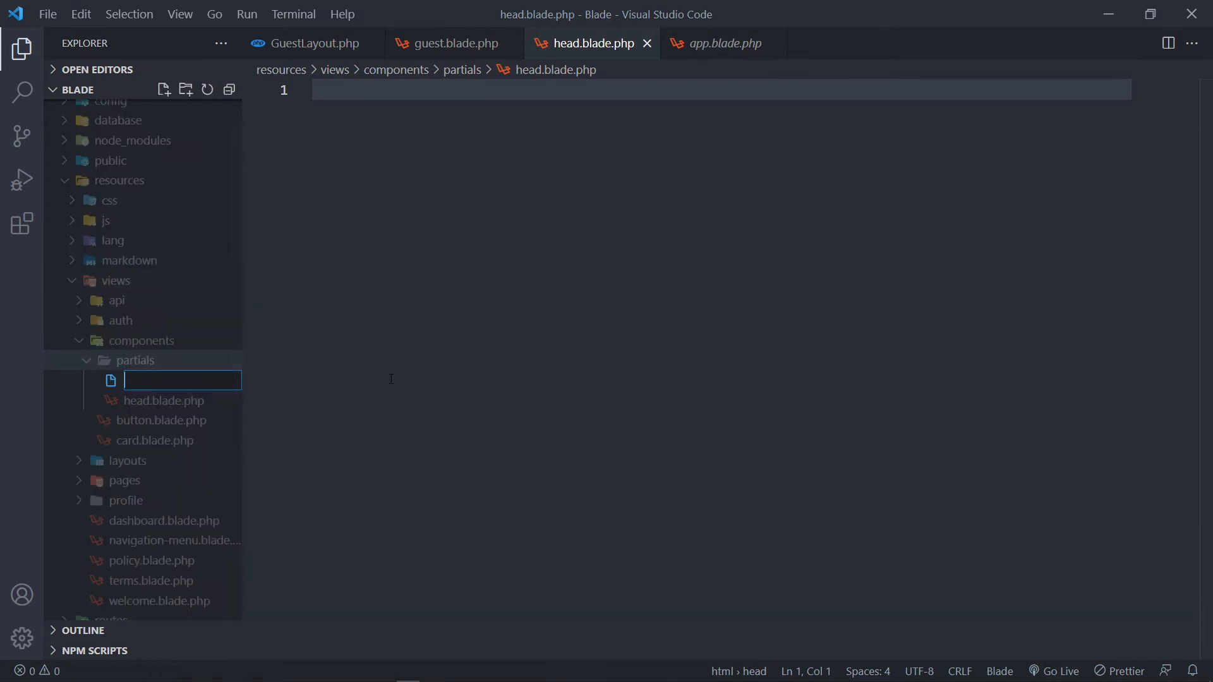
Step: Add nav.blade.php and footer.blade.php files to partials beside head.blade.php
text(nav.bl)
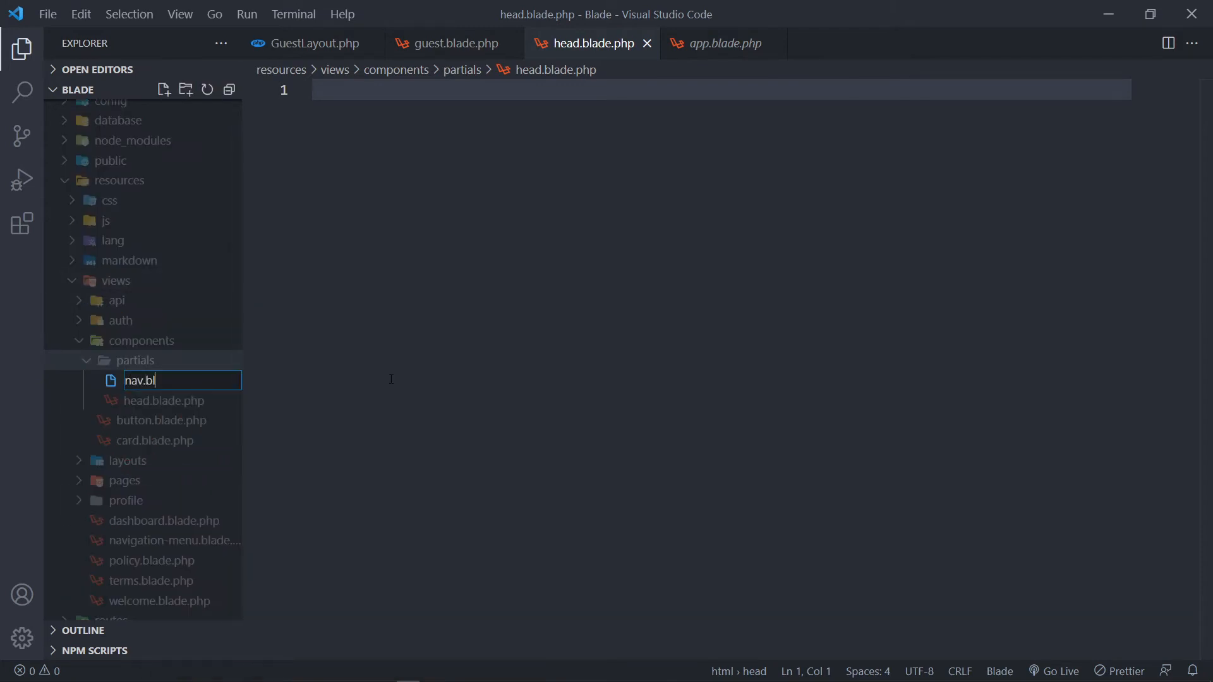
key(Enter)
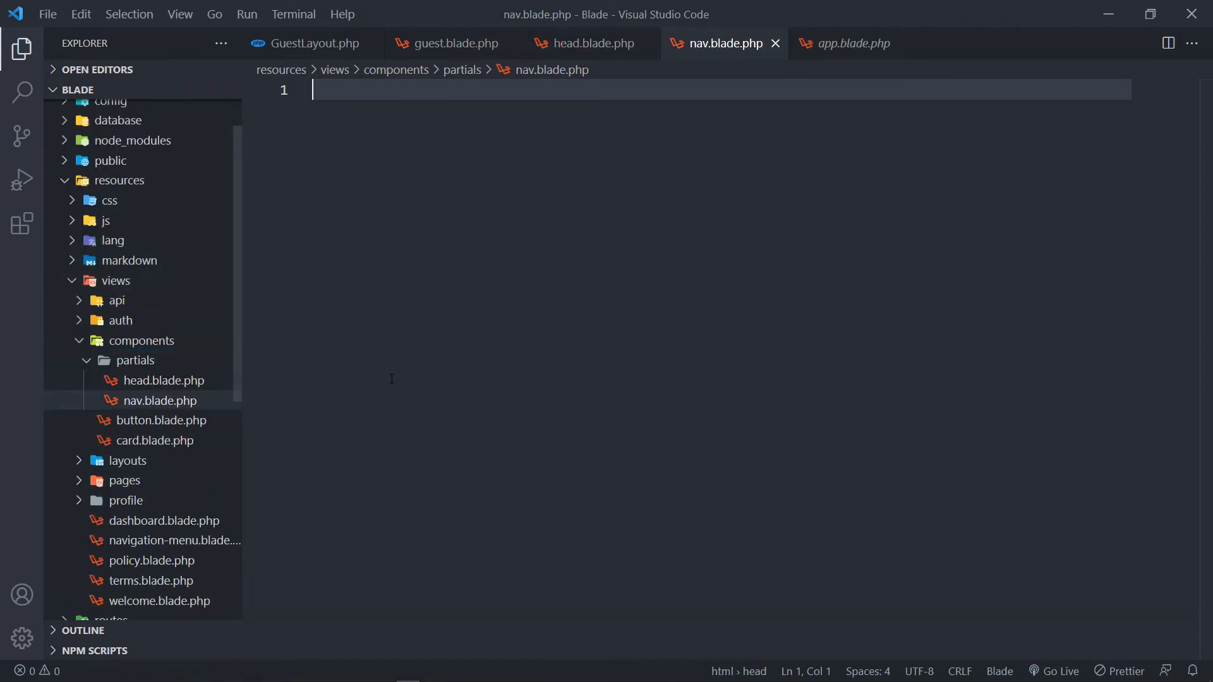
click(164, 88)
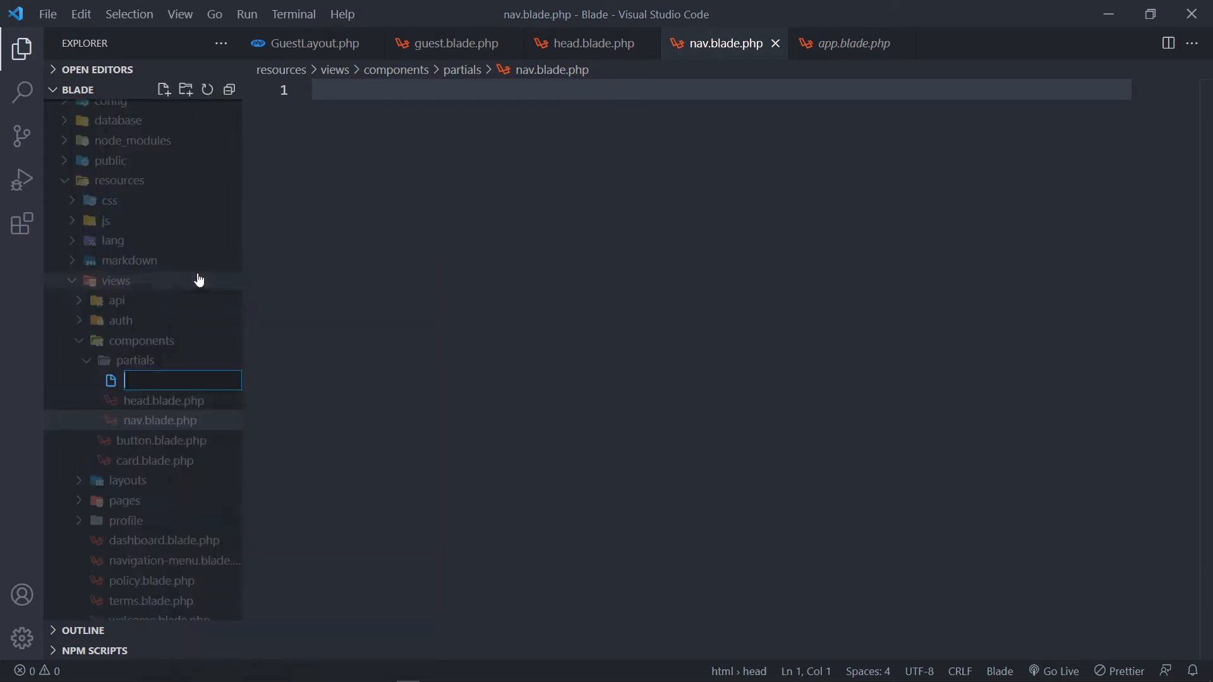
mouse_move(303, 358)
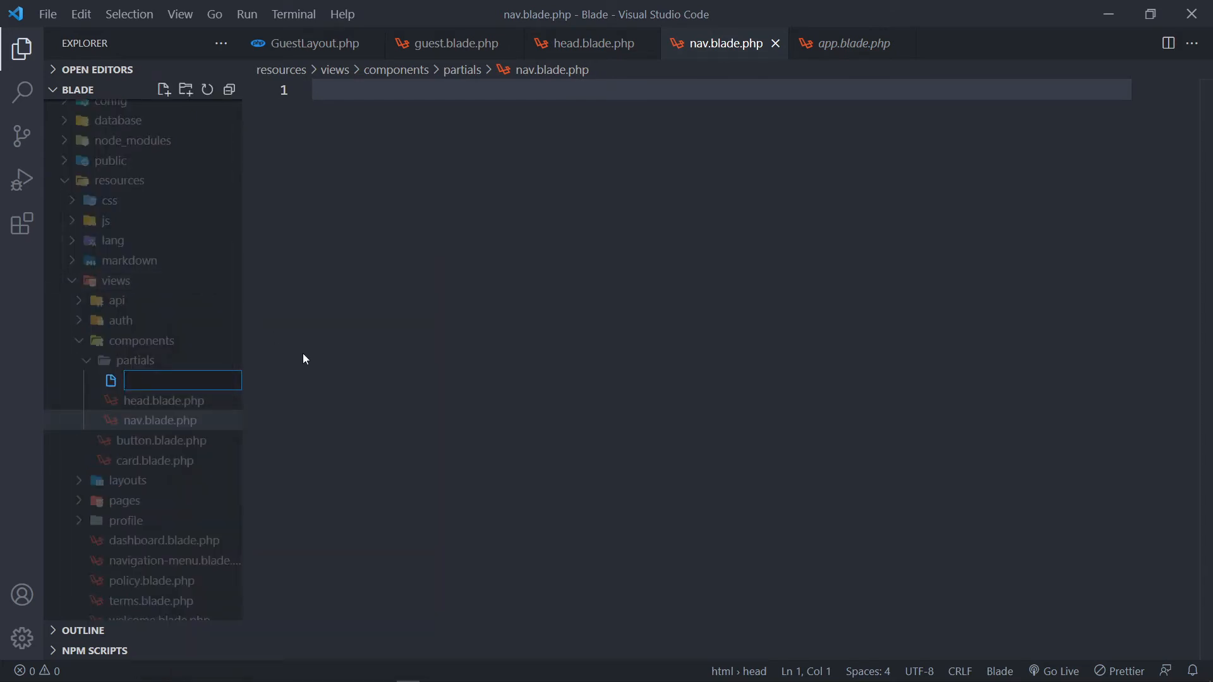
text(footer.)
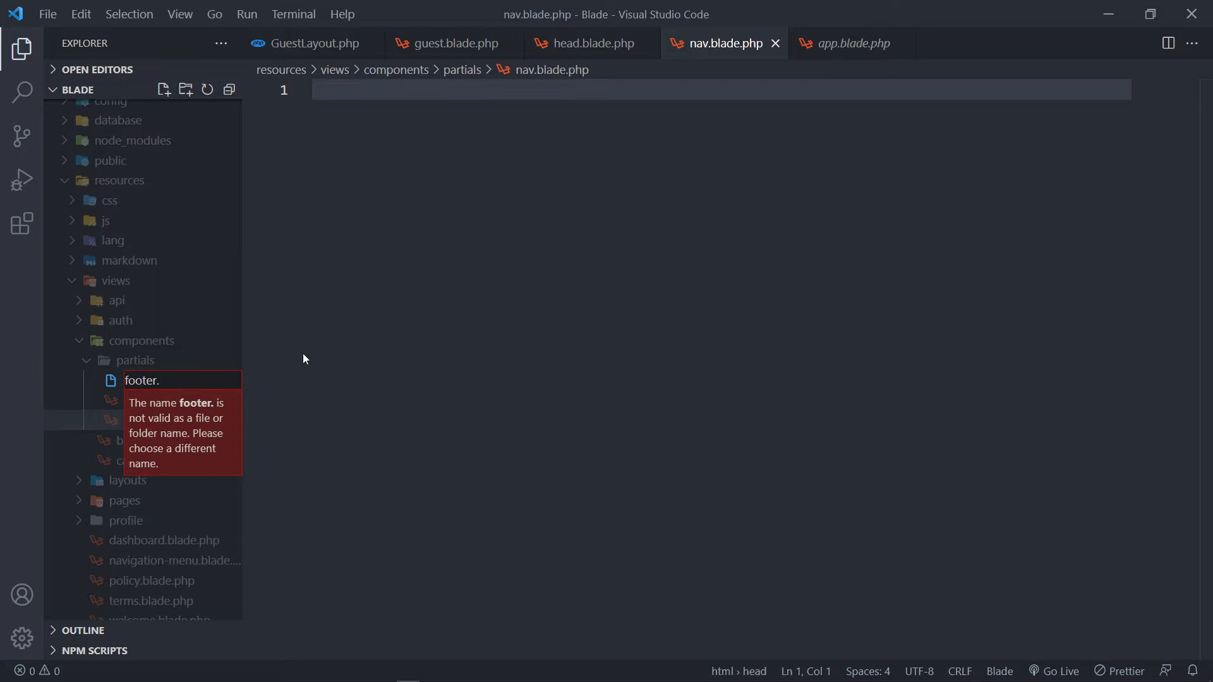
text(blade.php)
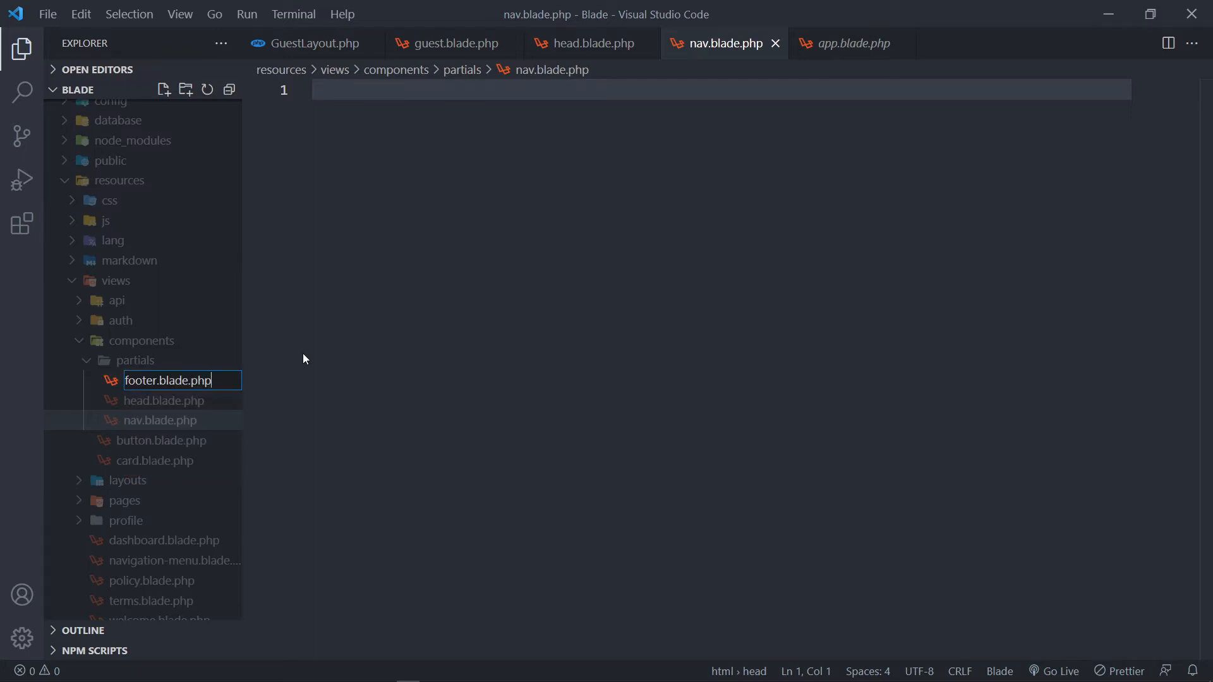
key(Enter)
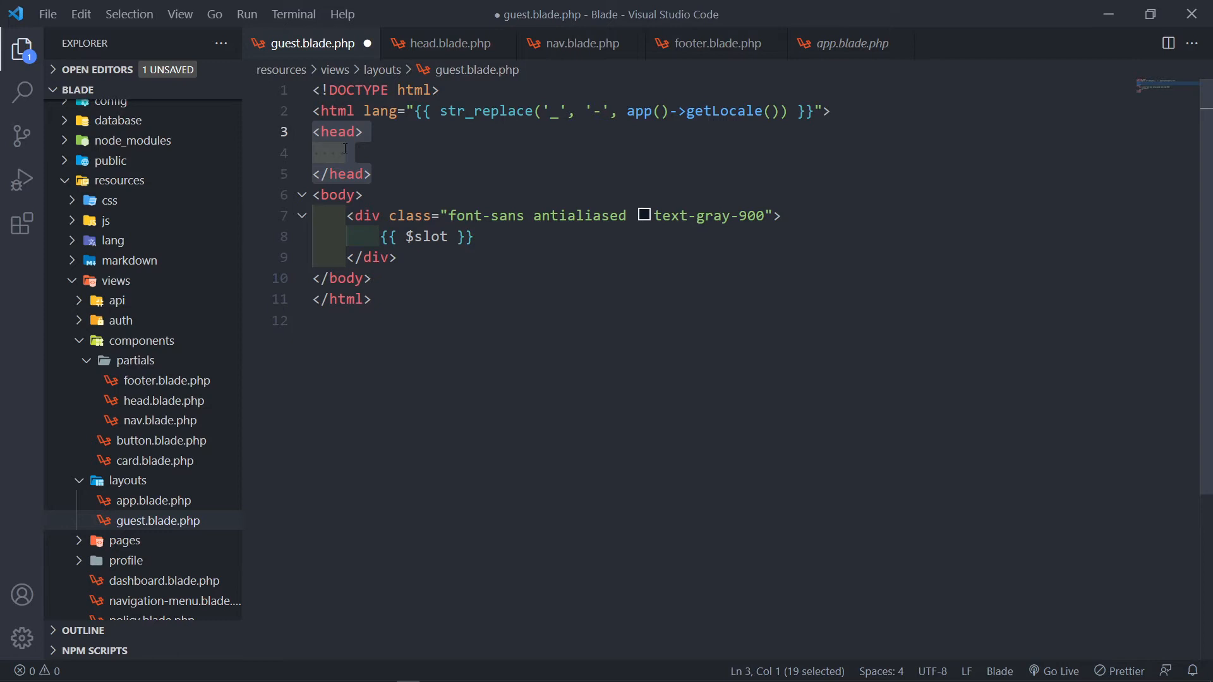
Step: Save guest.blade.php with its head block emptied and return to it after glancing at head.blade.php
key(Ctrl+s)
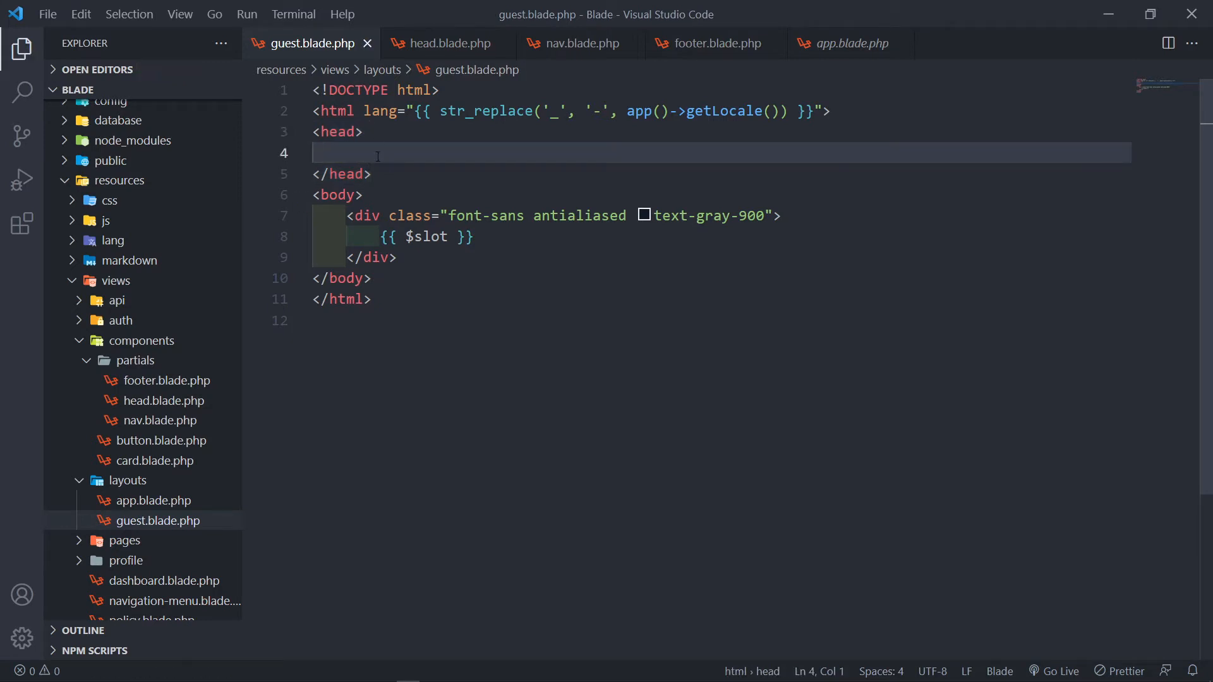
click(448, 43)
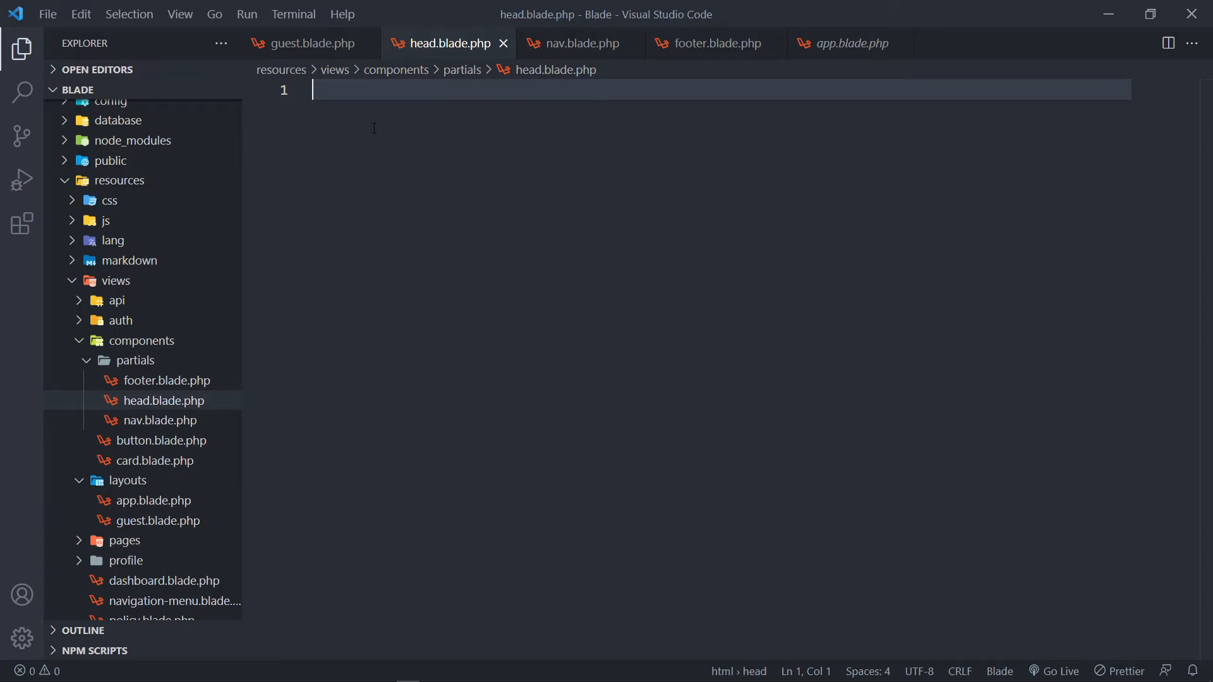
click(312, 43)
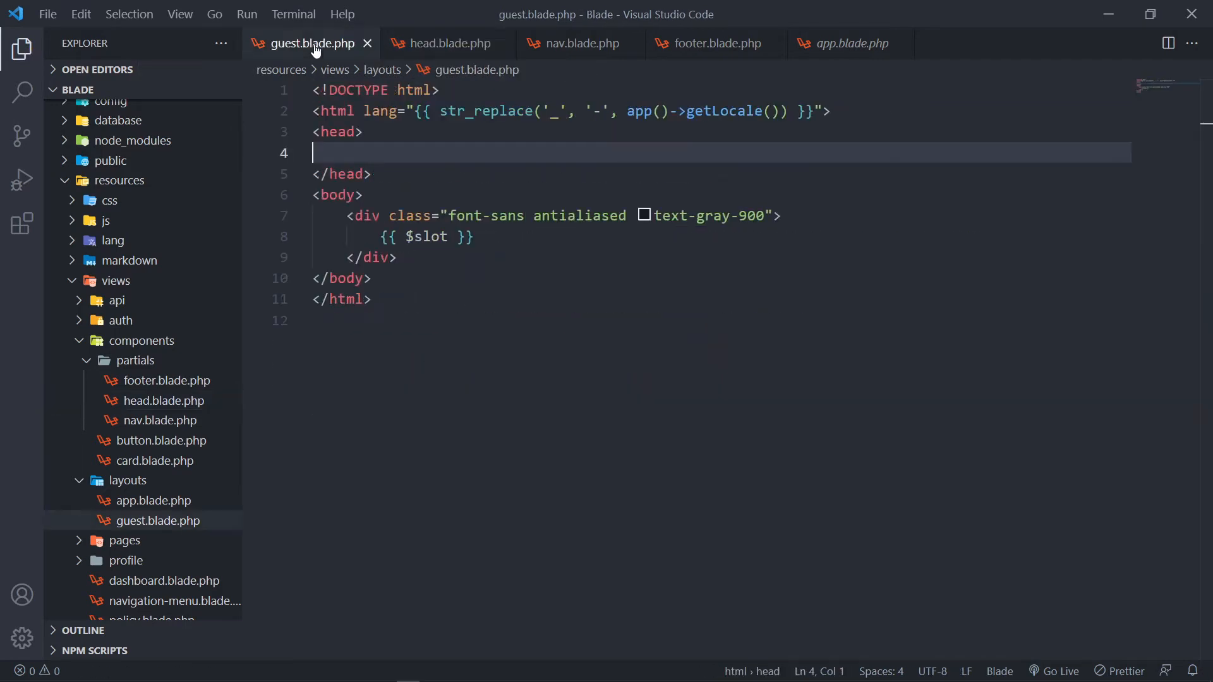
Step: Add <x-partials.head /> inside the guest layout's head, reformat with Prettier and save
text(<)
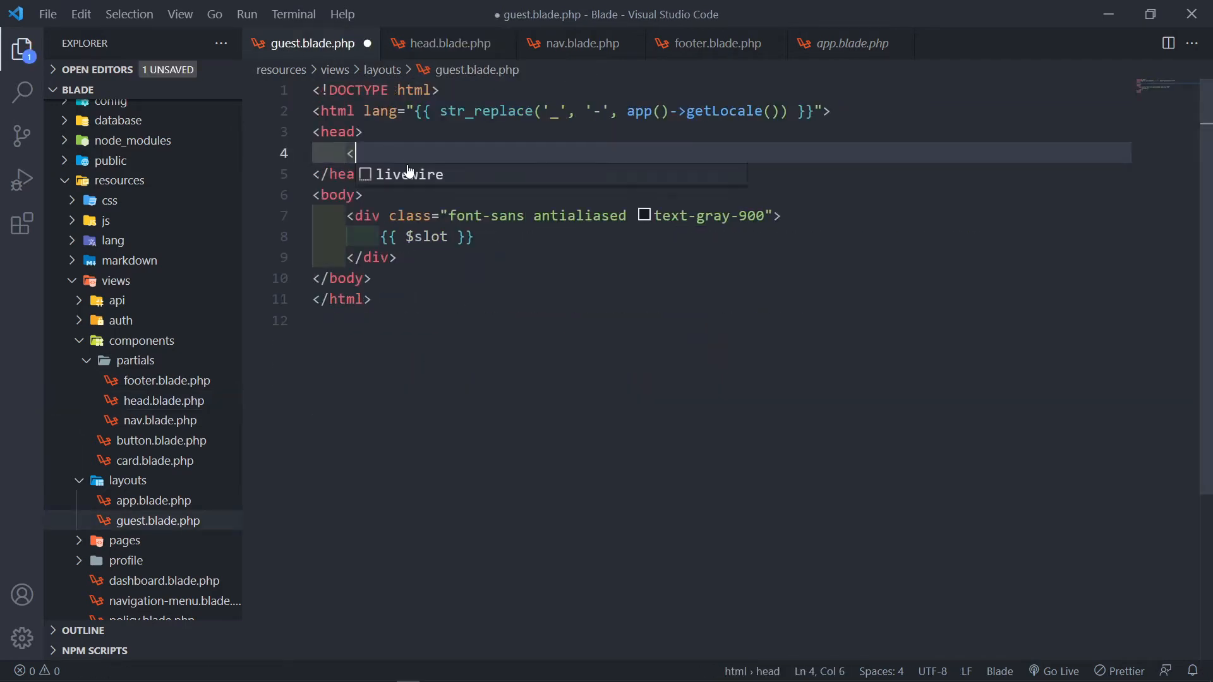
text(x-partia)
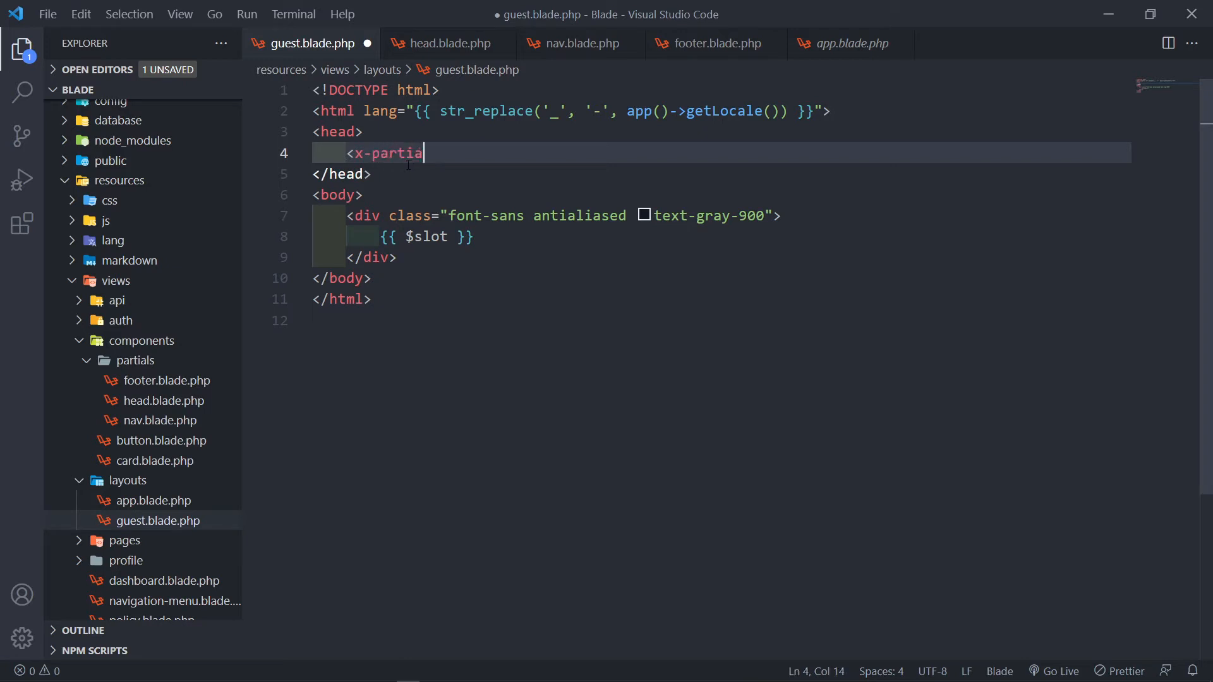
text(l.head.)
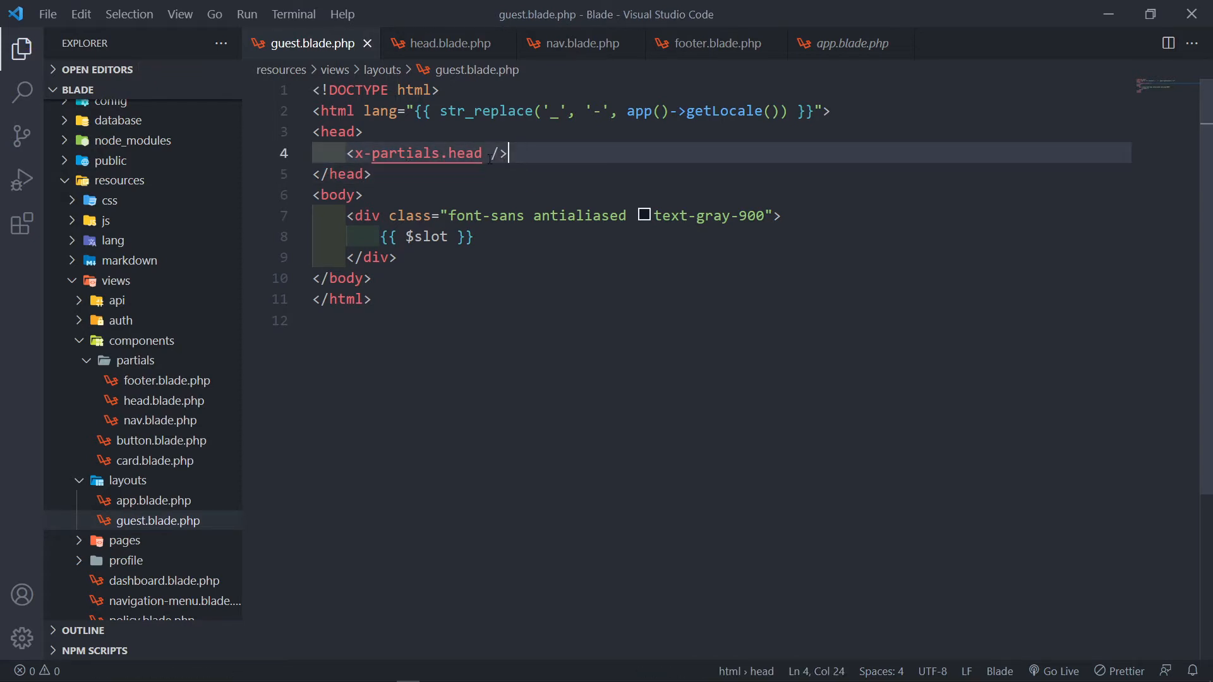
key(Enter)
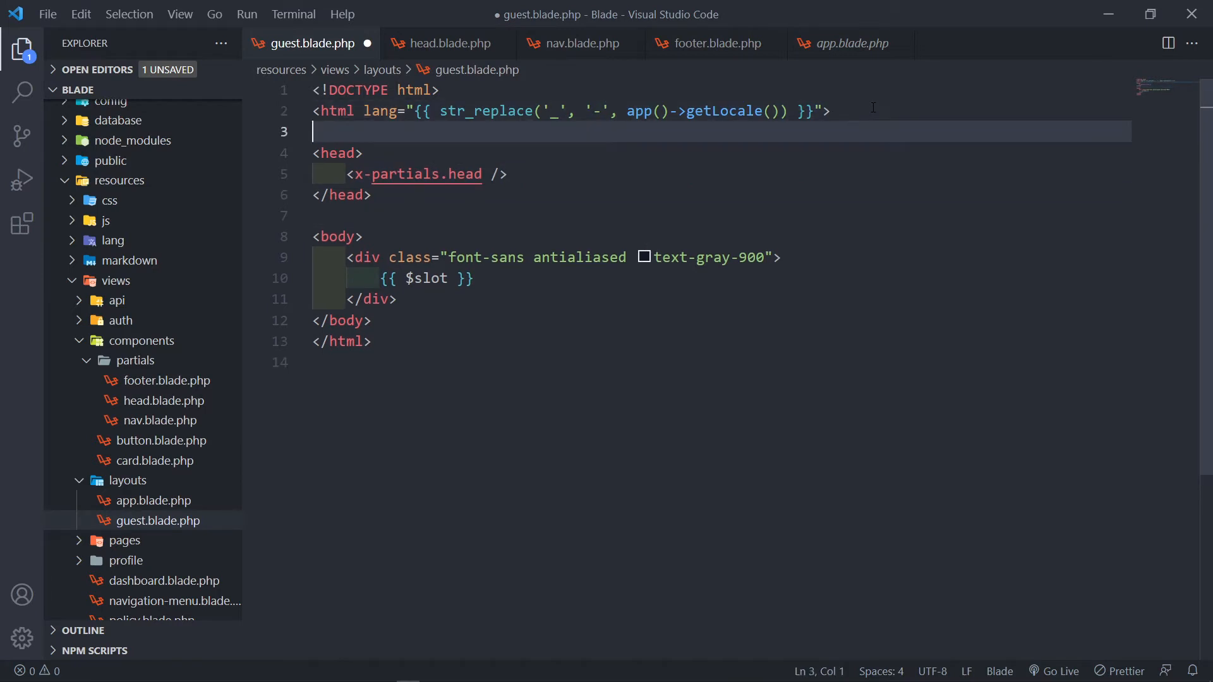
key(Ctrl+S)
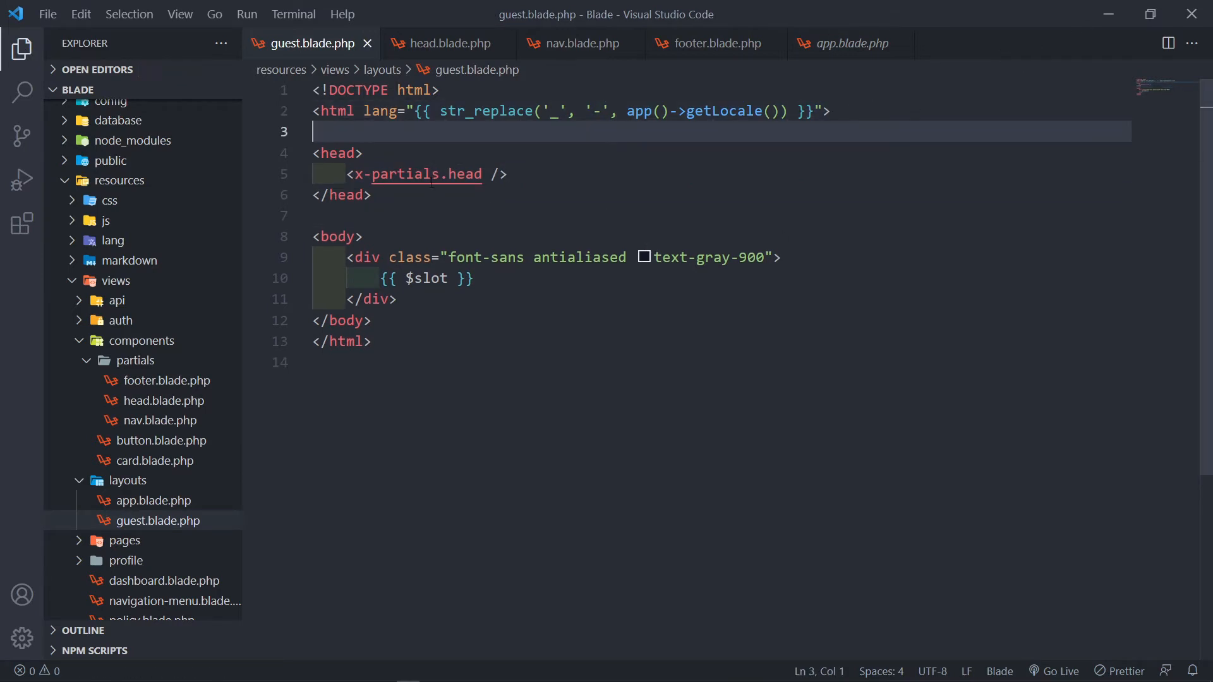
mouse_move(386, 205)
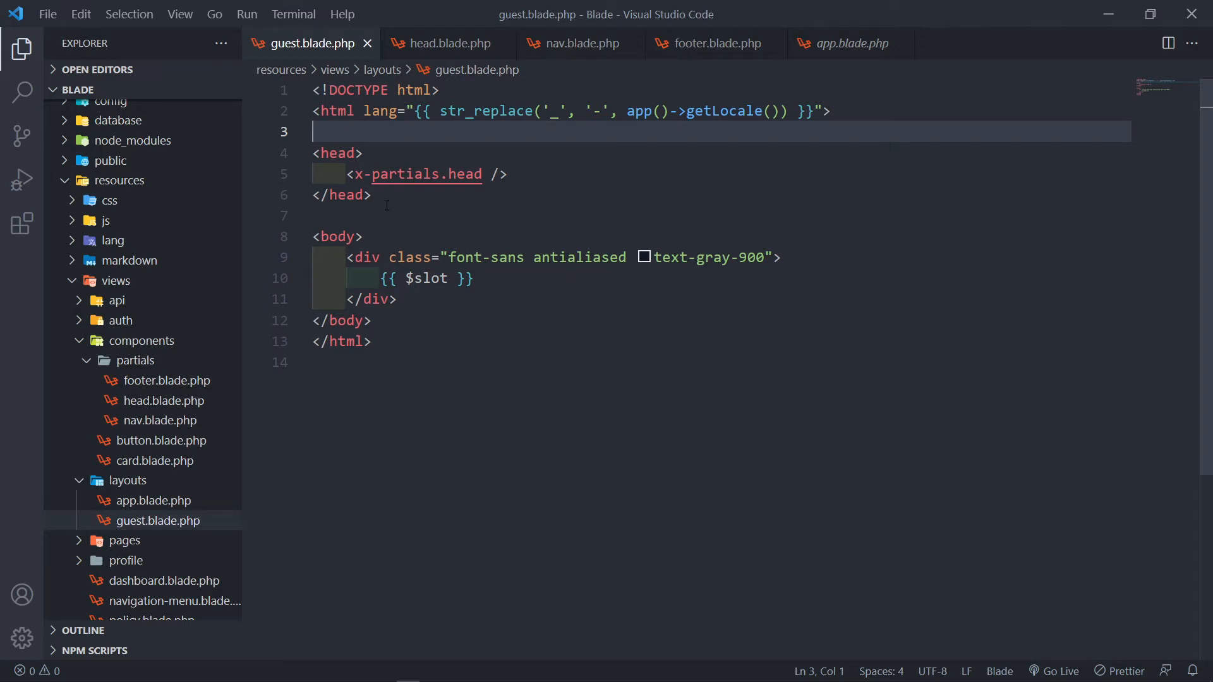
Step: Jump from the partials.head reference to the head.blade.php partial
click(371, 194)
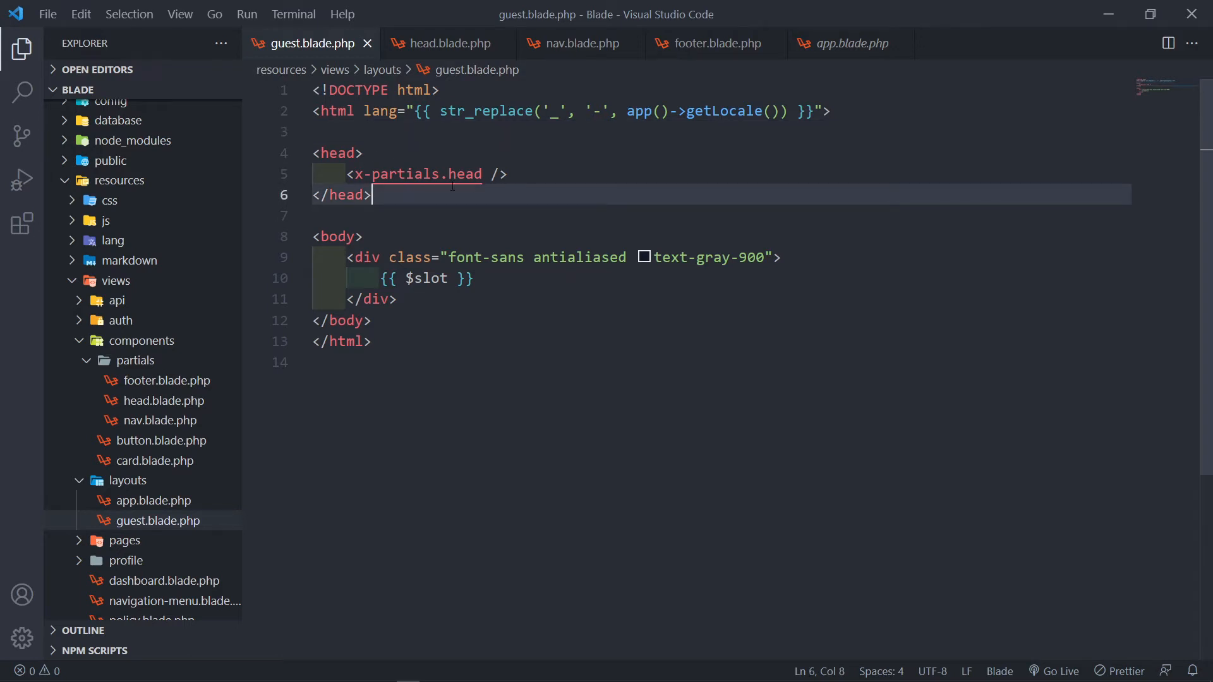
mouse_move(427, 180)
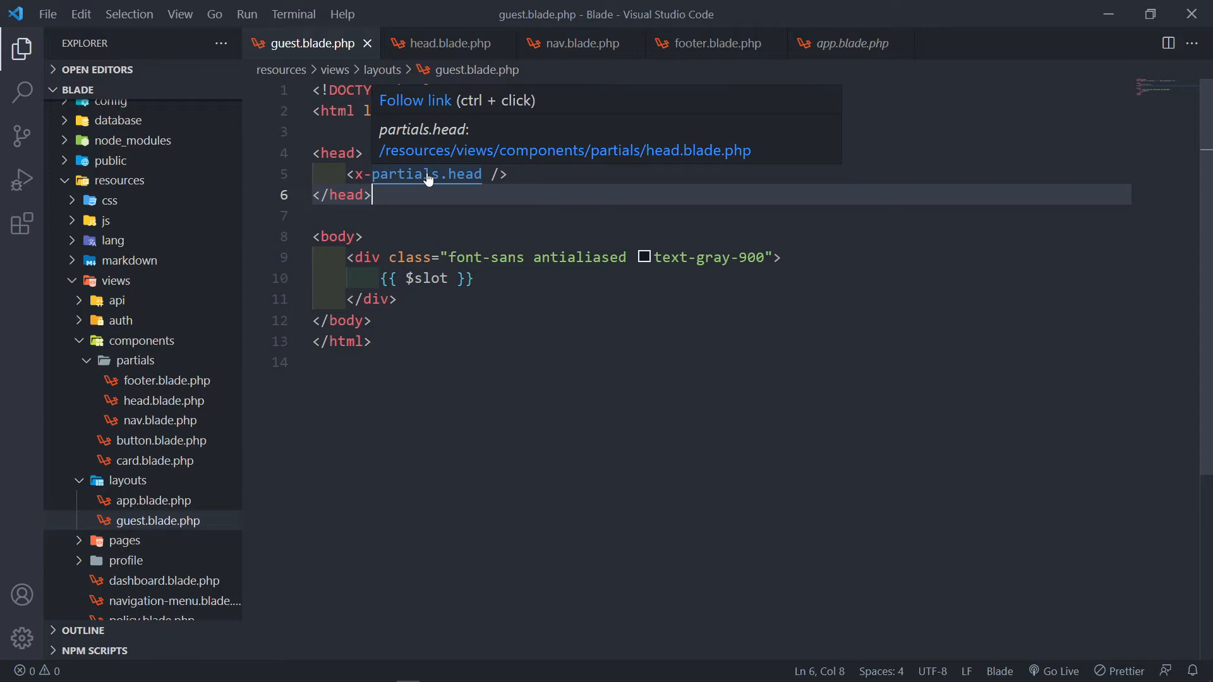
click(425, 174)
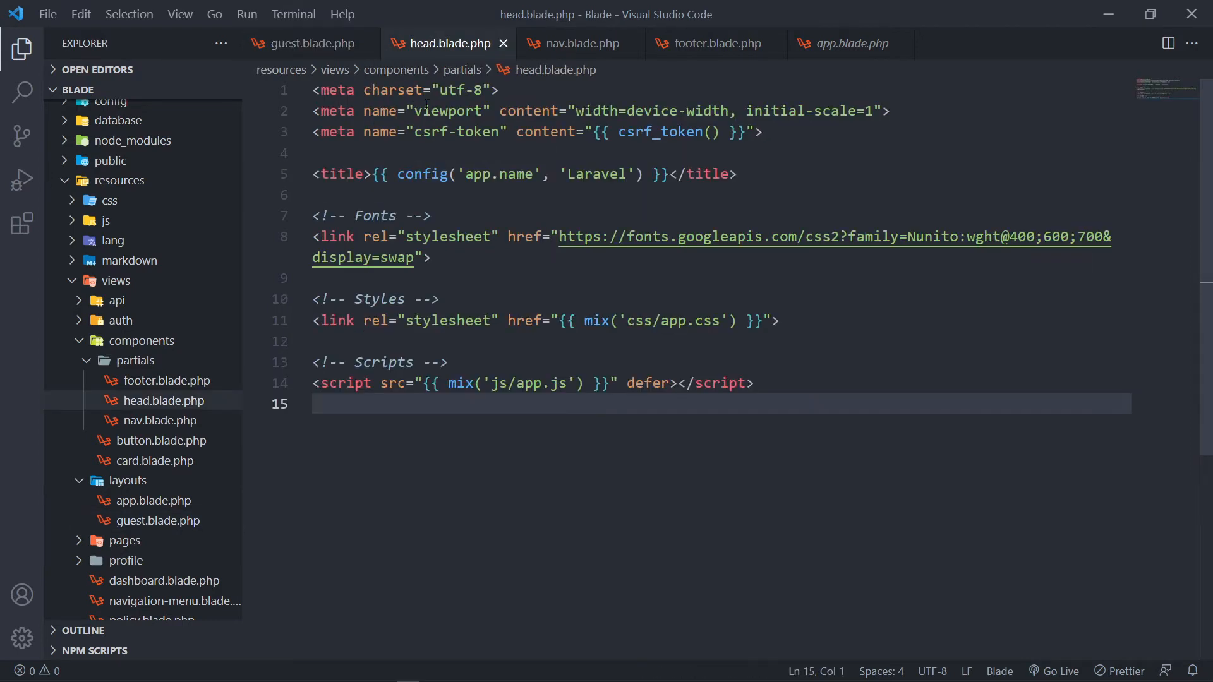
Step: Trial-rename the head partial to _head.blade.php, revert the reference, and expand views > components
click(312, 43)
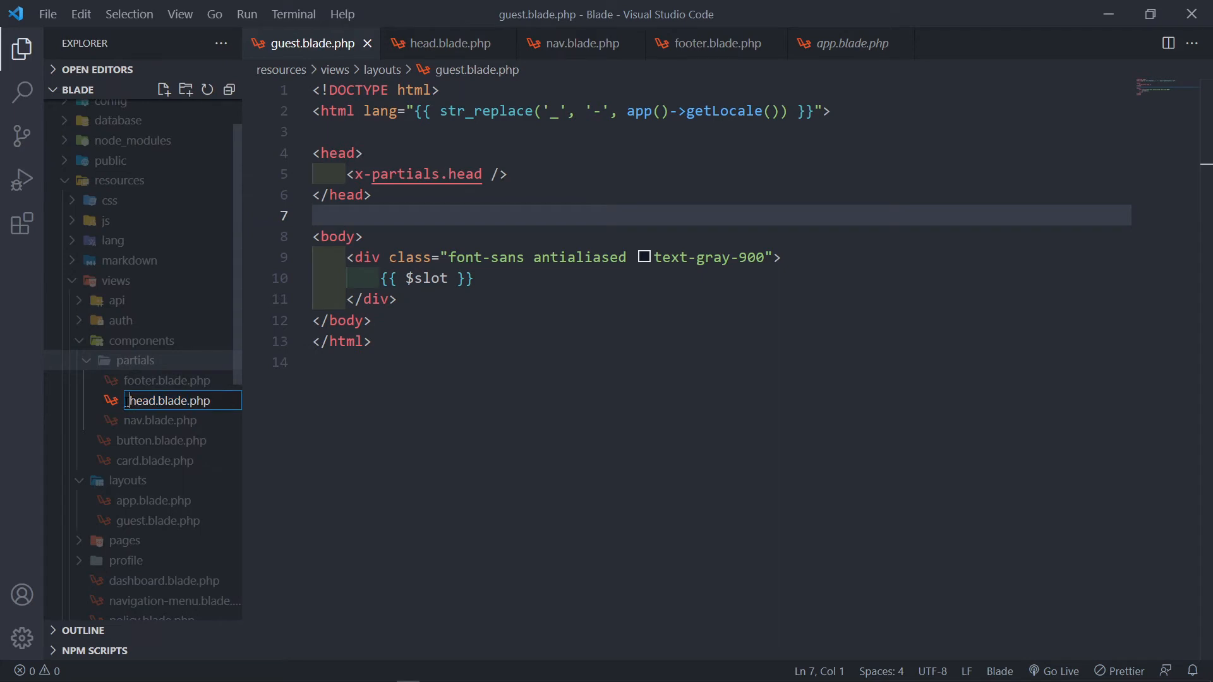
key(Enter)
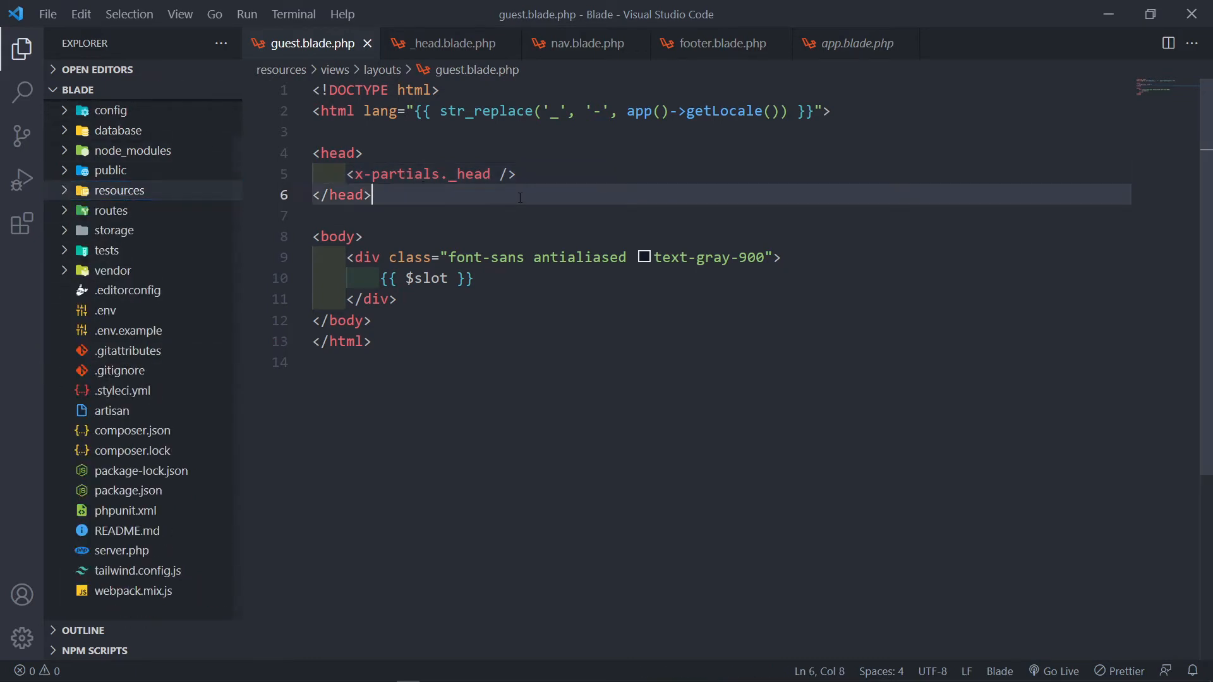
key(Backspace)
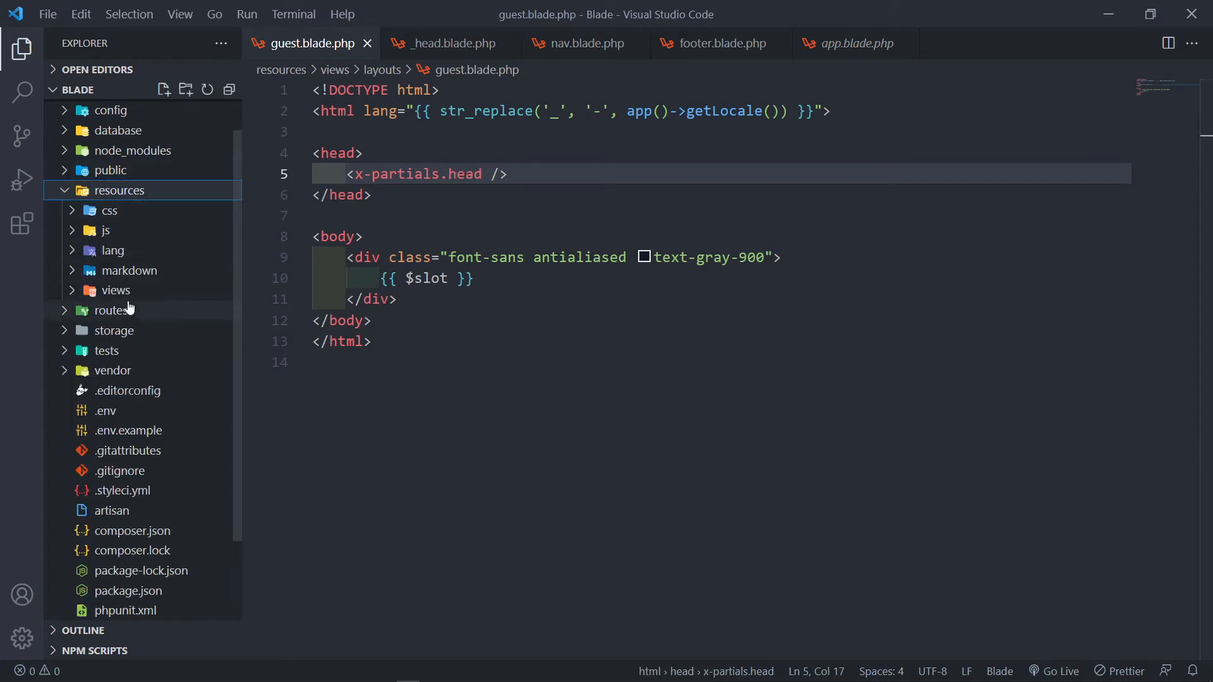
click(116, 290)
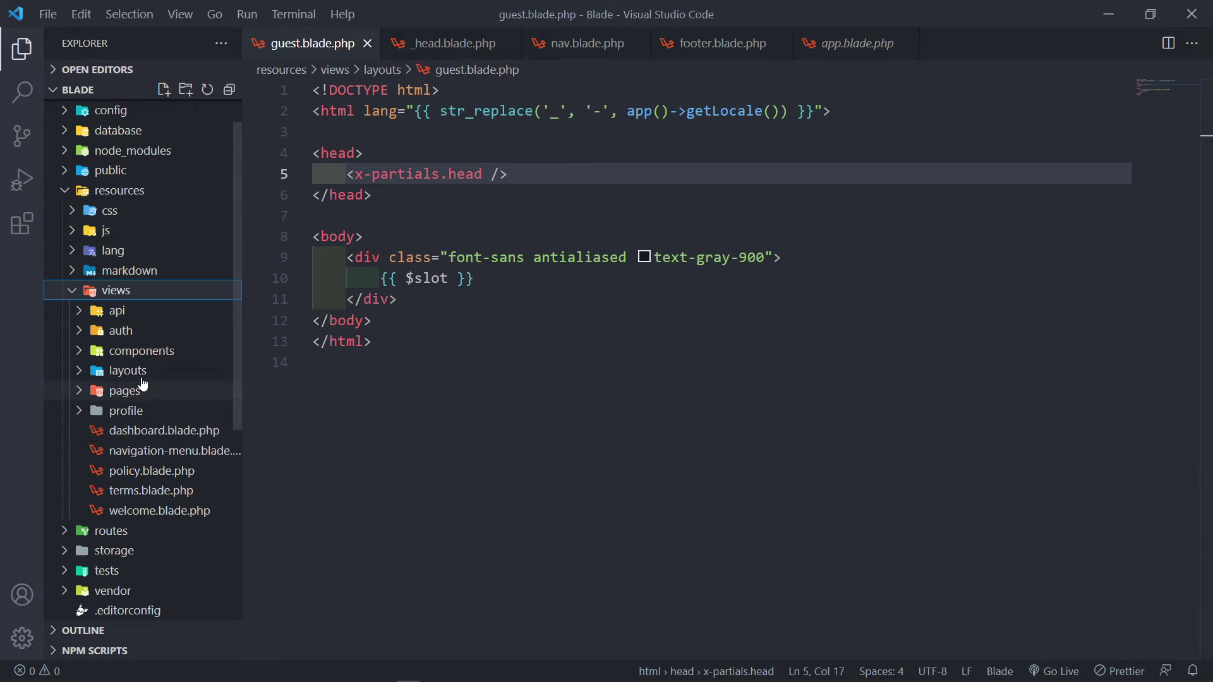
click(142, 351)
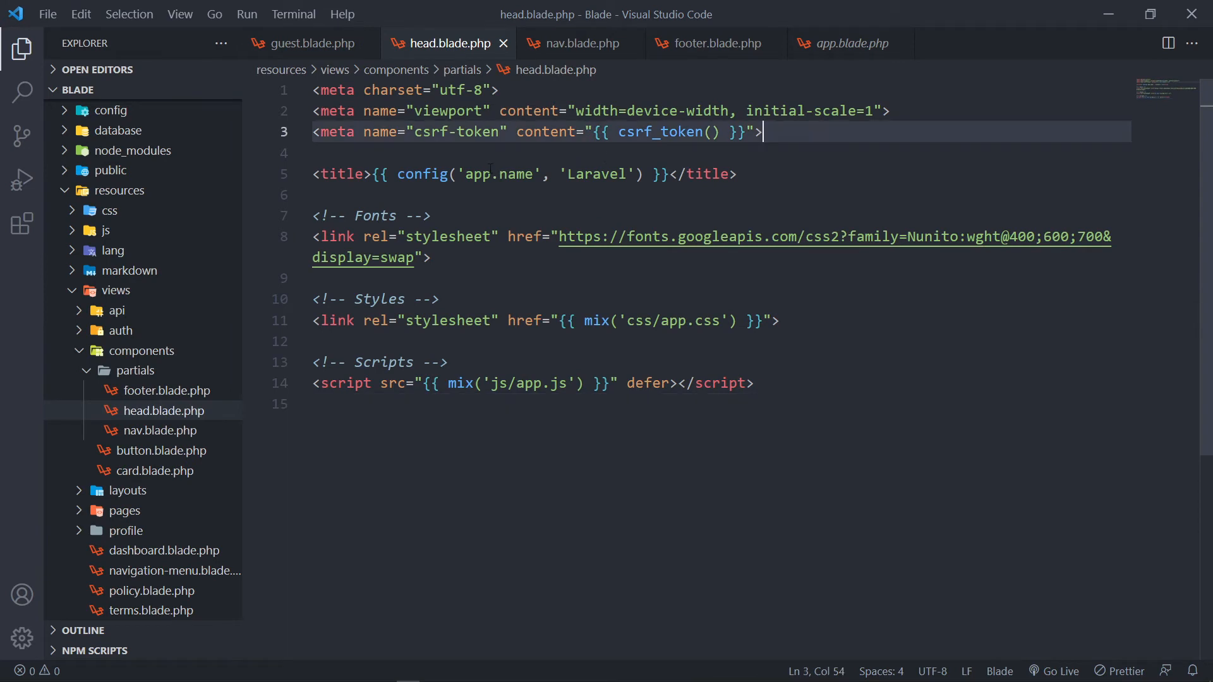
Step: Open an empty line above the <title> tag in head.blade.php
click(520, 197)
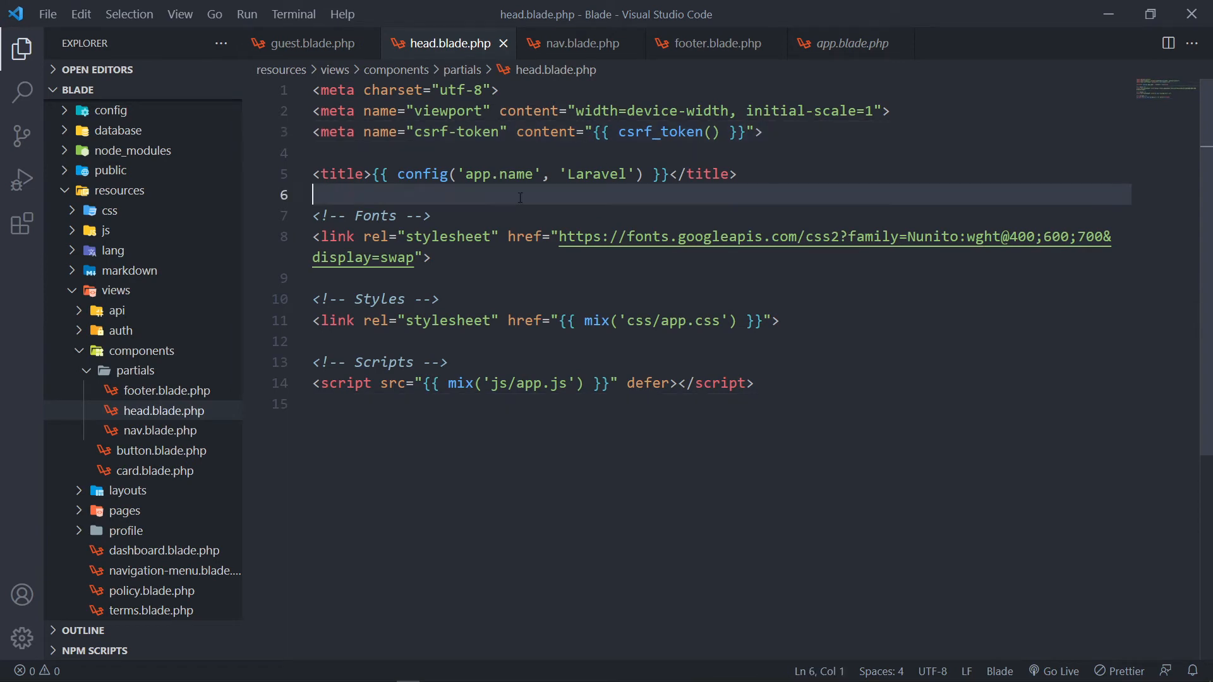
drag(396, 173, 634, 174)
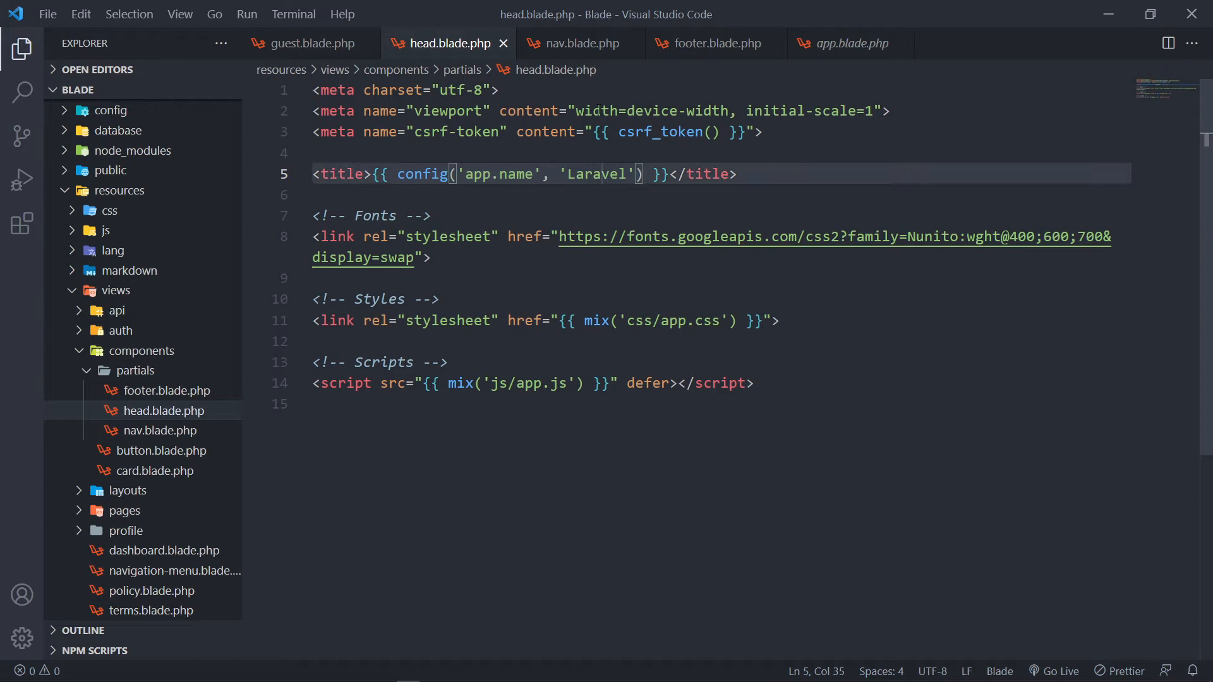
key(Enter)
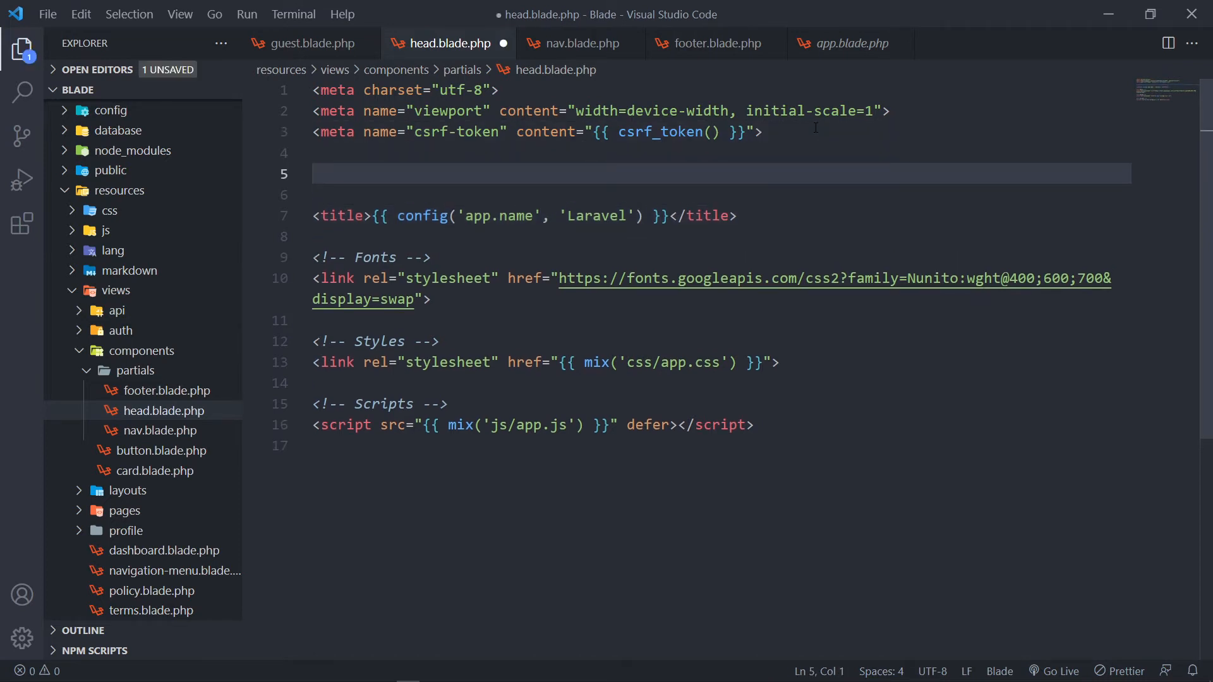
text(<mea)
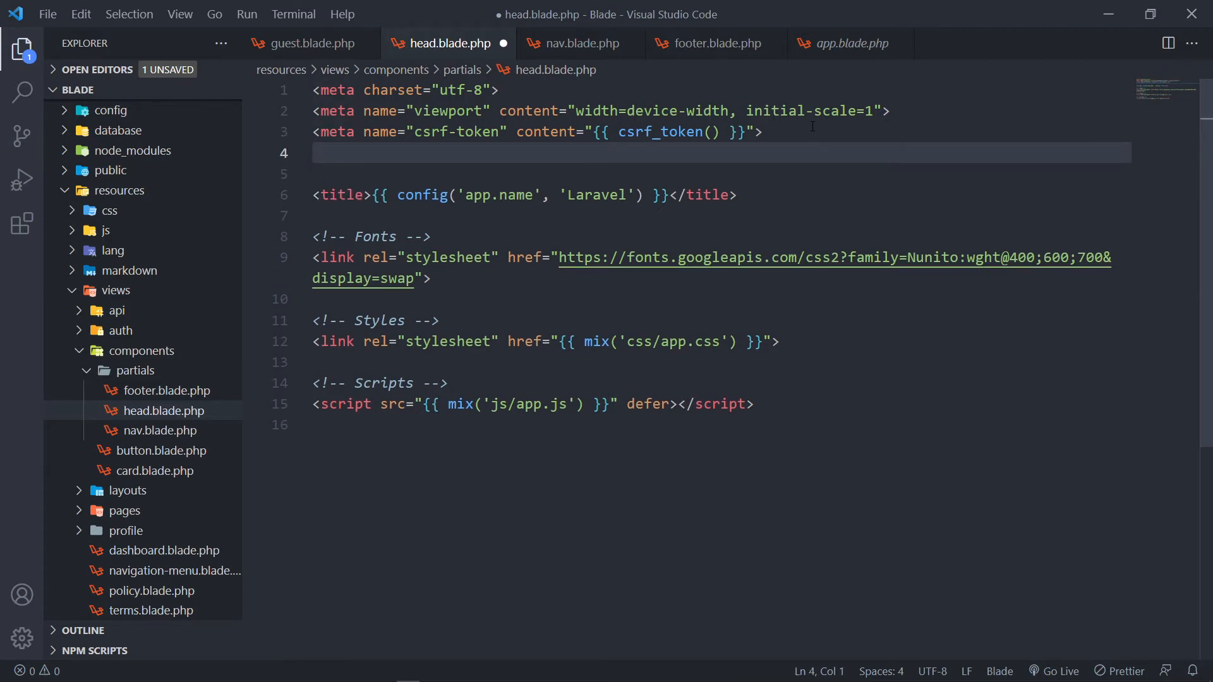
text(me)
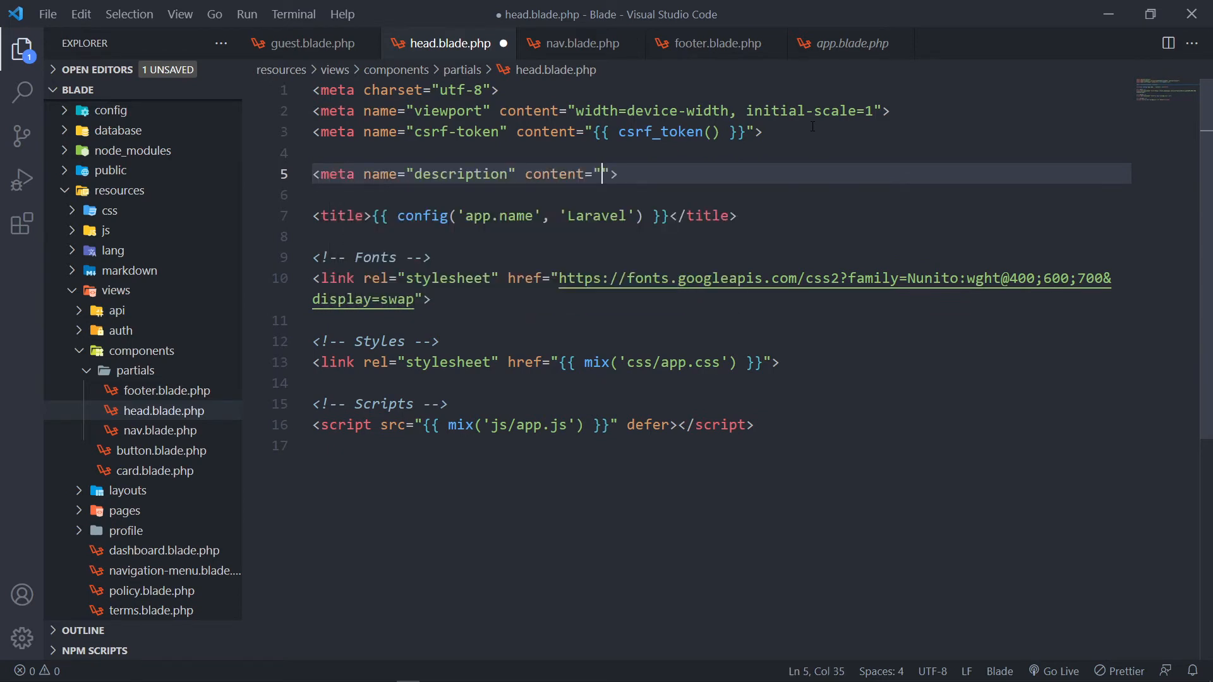
text(@)
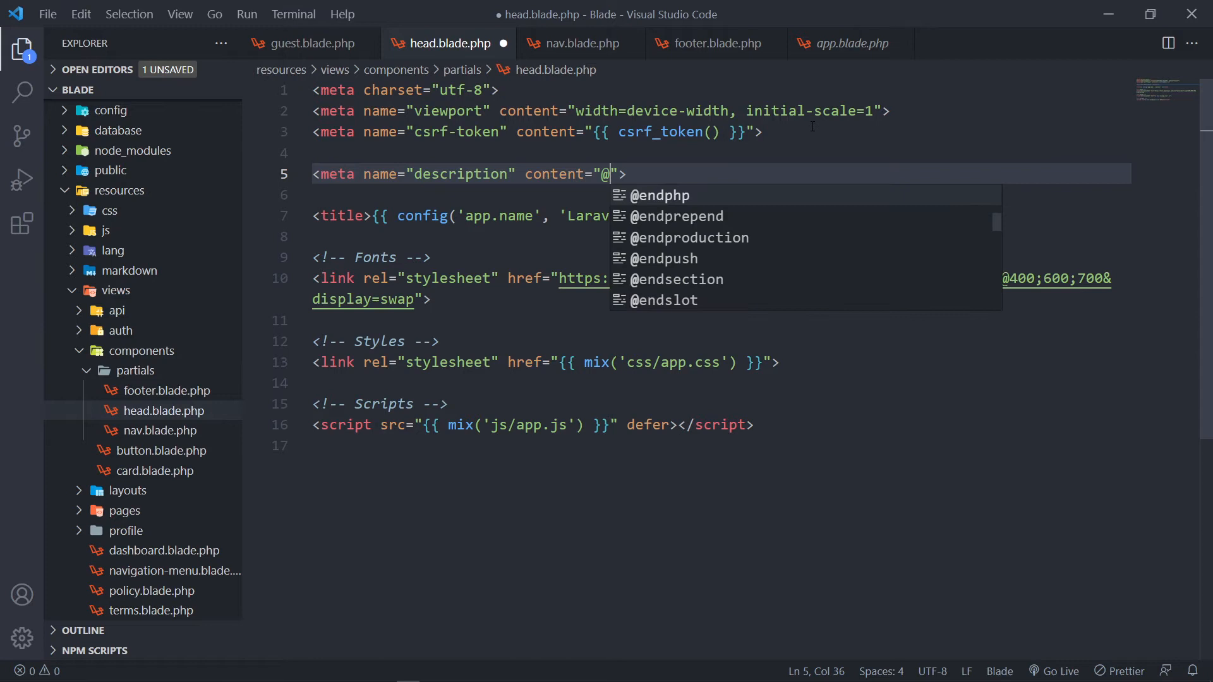
text(yield())
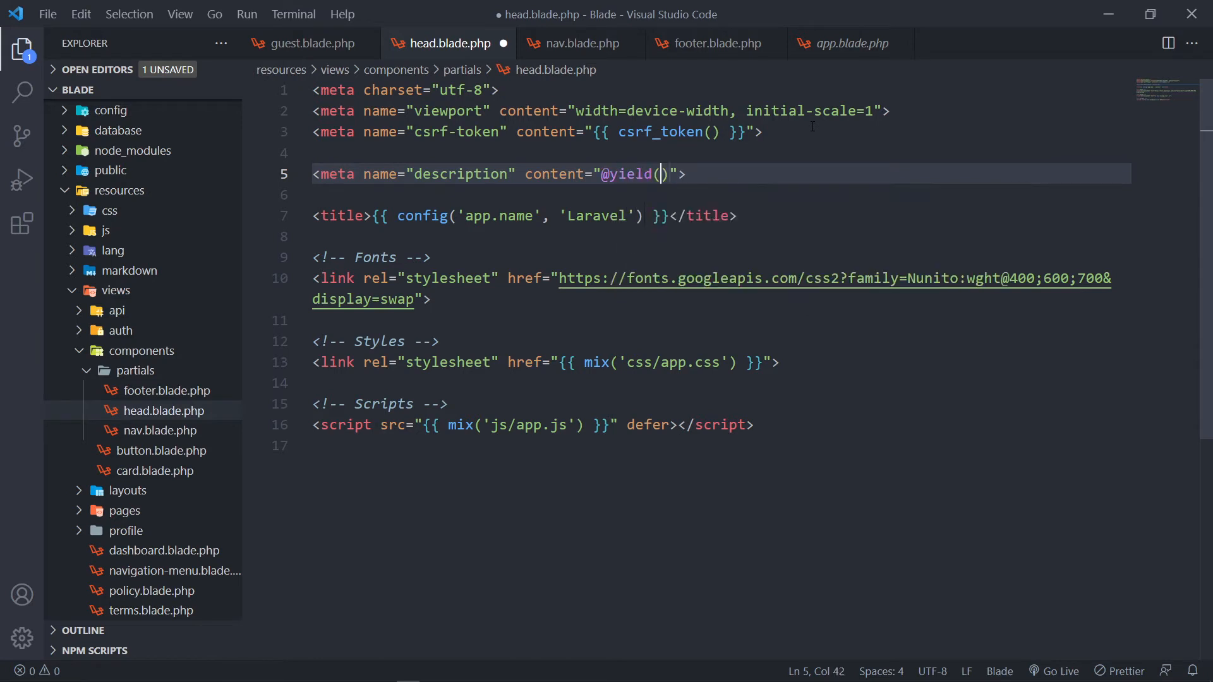
text('de)
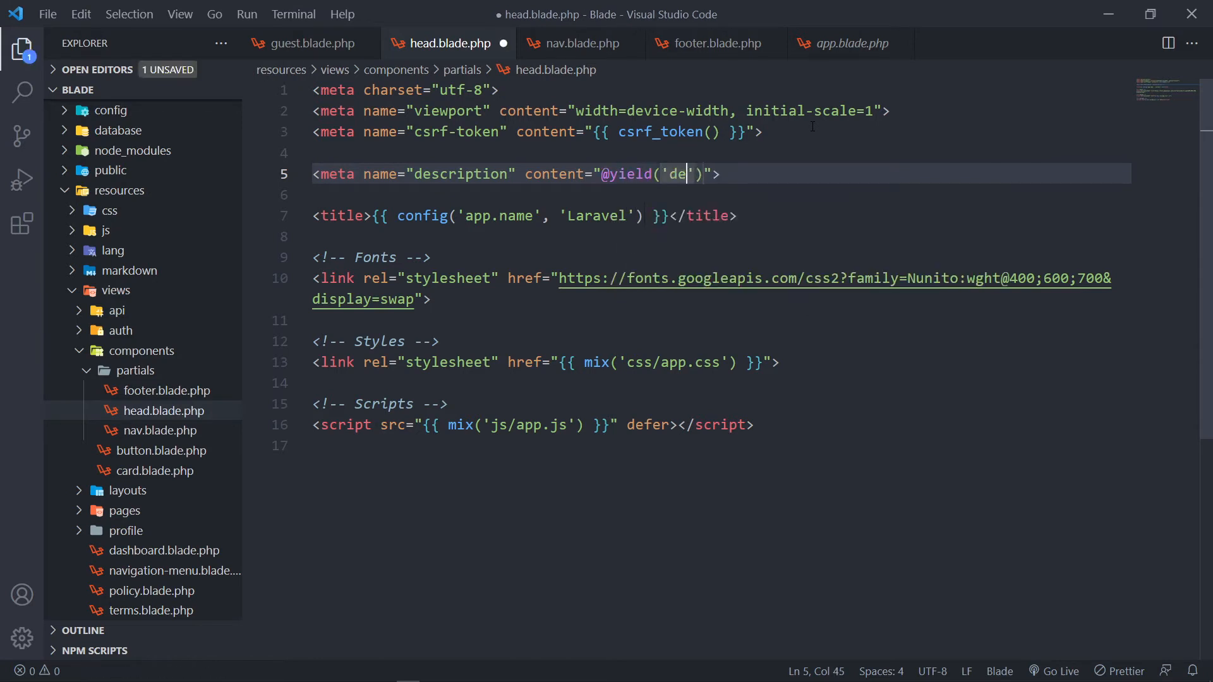
text(scription)
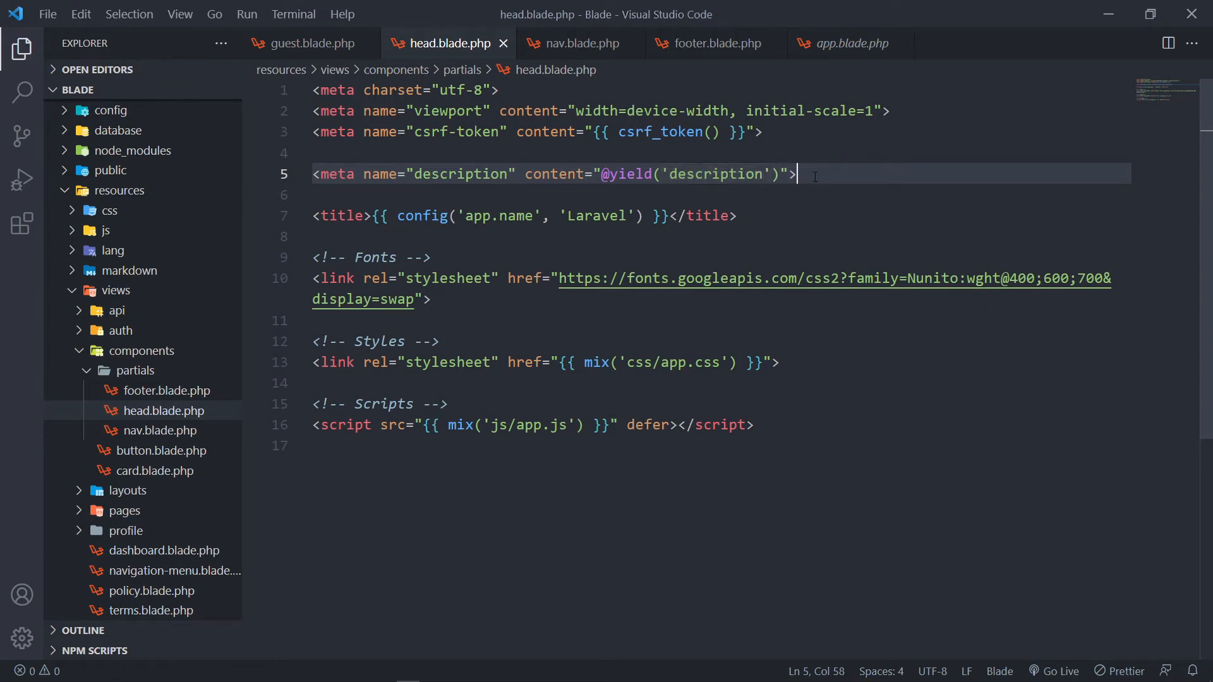
text(me)
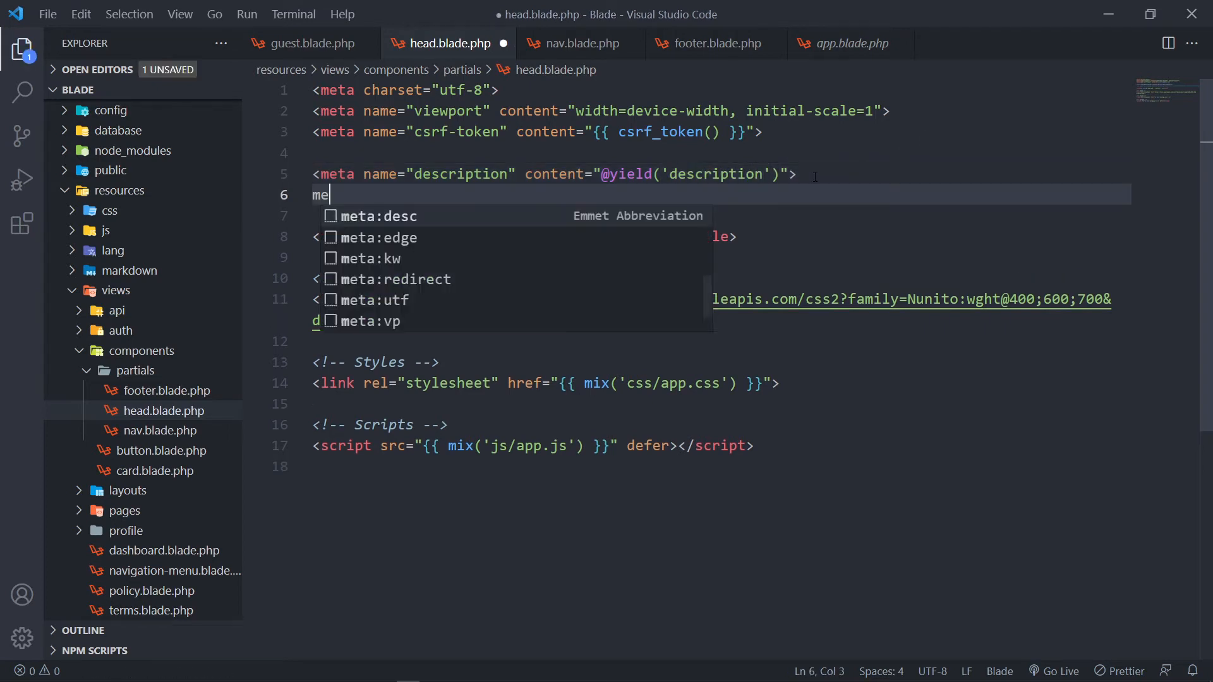
text(ta name=")
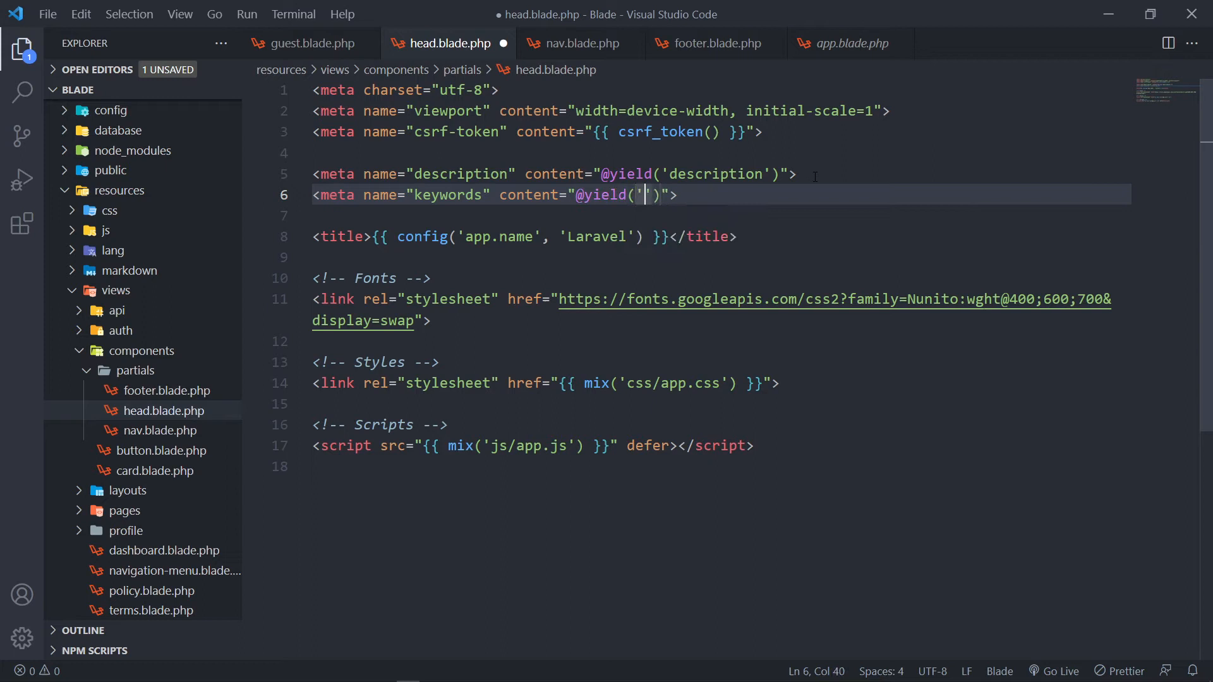
text(keyword)
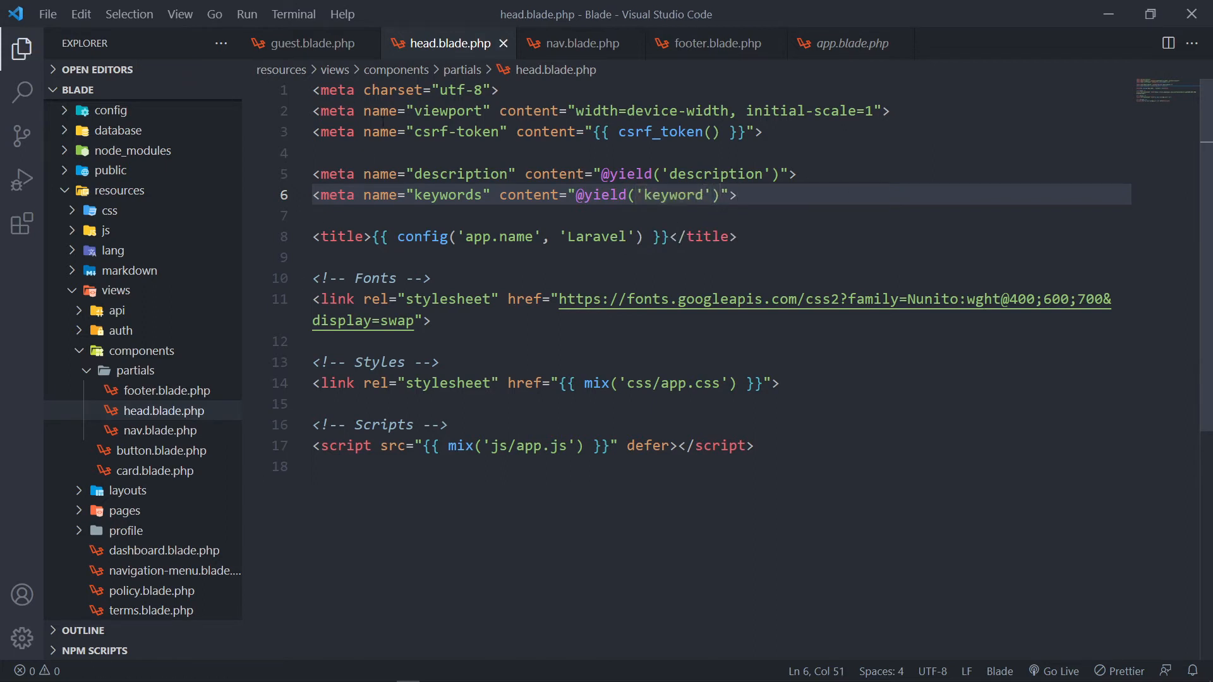
click(374, 236)
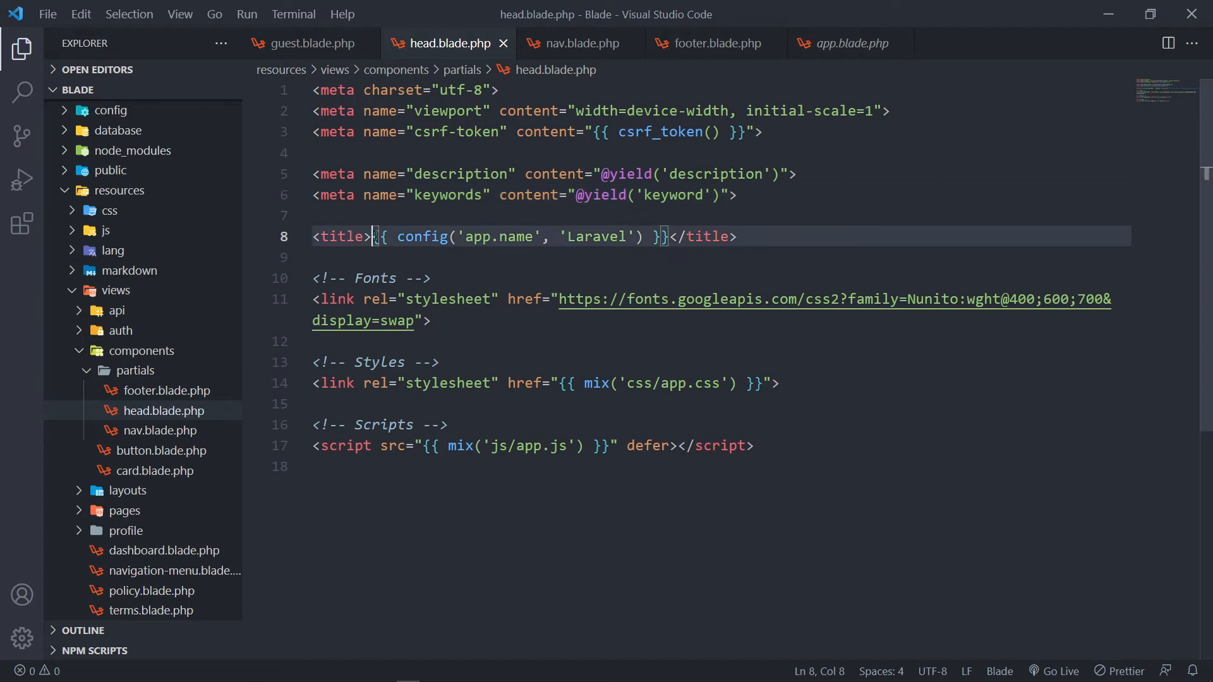
drag(372, 237, 669, 236)
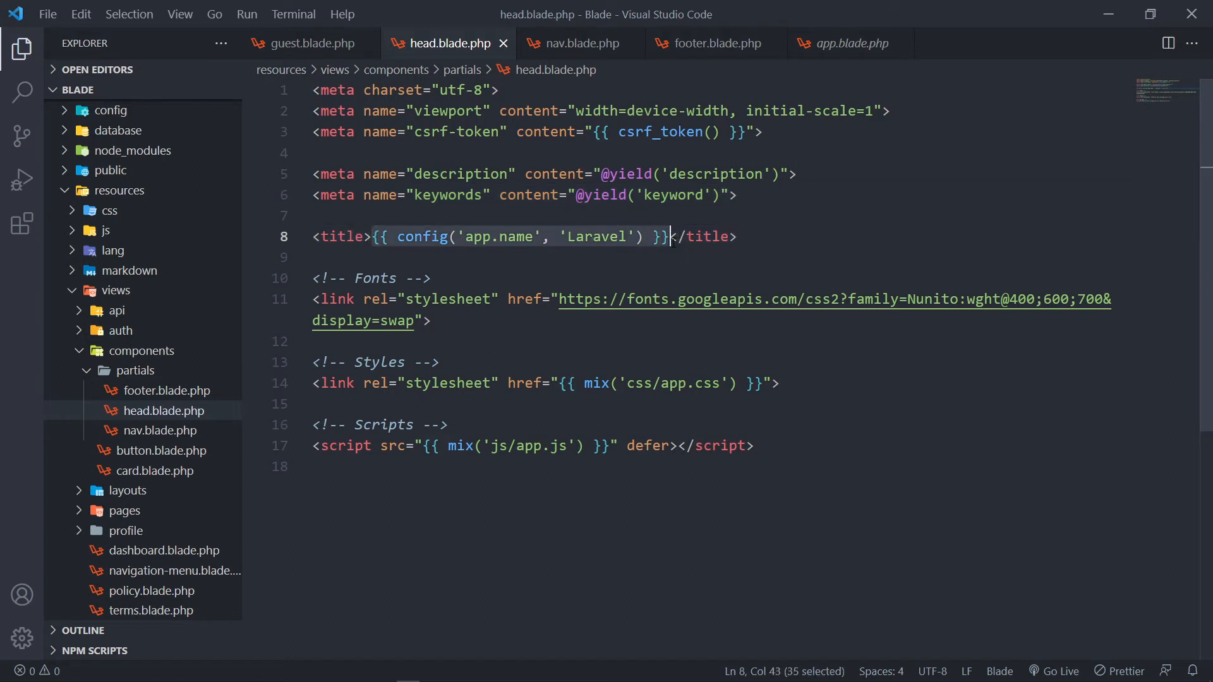
text(@t)
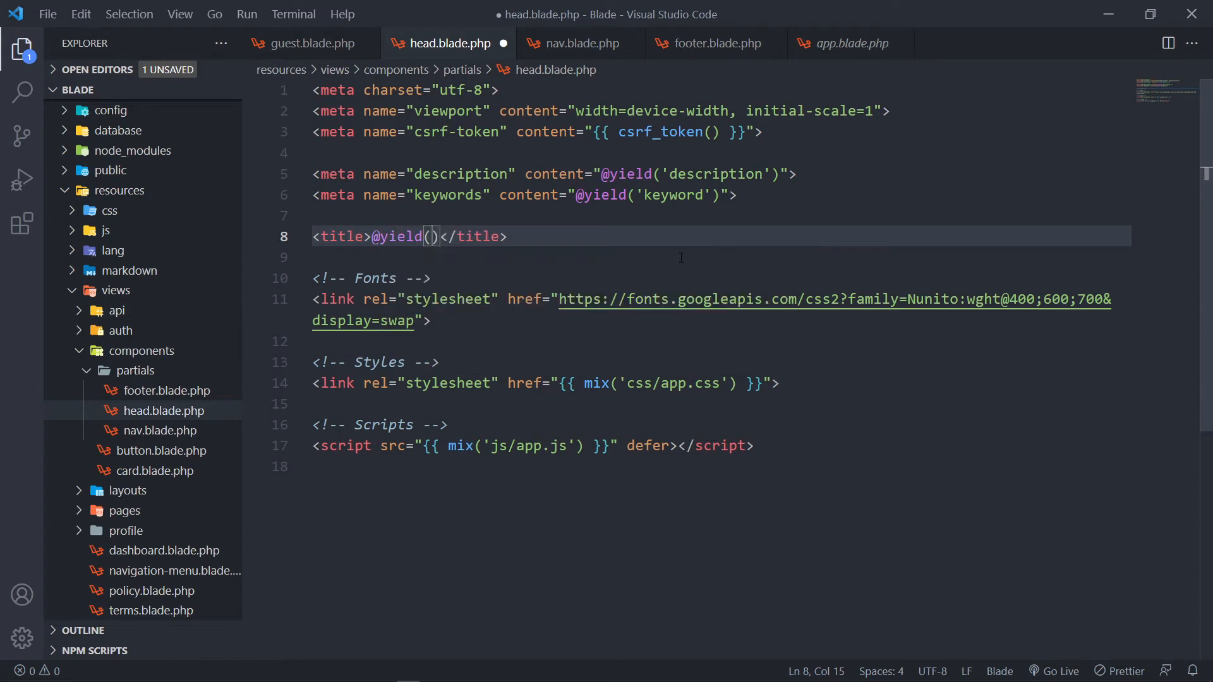
text('title')
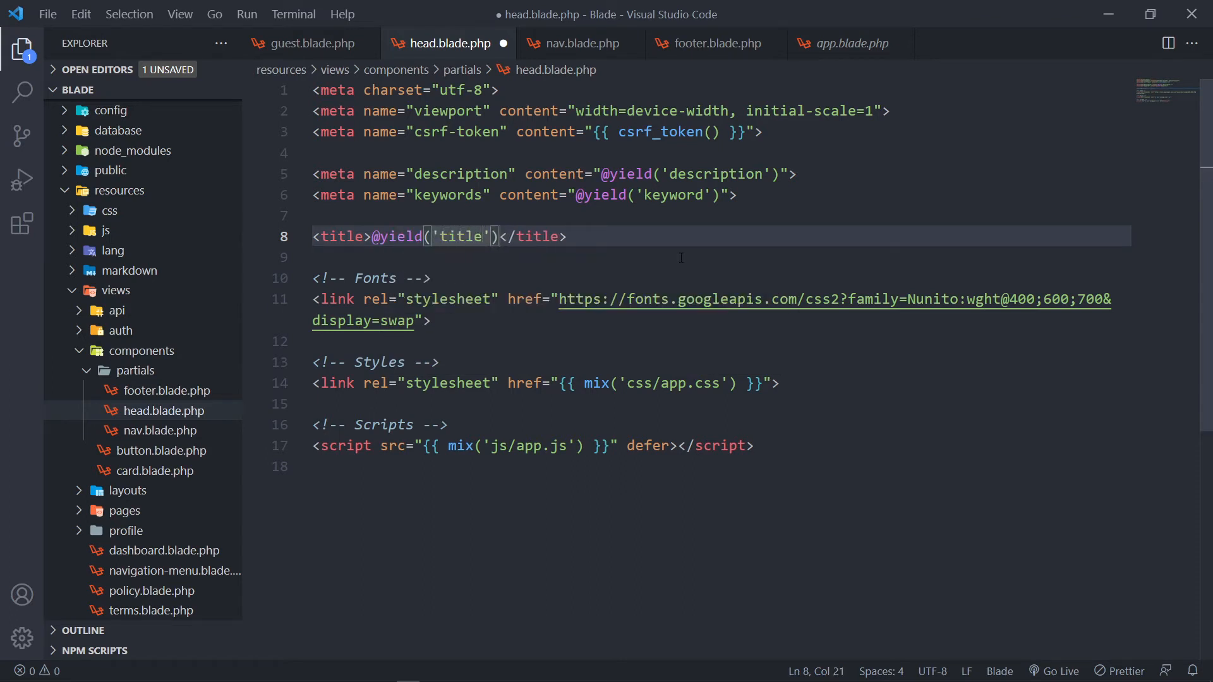
text(,)
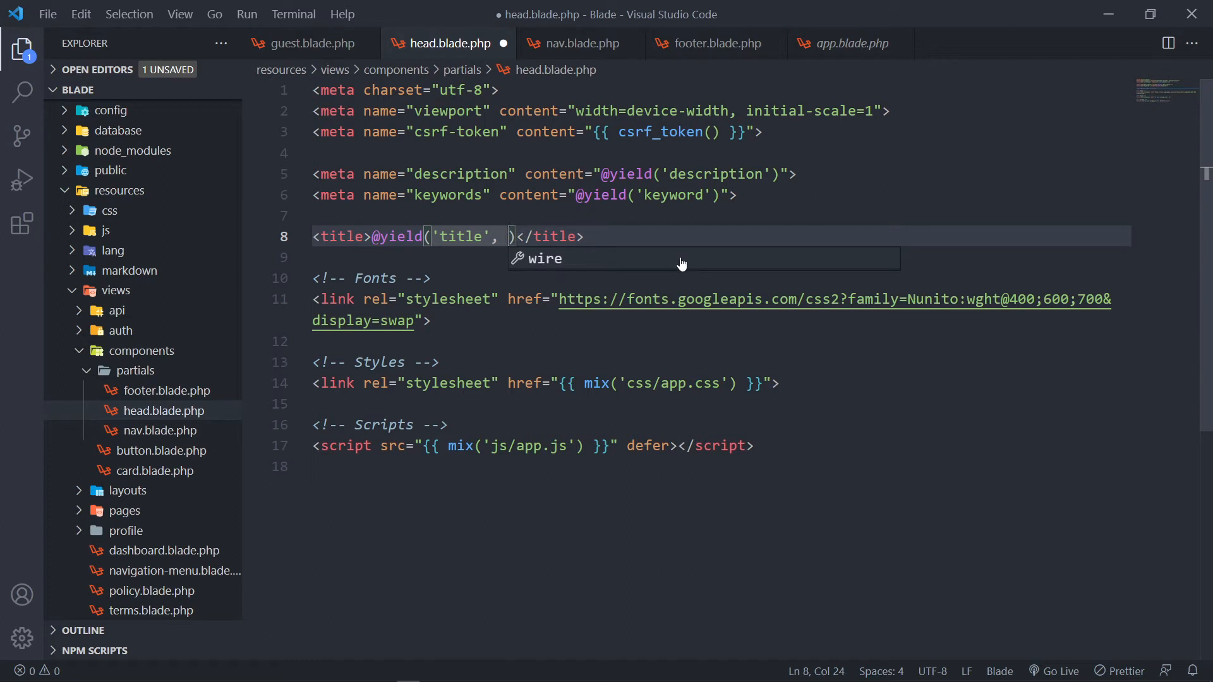
text(Bl)
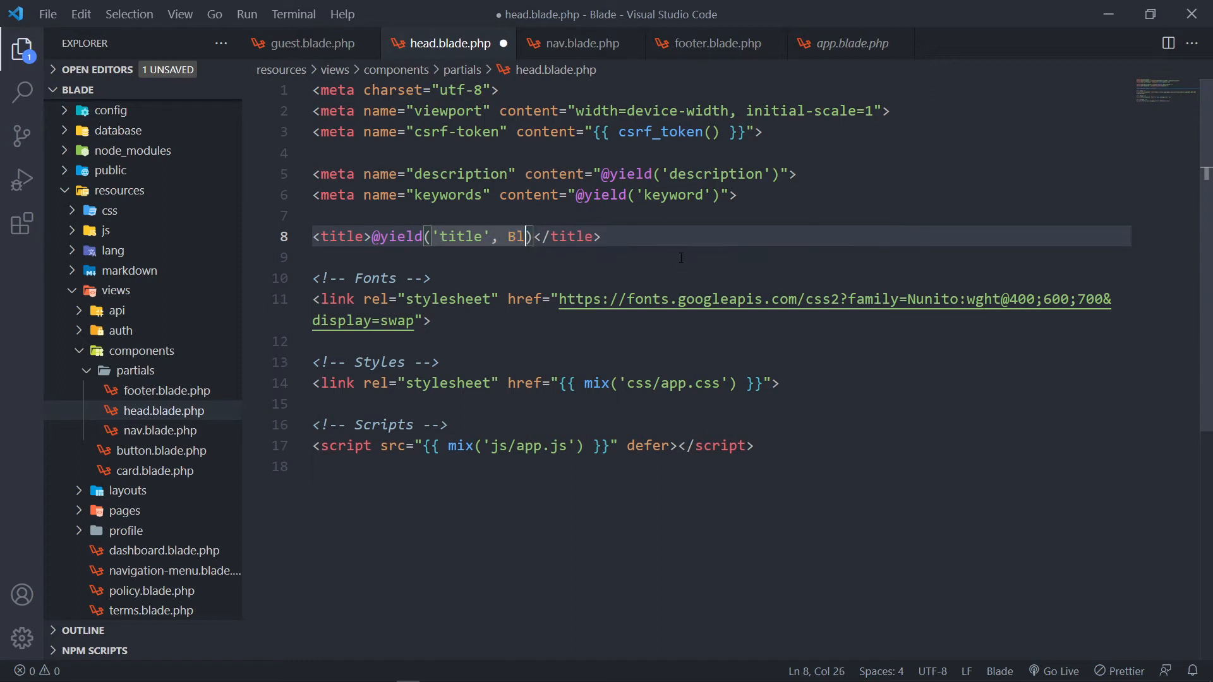
text('Bl)
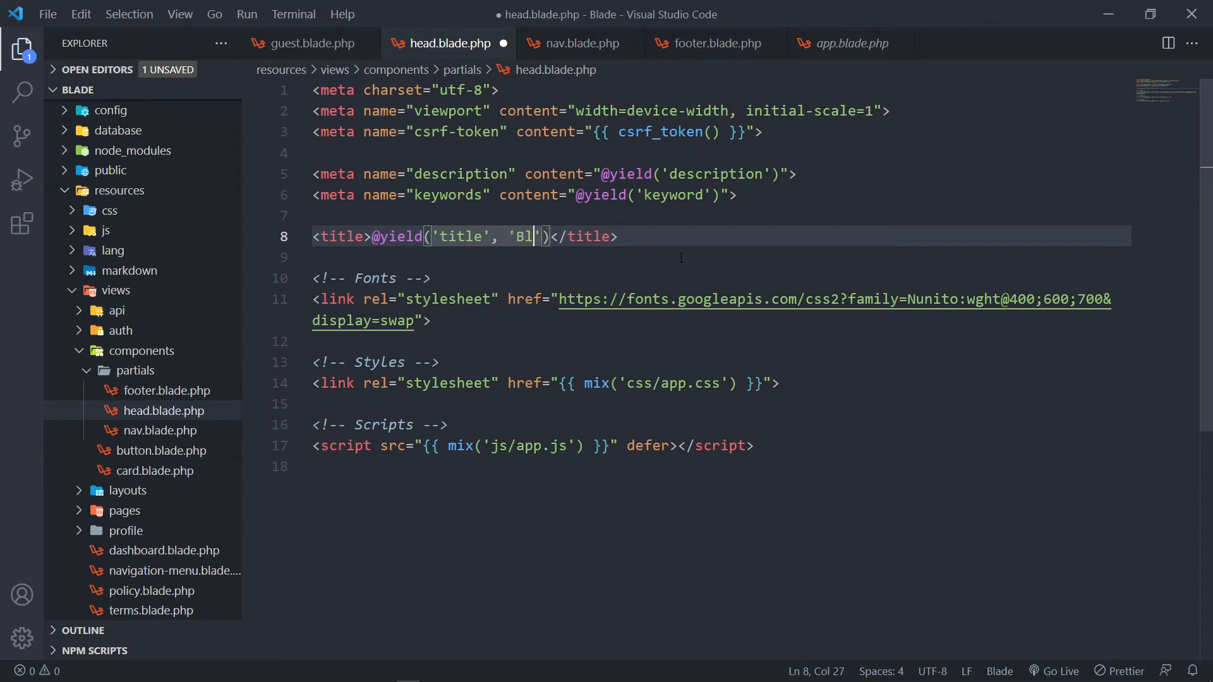
text(ade)
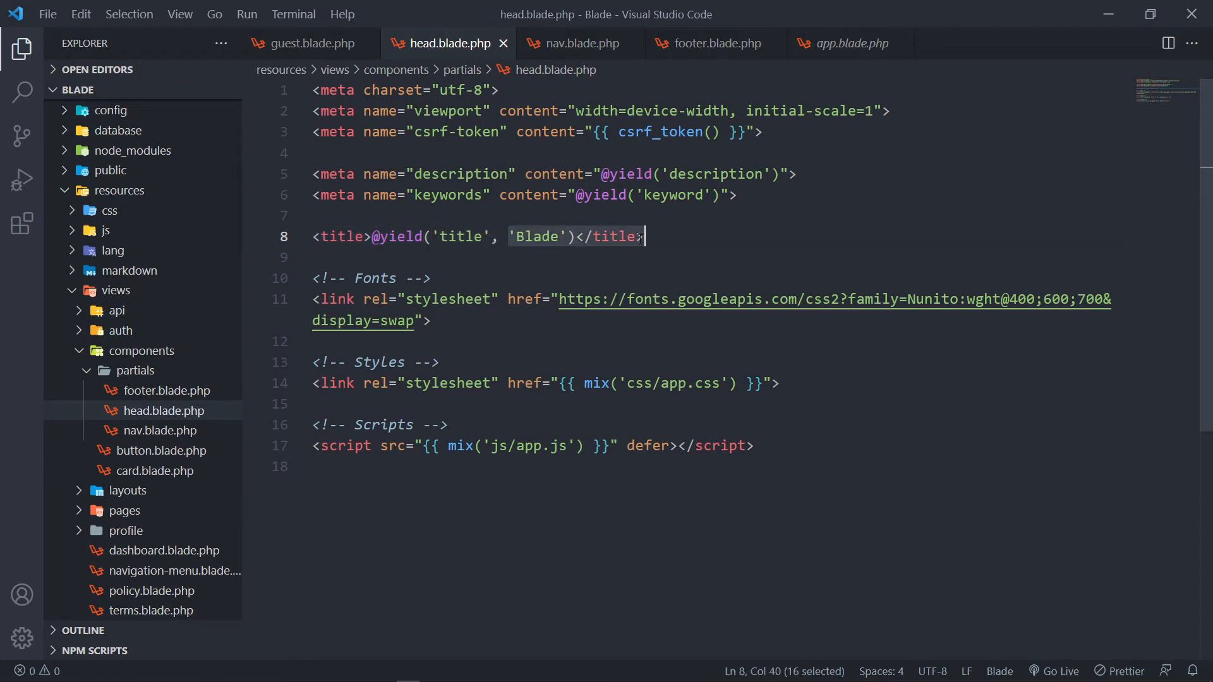
click(651, 257)
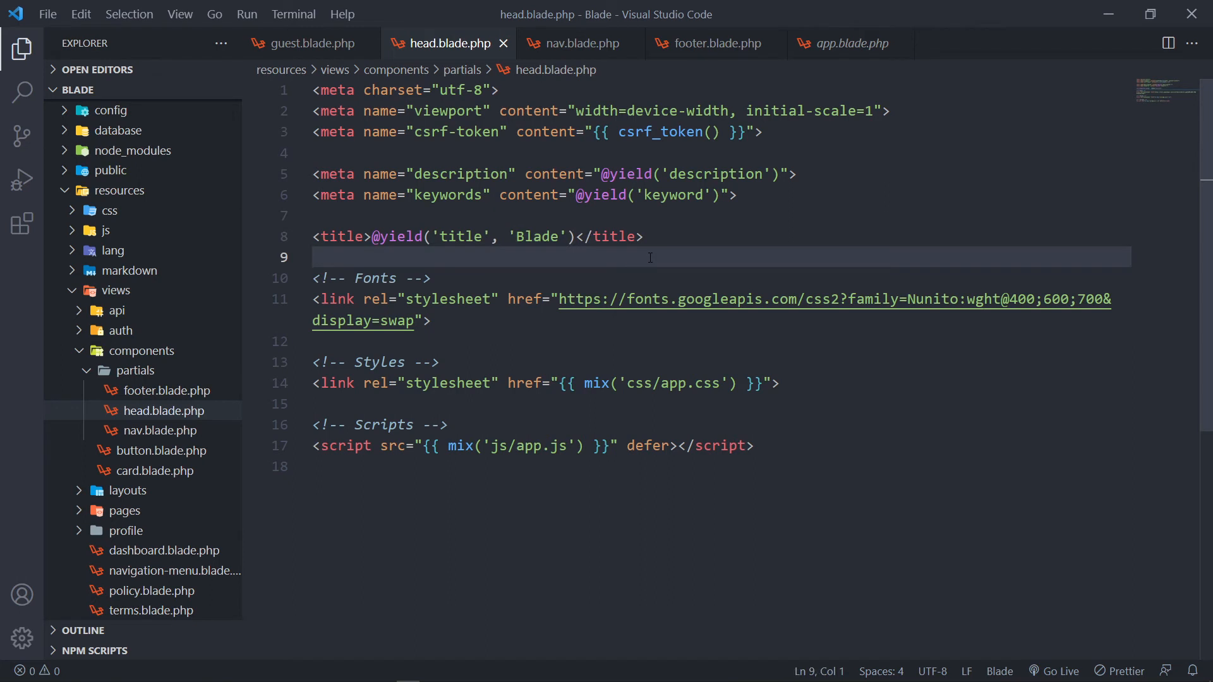
mouse_move(510, 350)
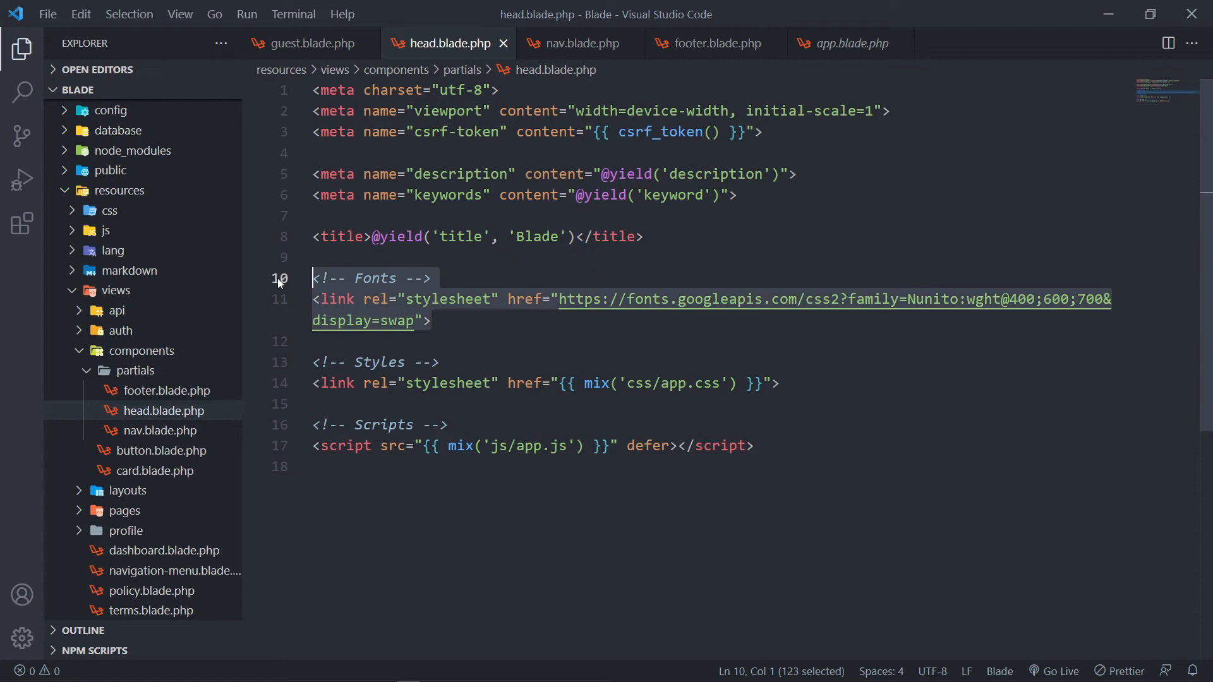
Step: Select the Fonts stylesheet line in head.blade.php, then bring up guest.blade.php
click(638, 286)
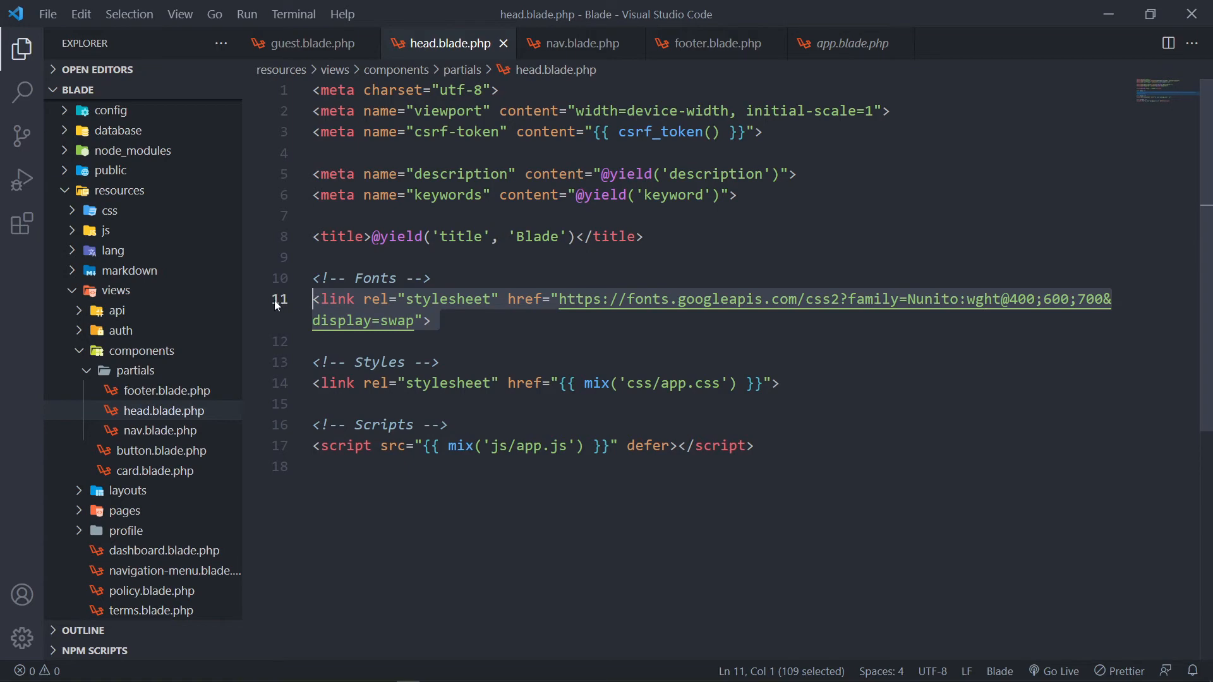
mouse_move(209, 86)
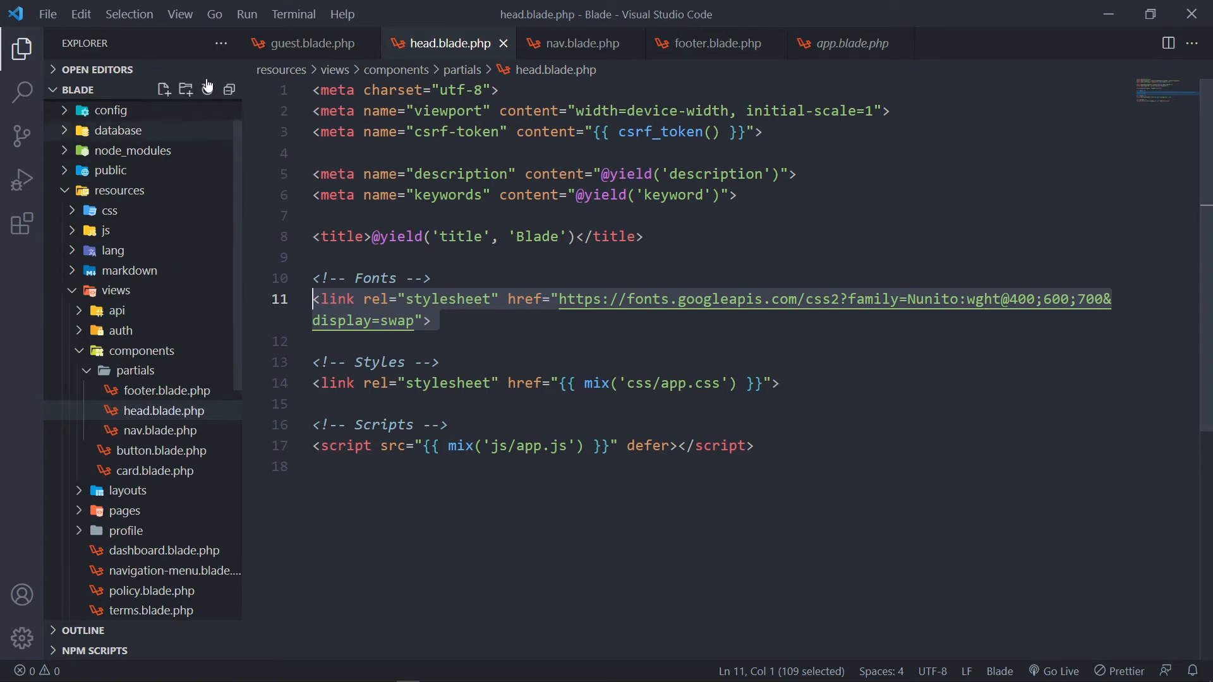
click(311, 43)
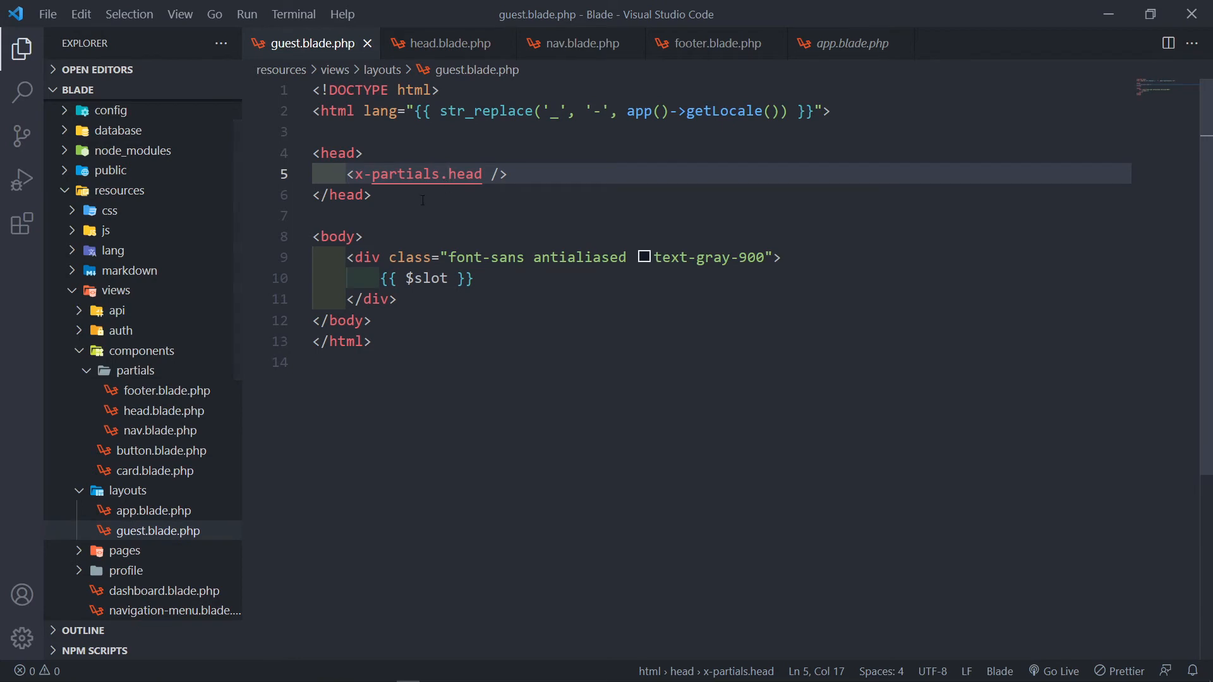
Step: Start an <x-footer tag in guest.blade.php, discard it, and bring up the empty footer.blade.php partial
text(<)
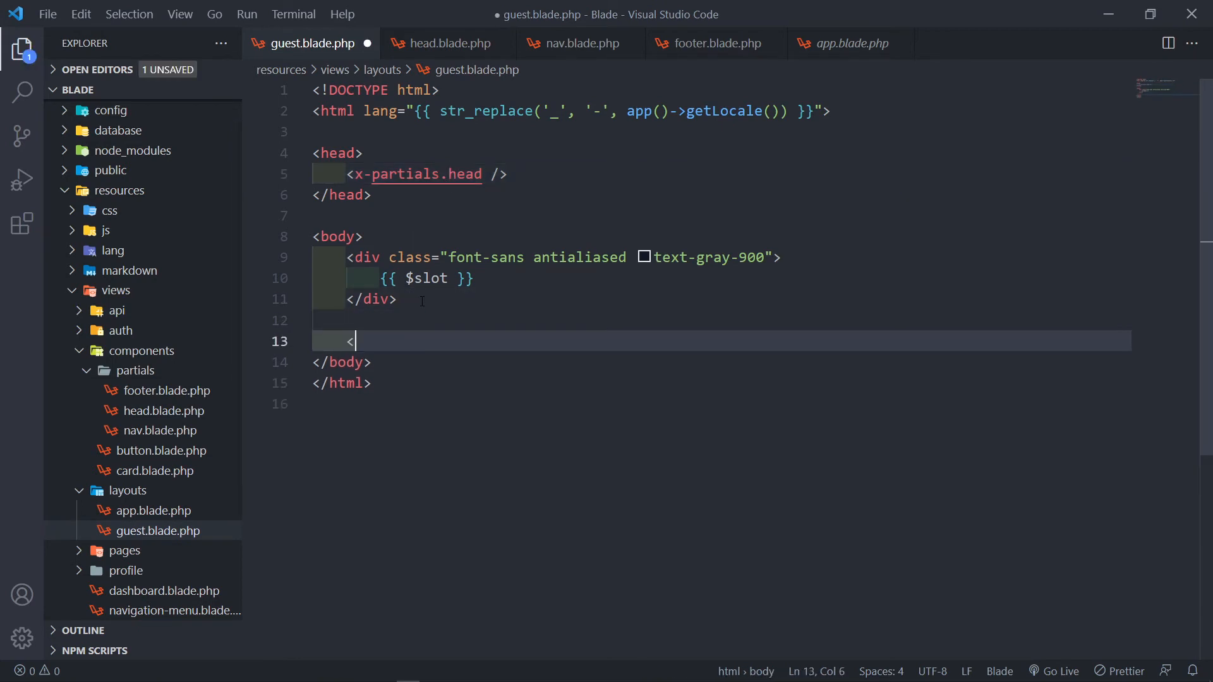
text(x)
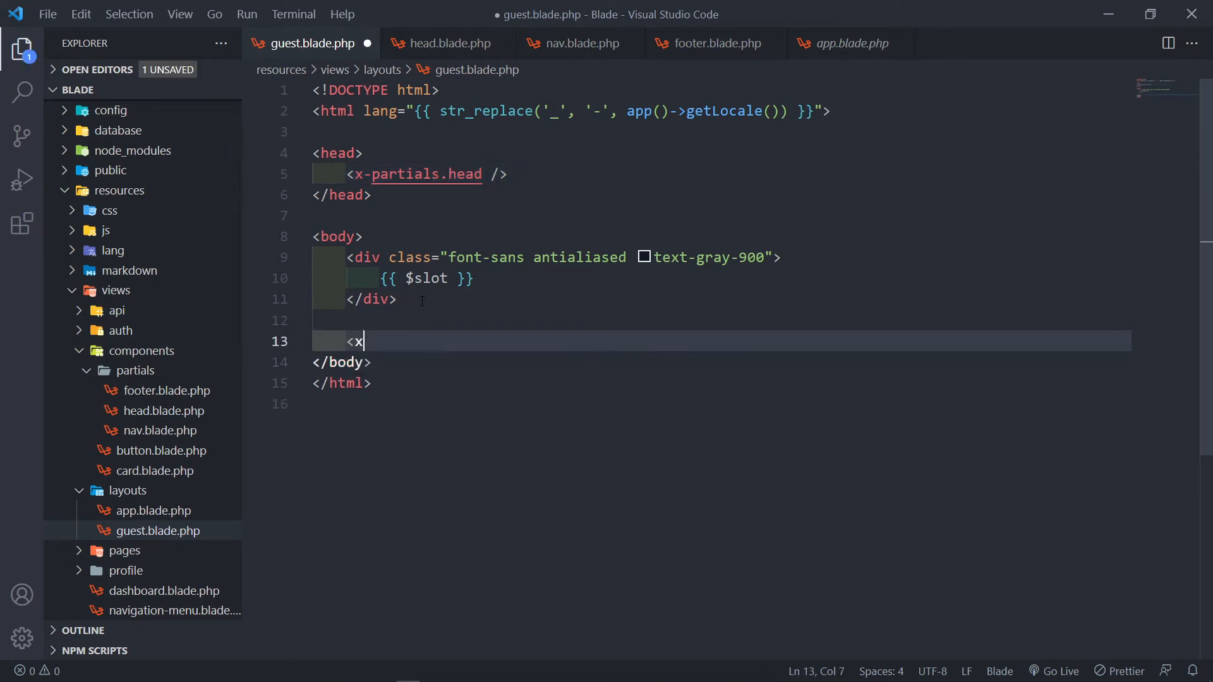
text(-footer)
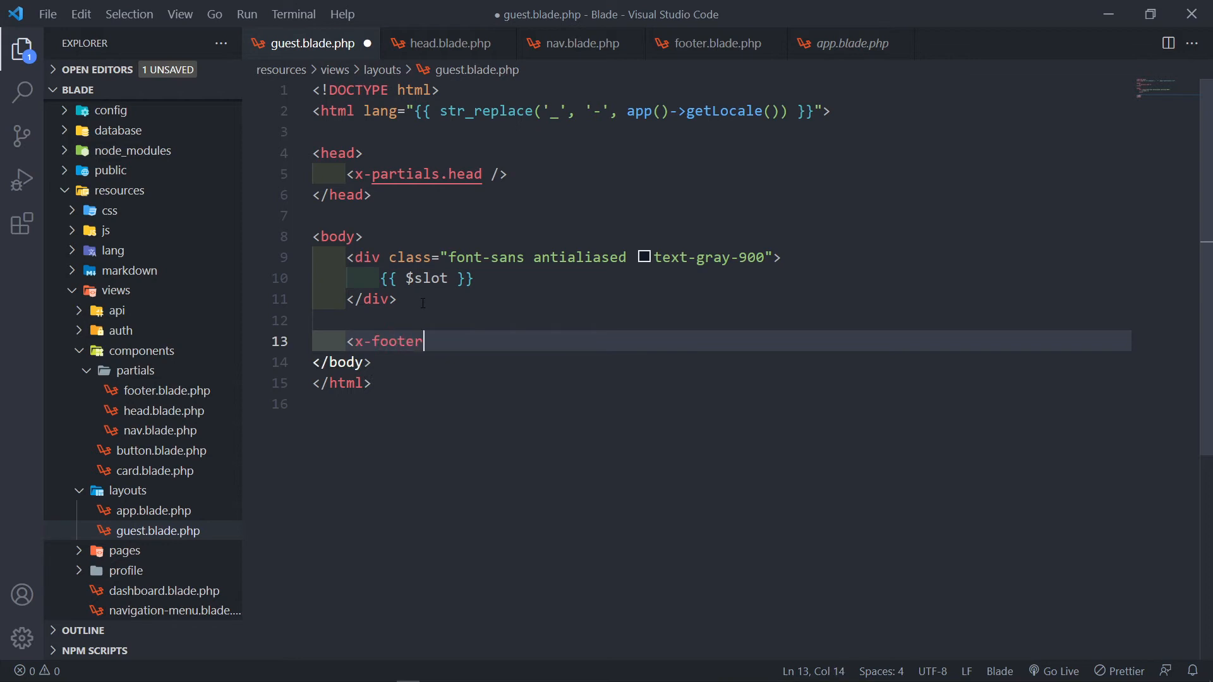
key(Backspace)
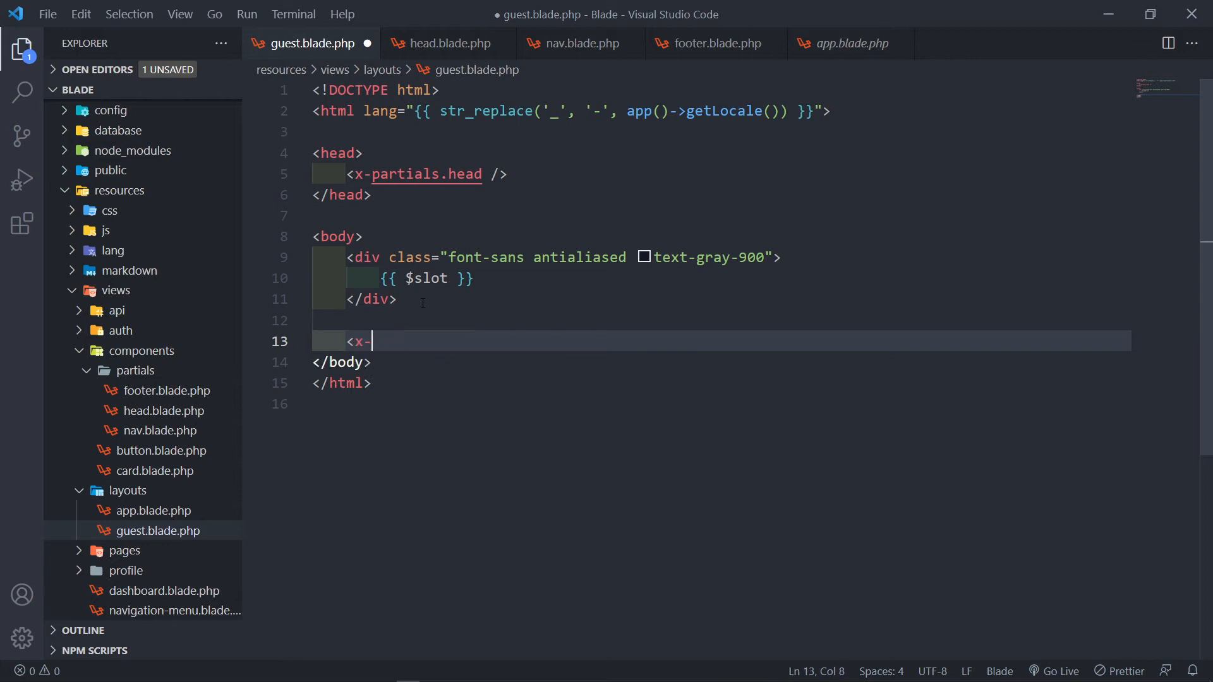
click(715, 42)
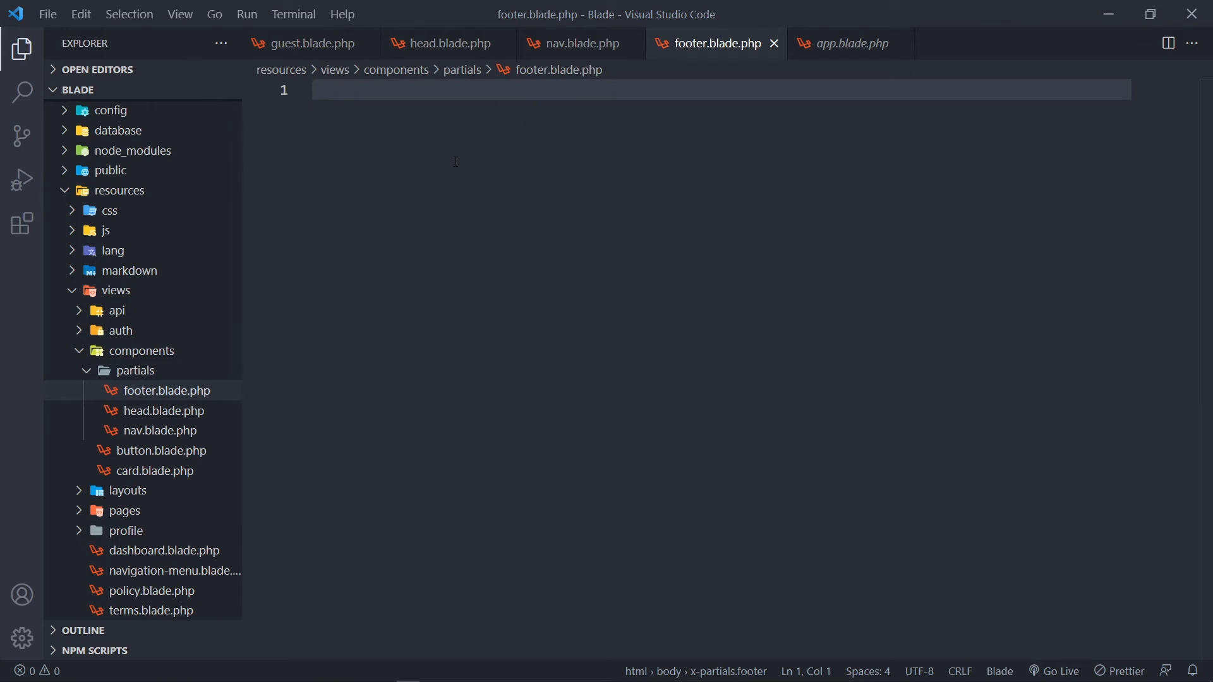
Step: Write 'Copyright 2021' in footer.blade.php and return to guest.blade.php with its x-partials.footer include
text(c)
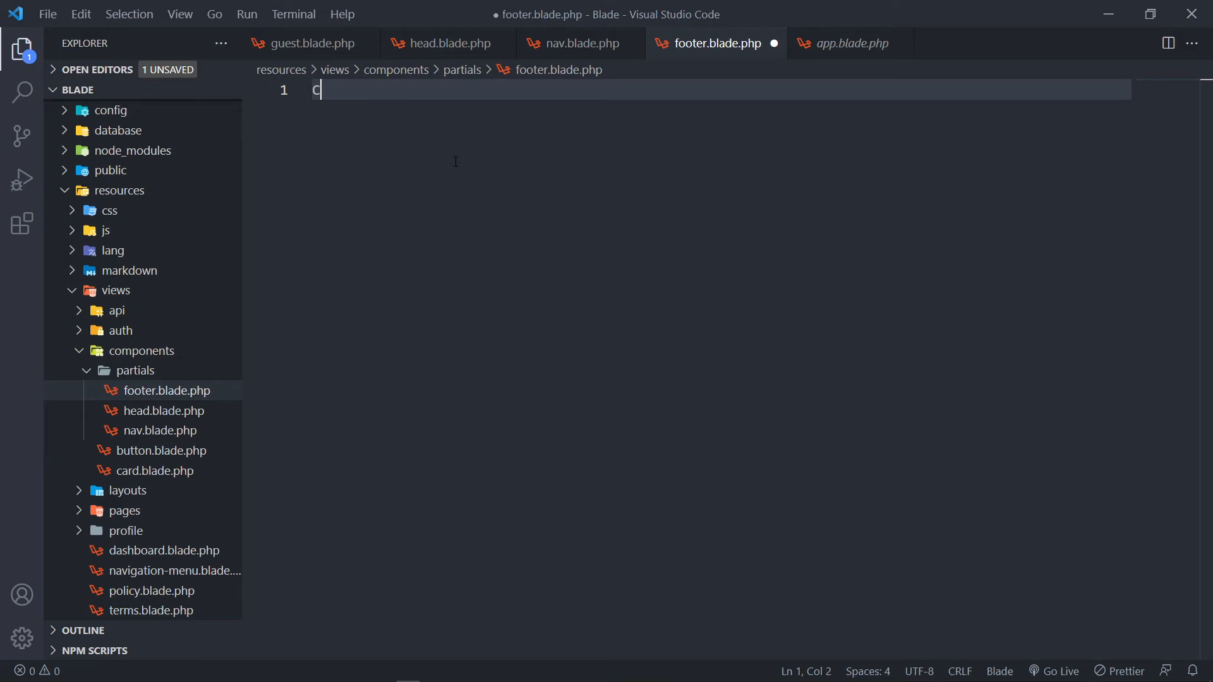
text(opyright 2021)
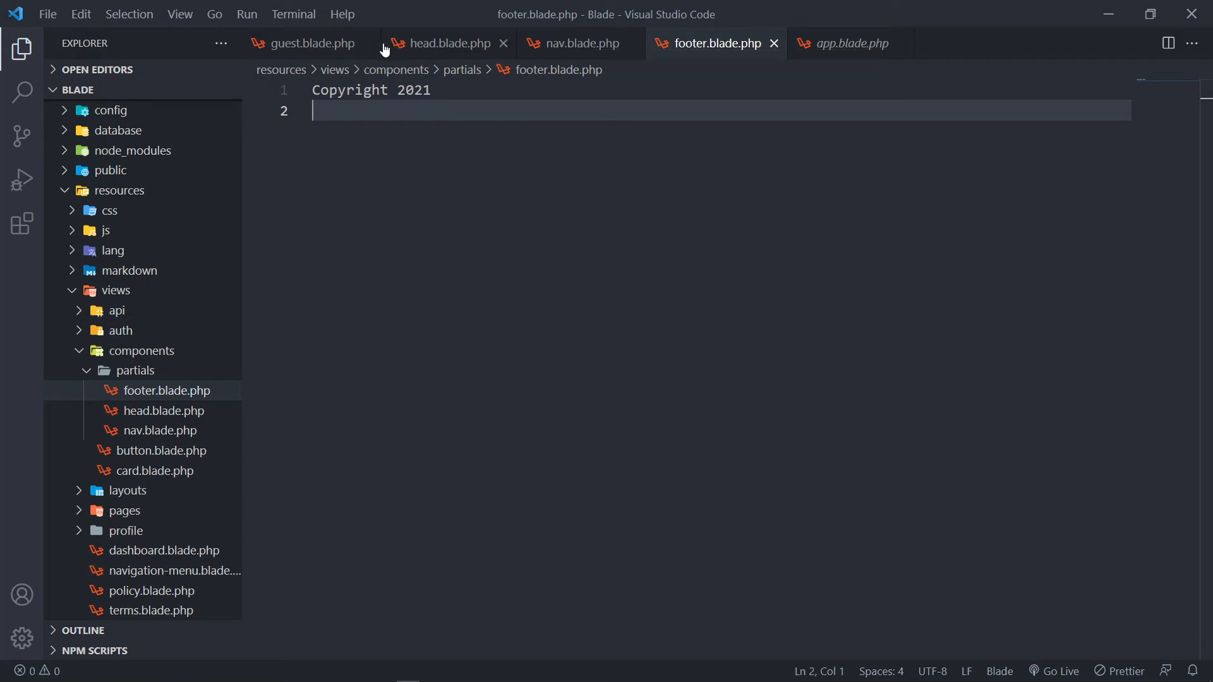
click(311, 43)
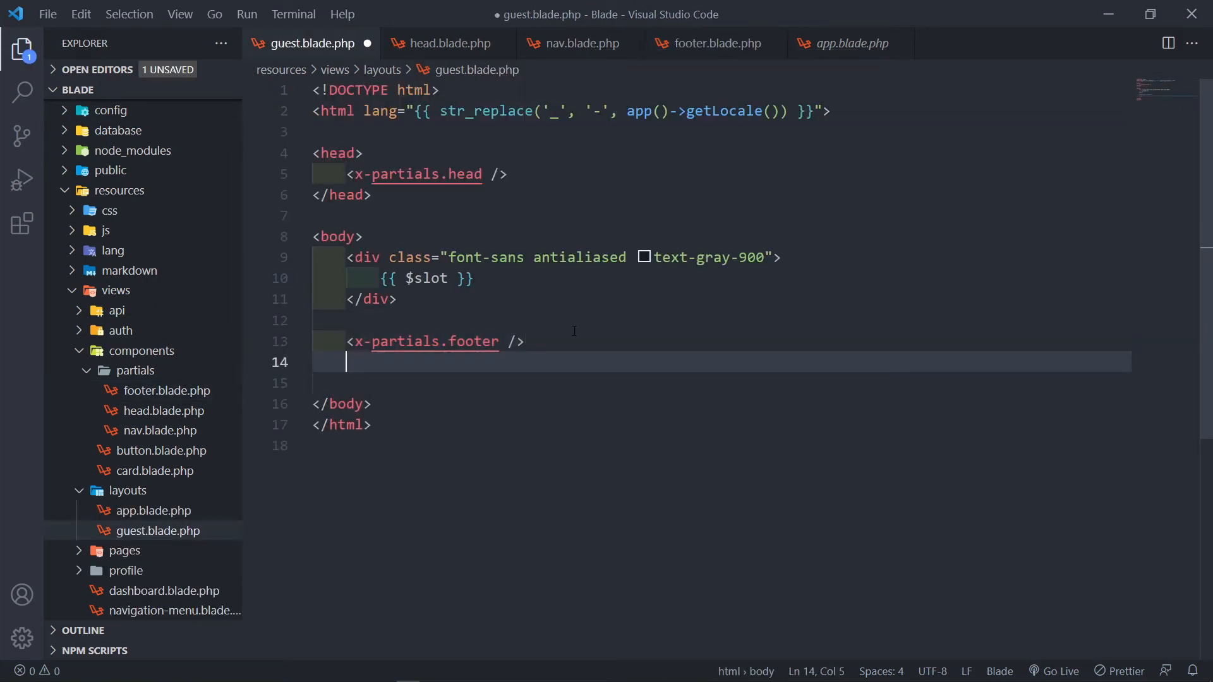
key(Enter)
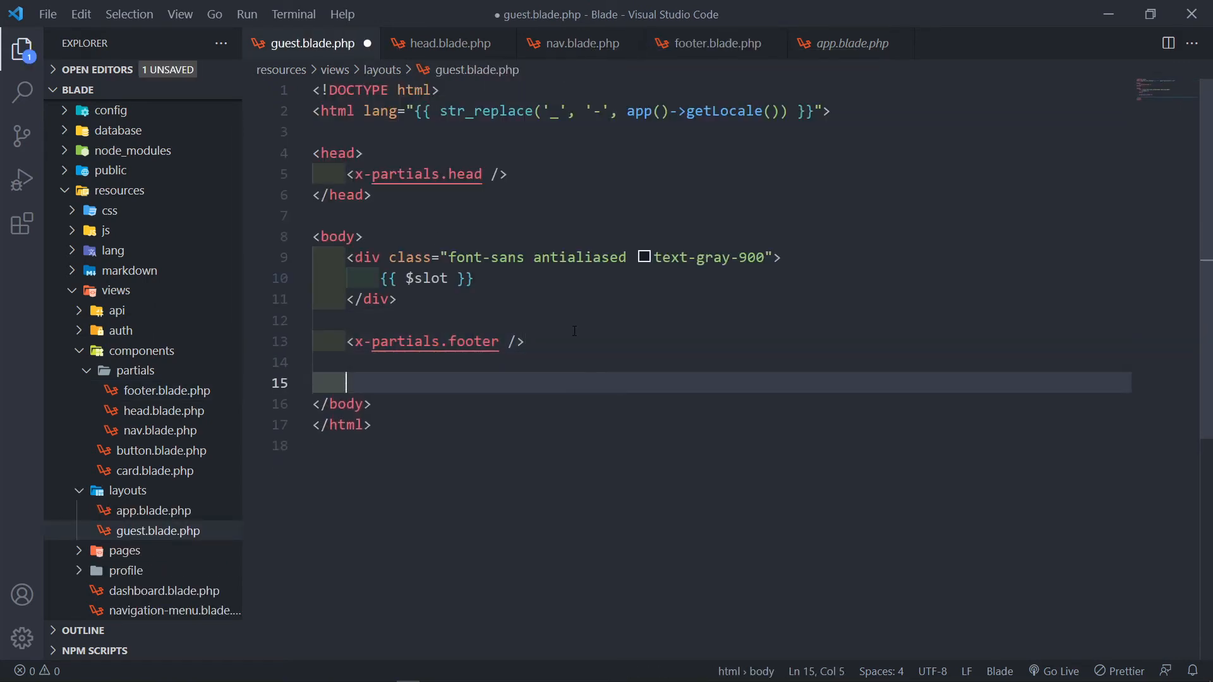
text(@s)
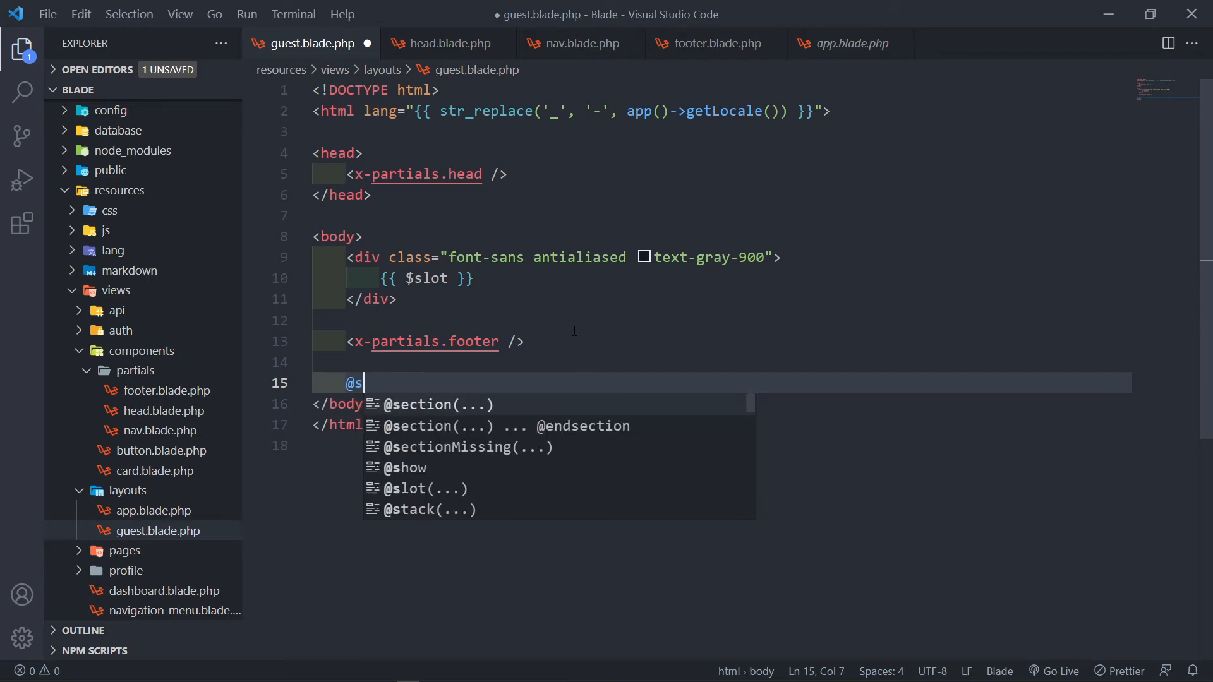
text(tack('name)
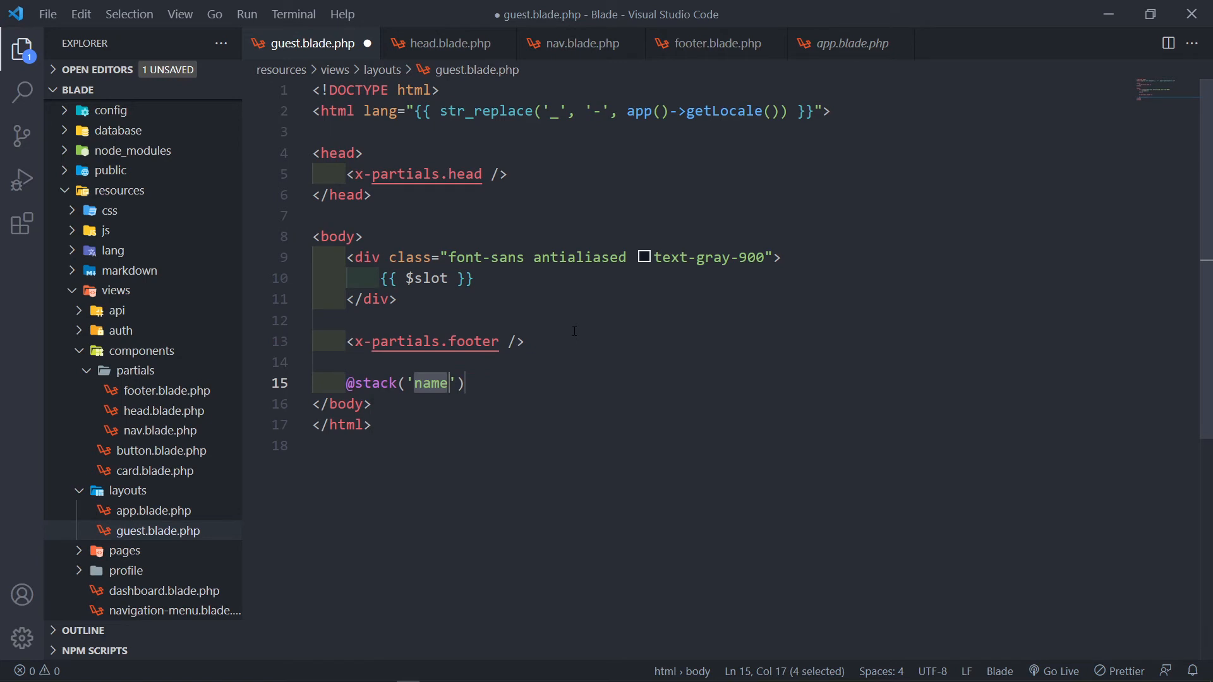
text(scripts)
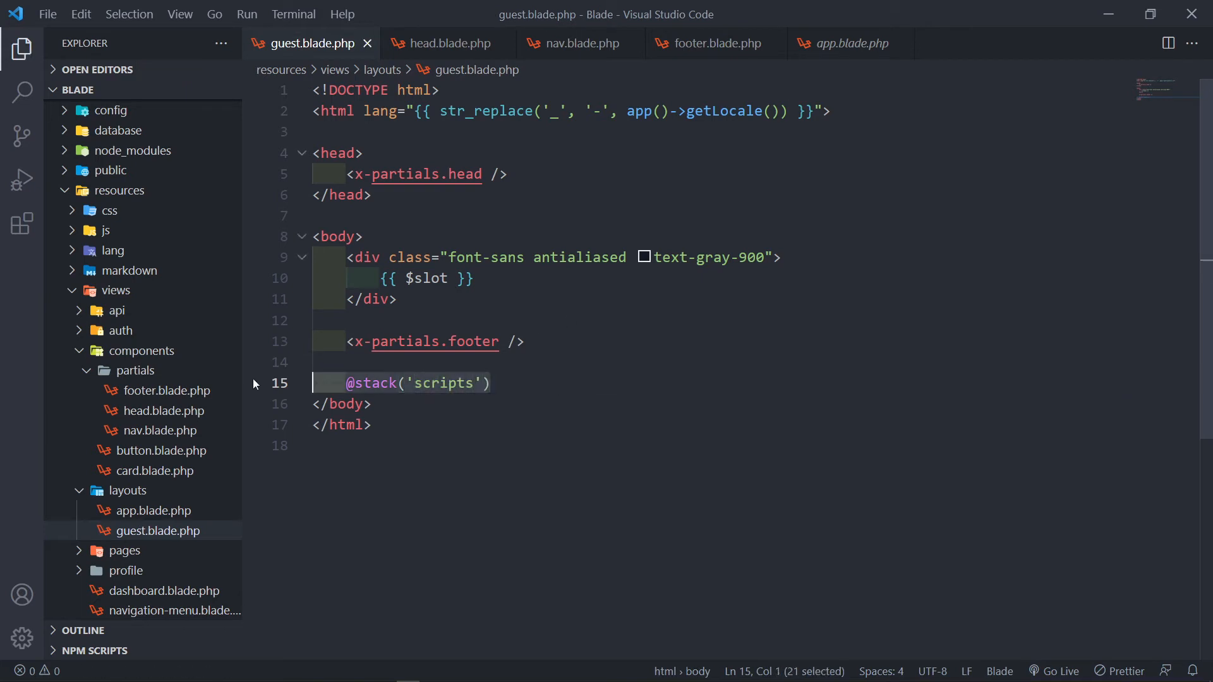
click(371, 404)
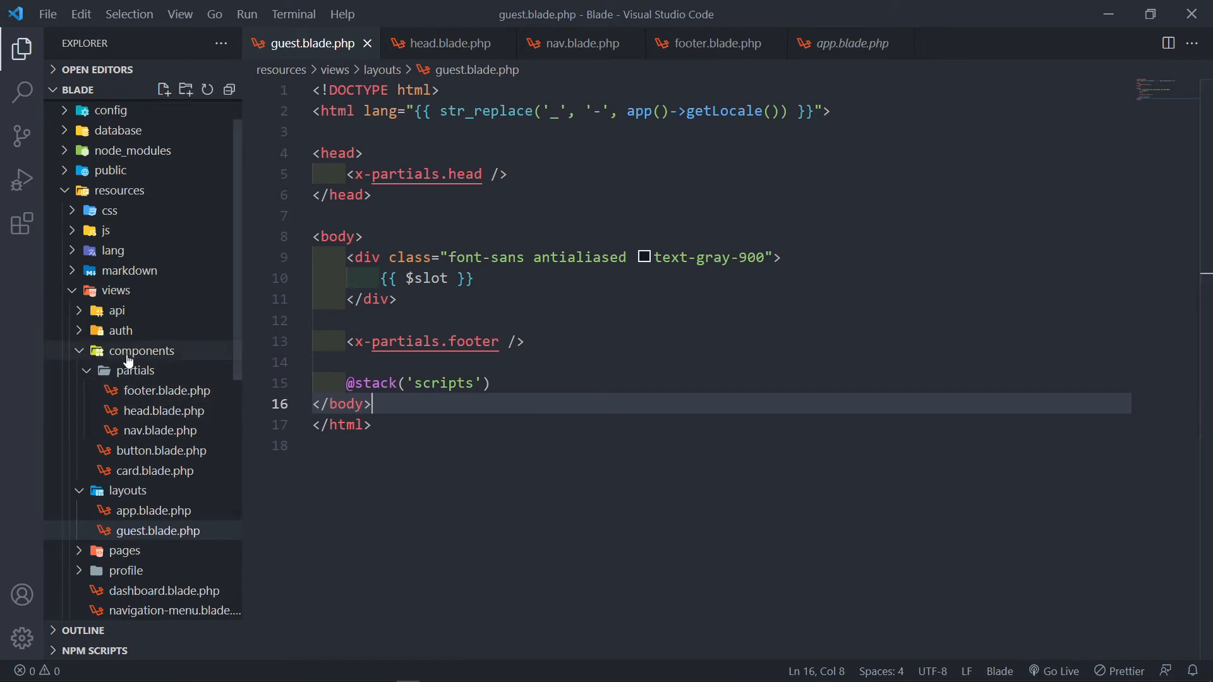
Step: Collapse the components folder and select all content of pages/home/index.blade.php
click(141, 351)
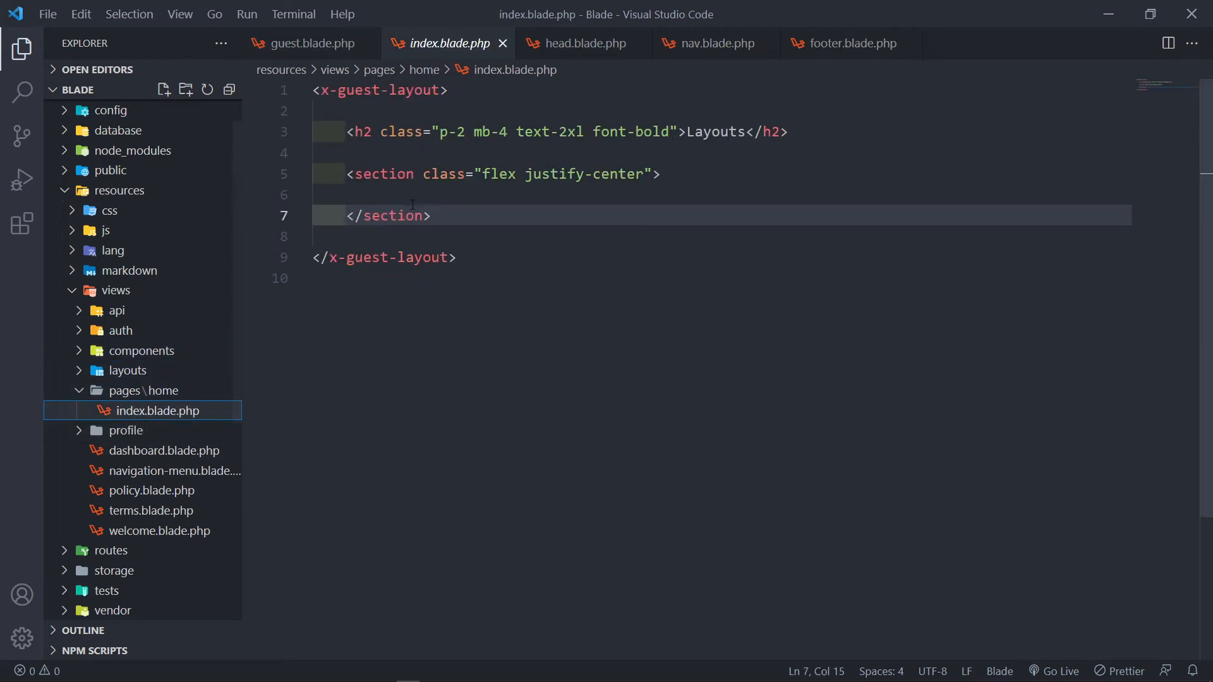
key(Ctrl+A)
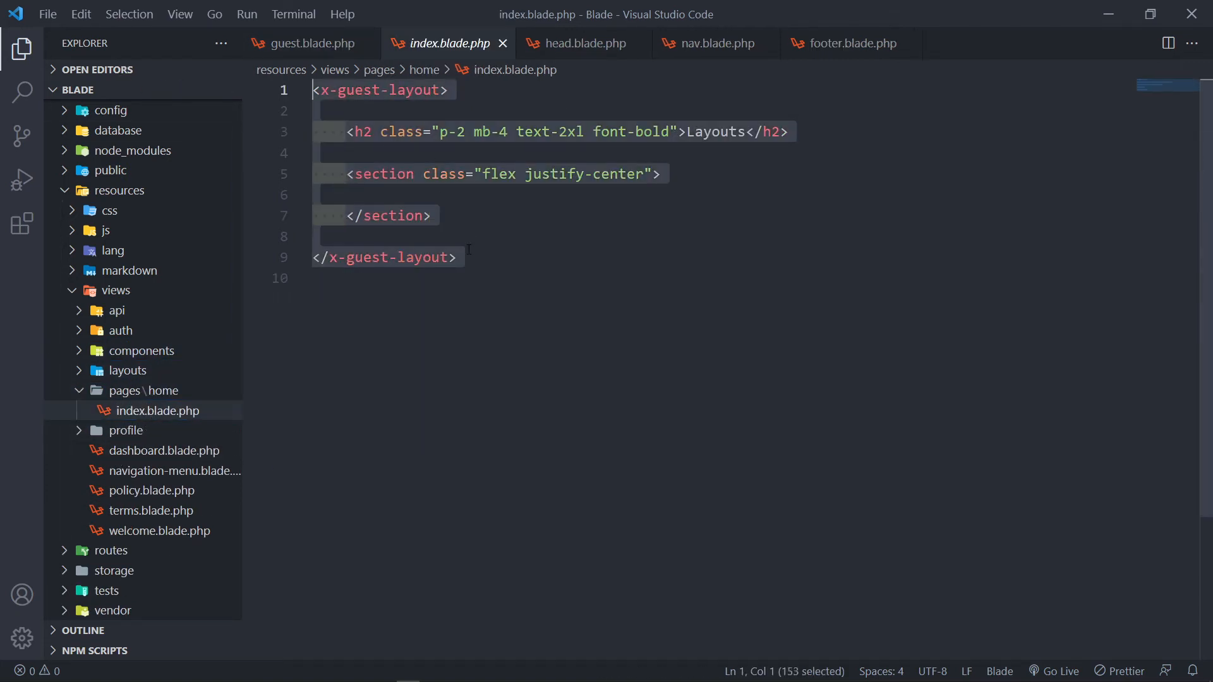
key(Enter)
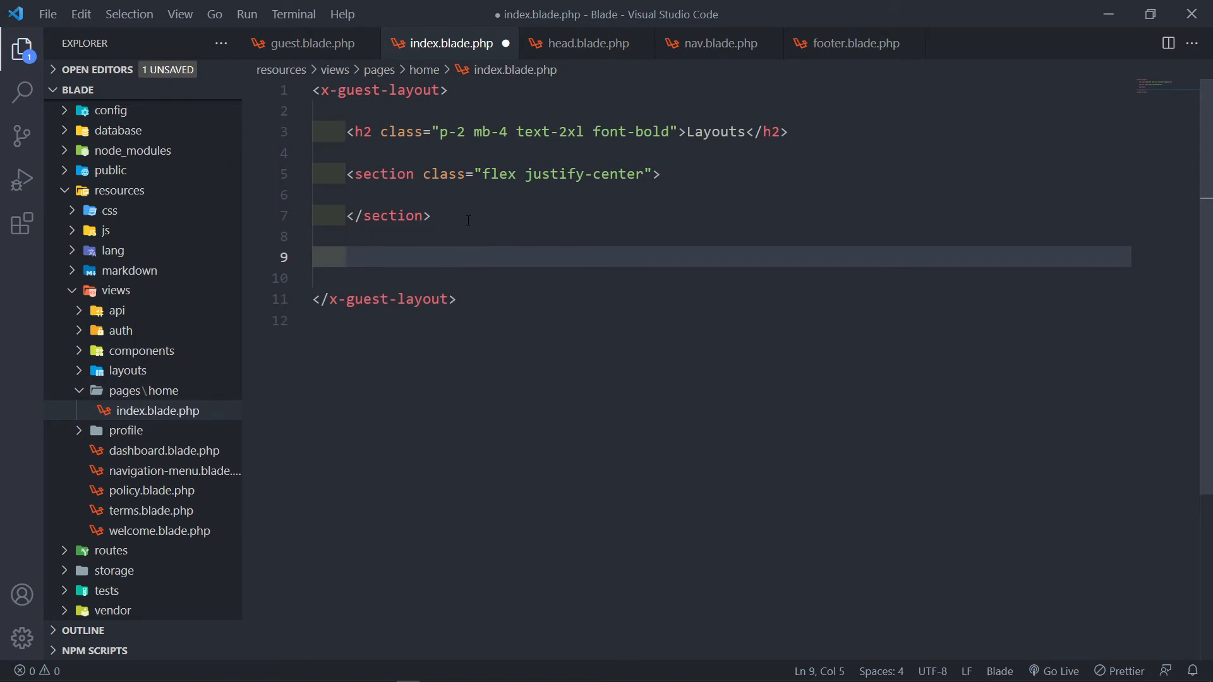
text(@)
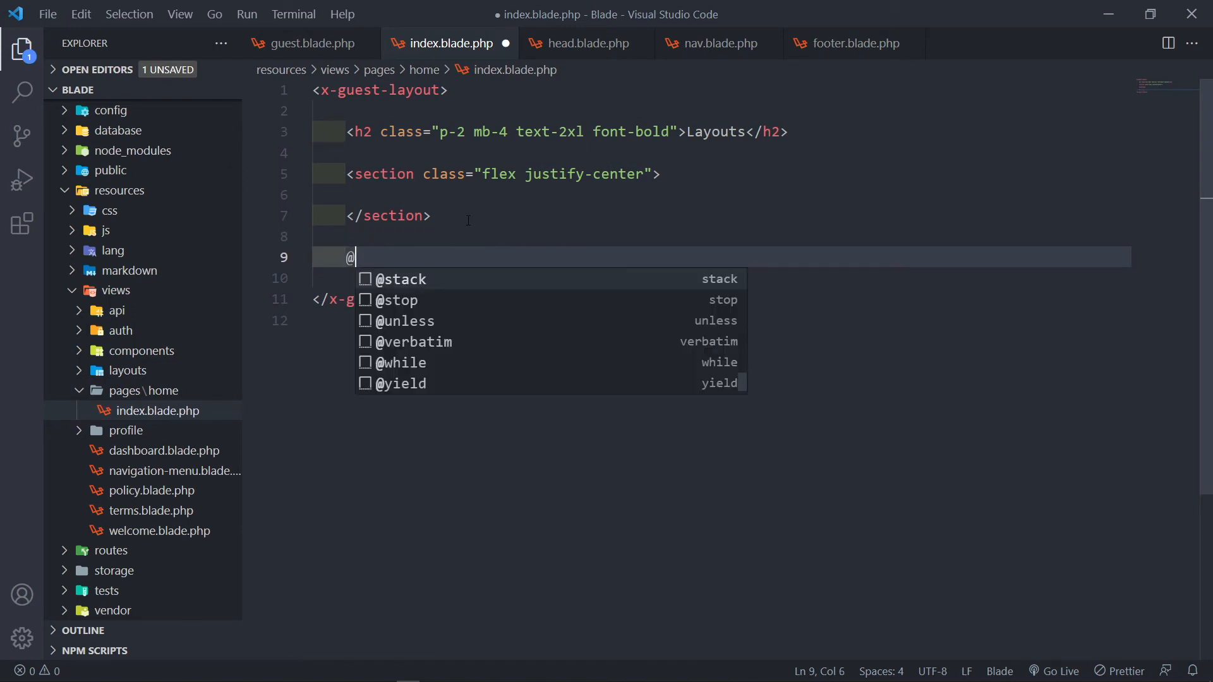
text(push)
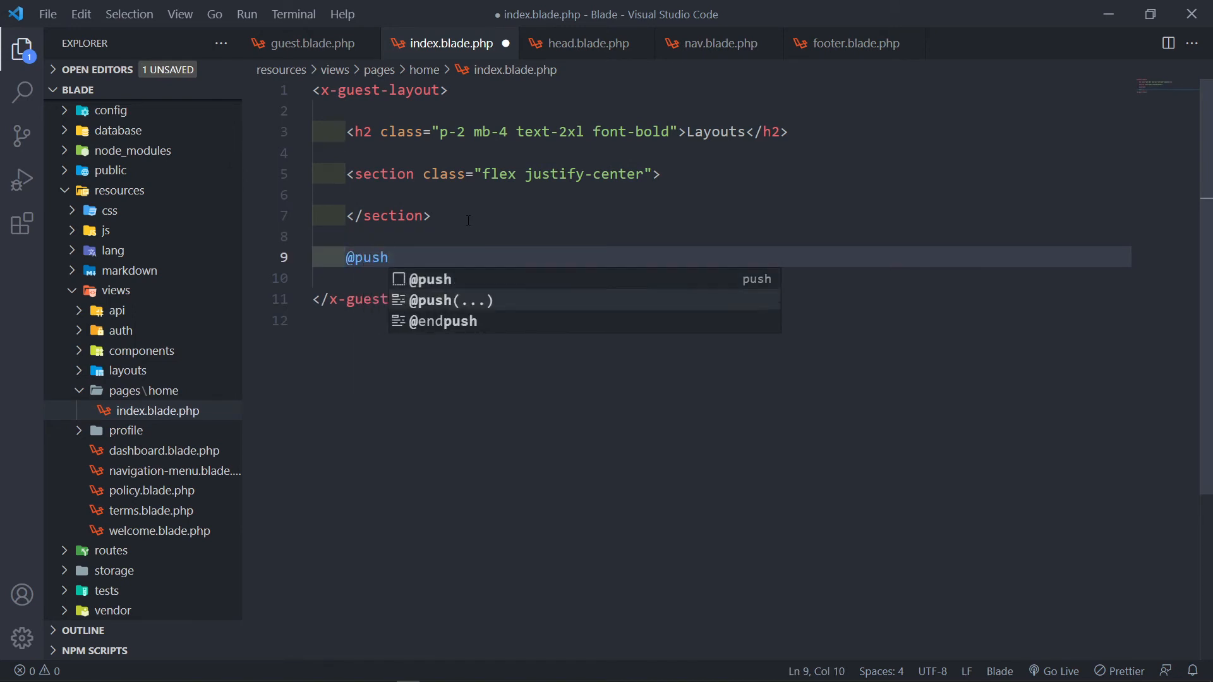
click(450, 300)
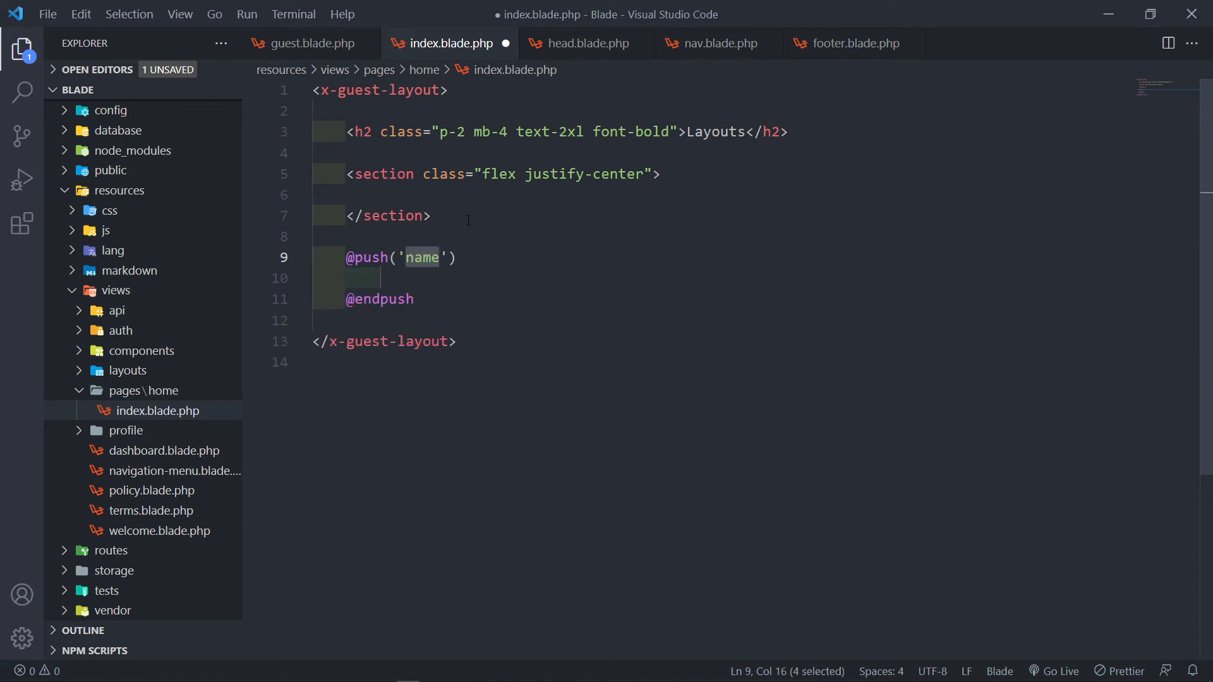
text(scripts)
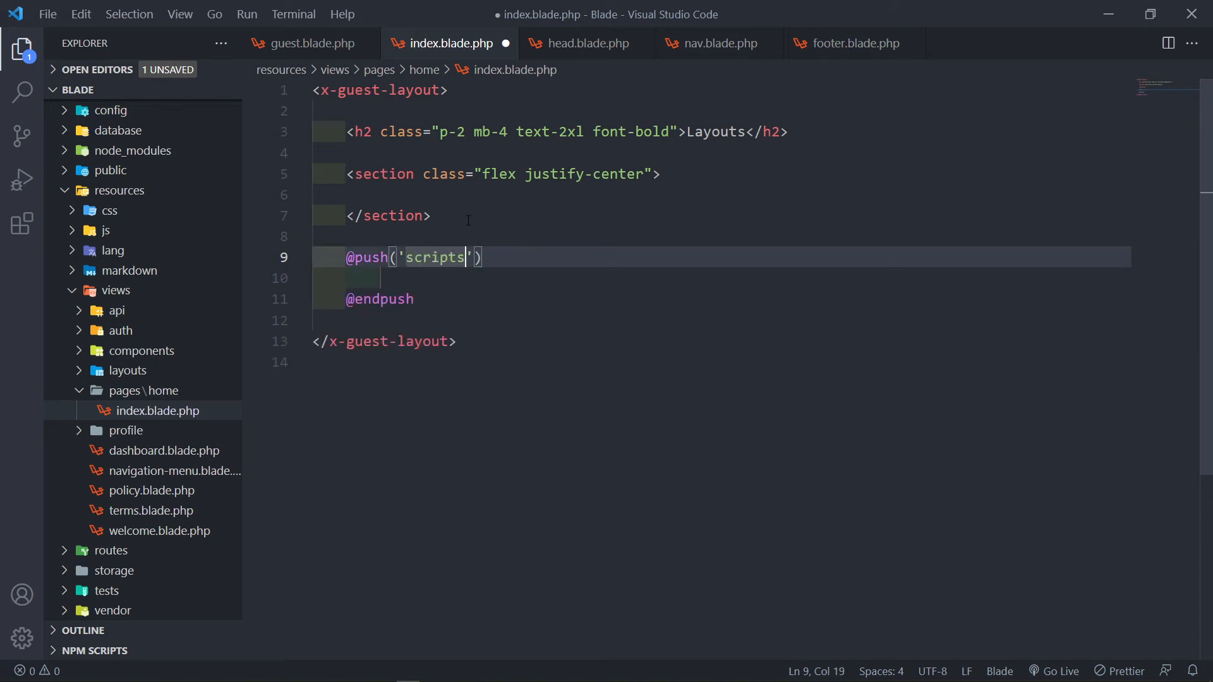
key(Enter)
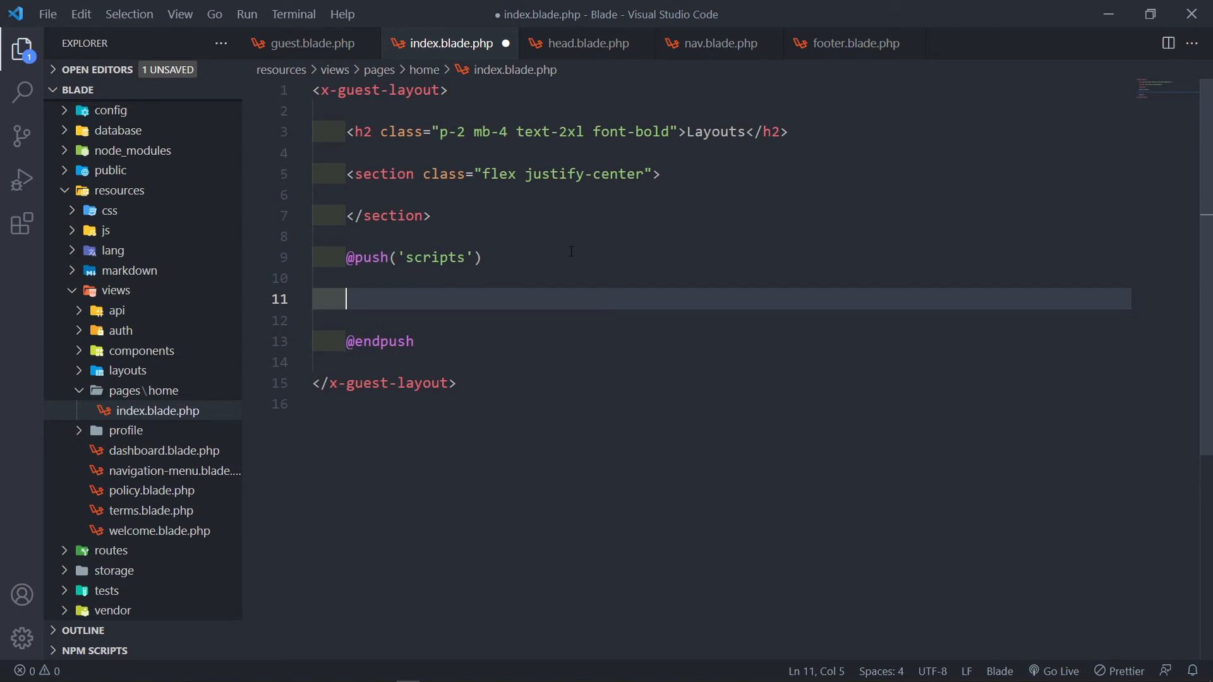
Step: Inside the push block add a script element starting 'const button = d'
text(scra)
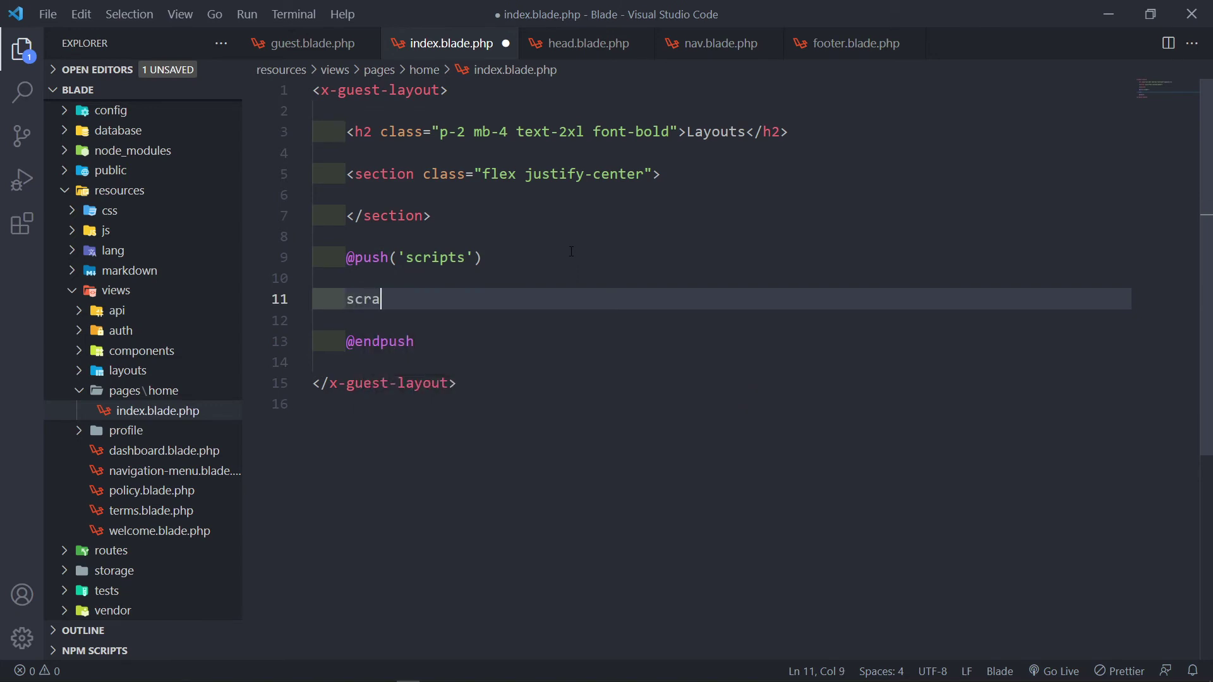
key(Backspace)
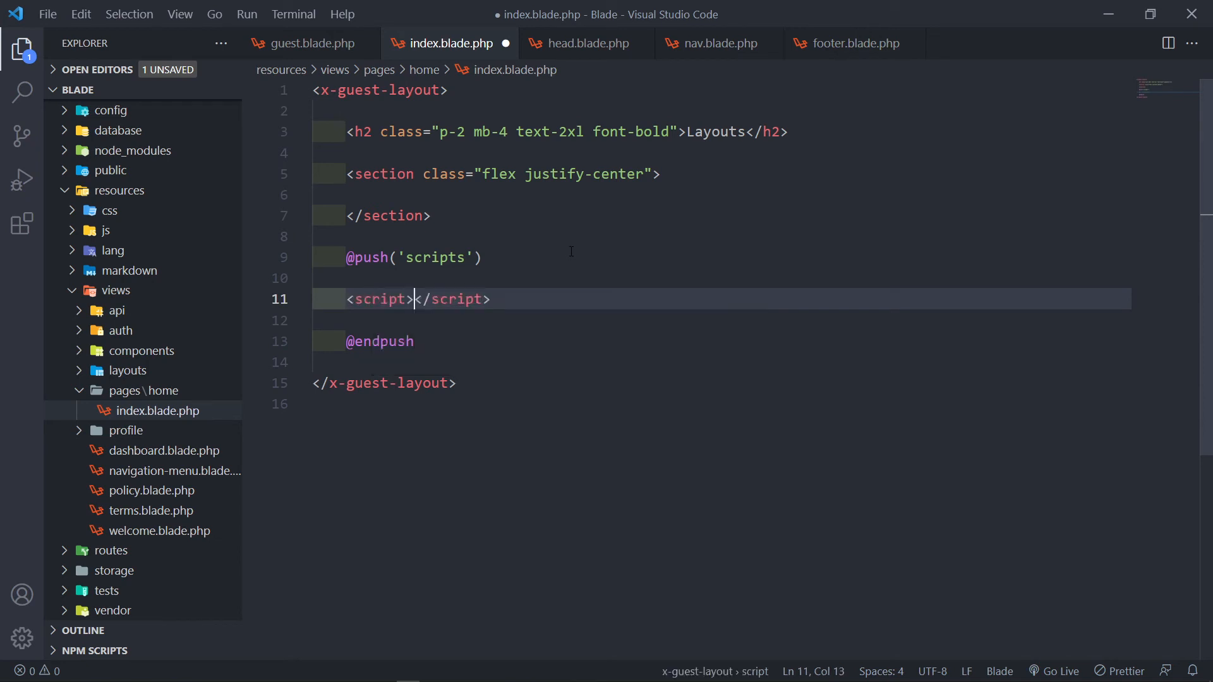
text(const =)
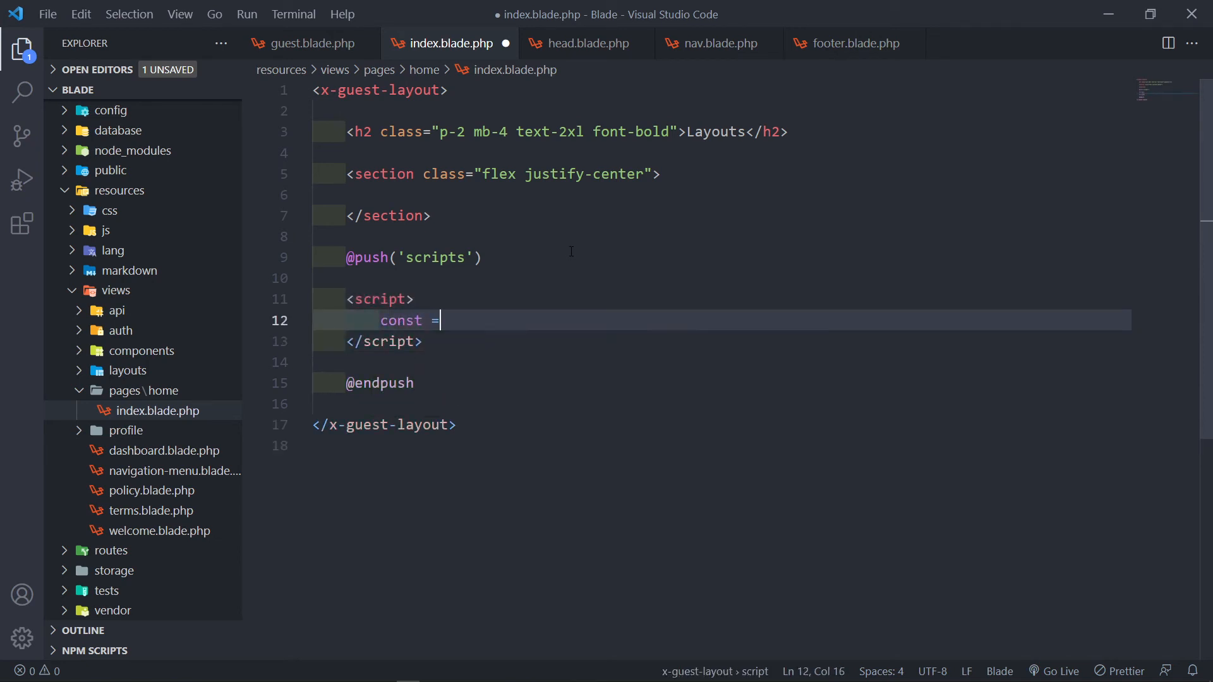
text(bu)
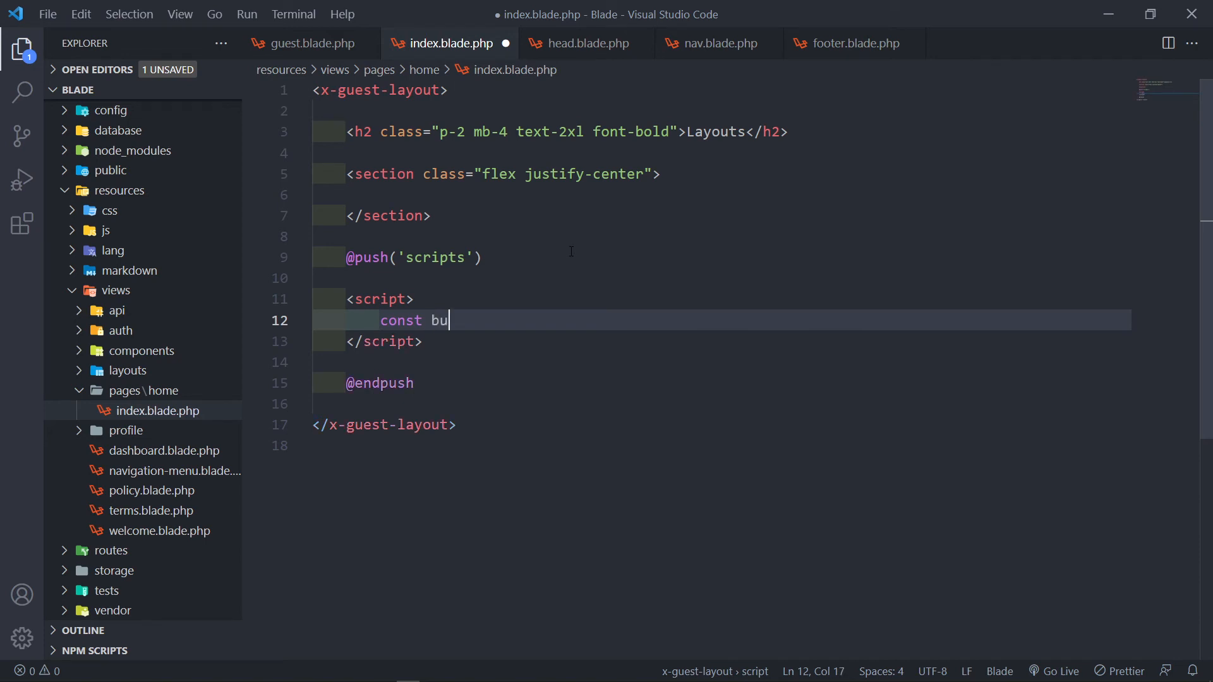
text(tton =)
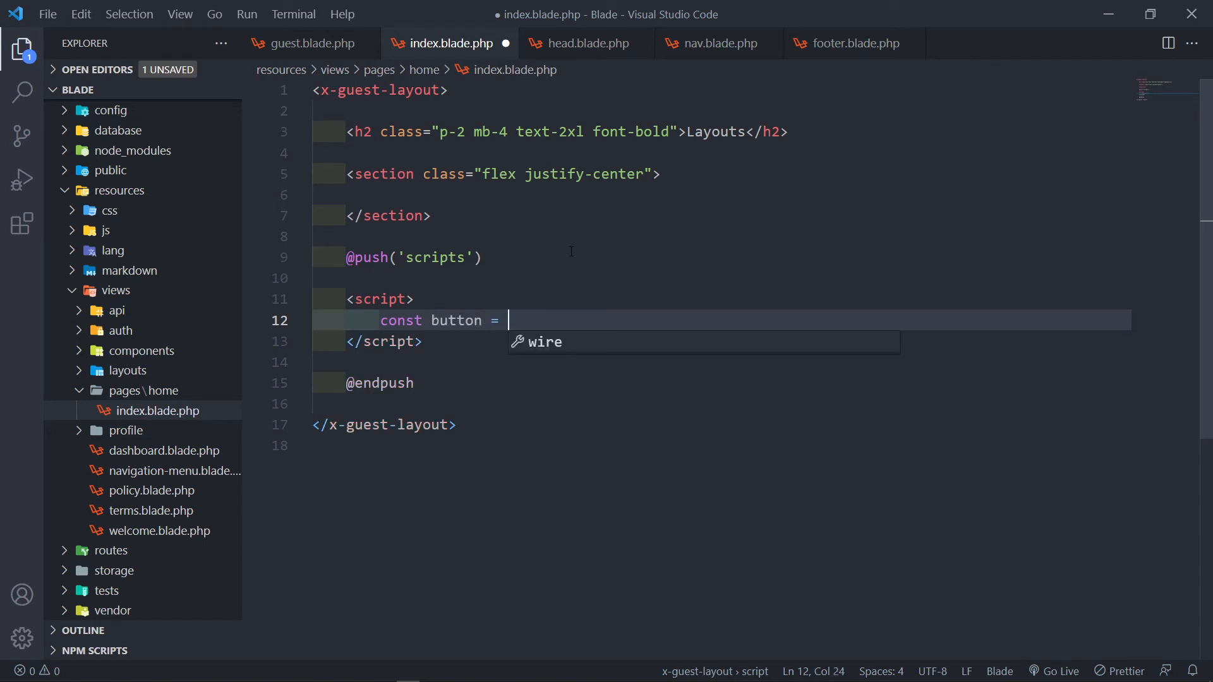
text(d)
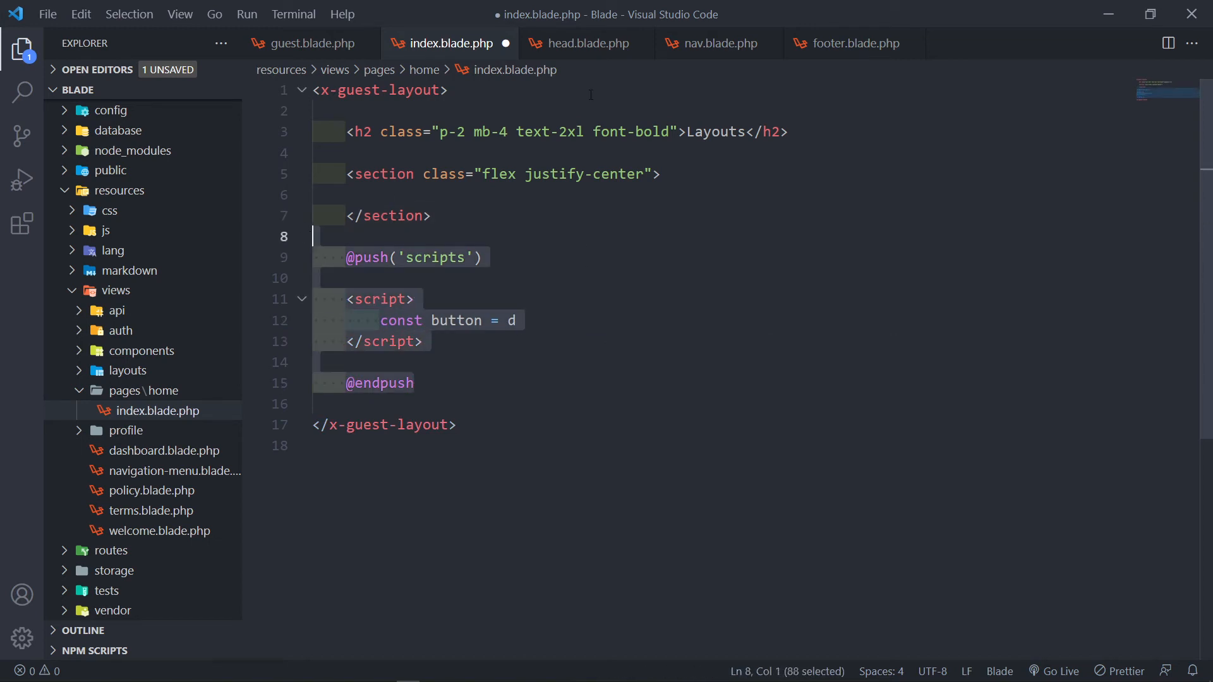
Step: Check guest.blade.php, then give the index view's push block an empty-src script tag
click(312, 43)
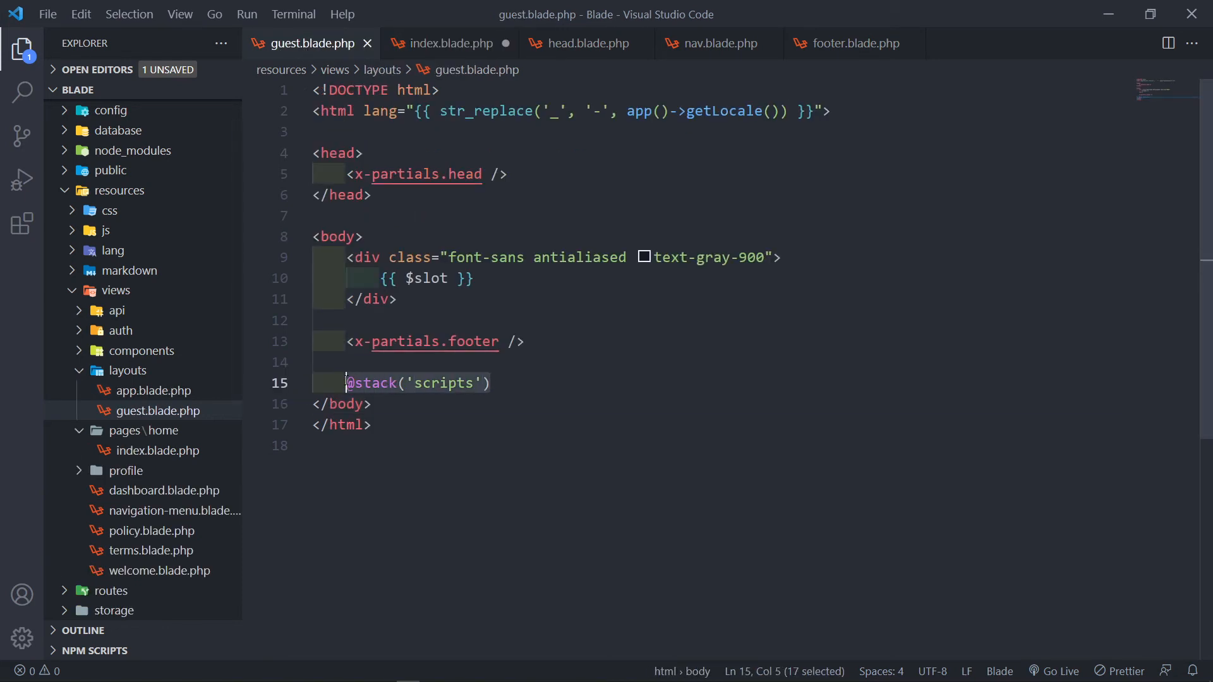
click(451, 43)
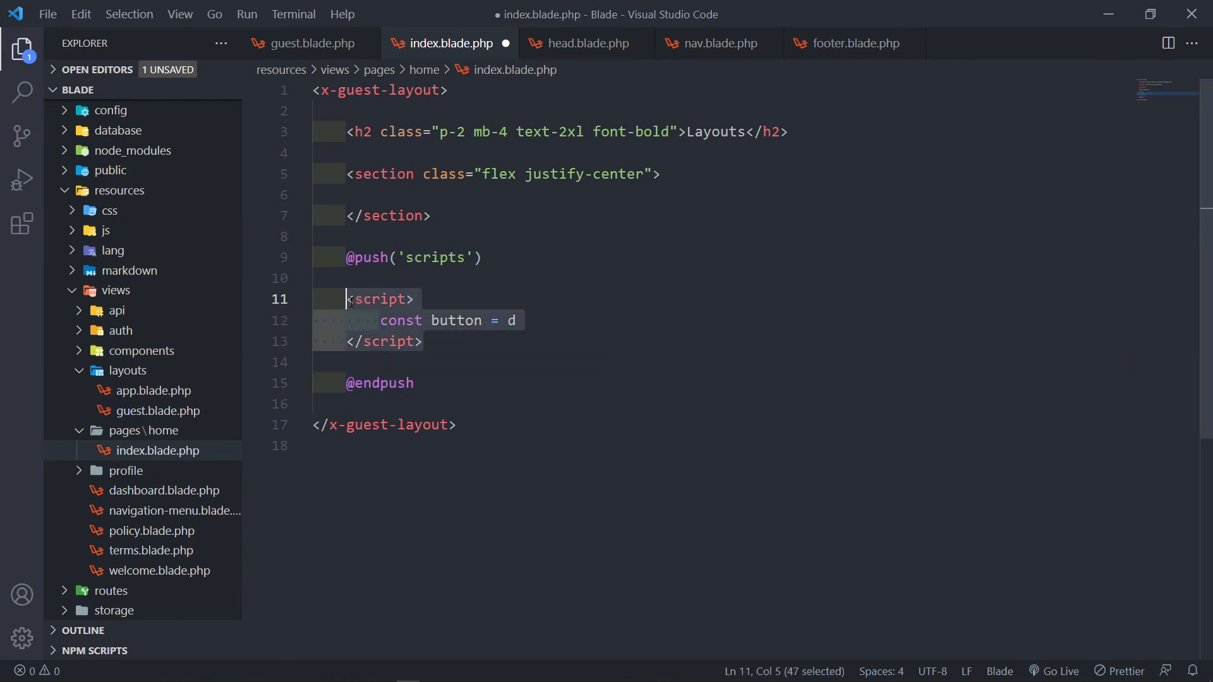
text(script>)
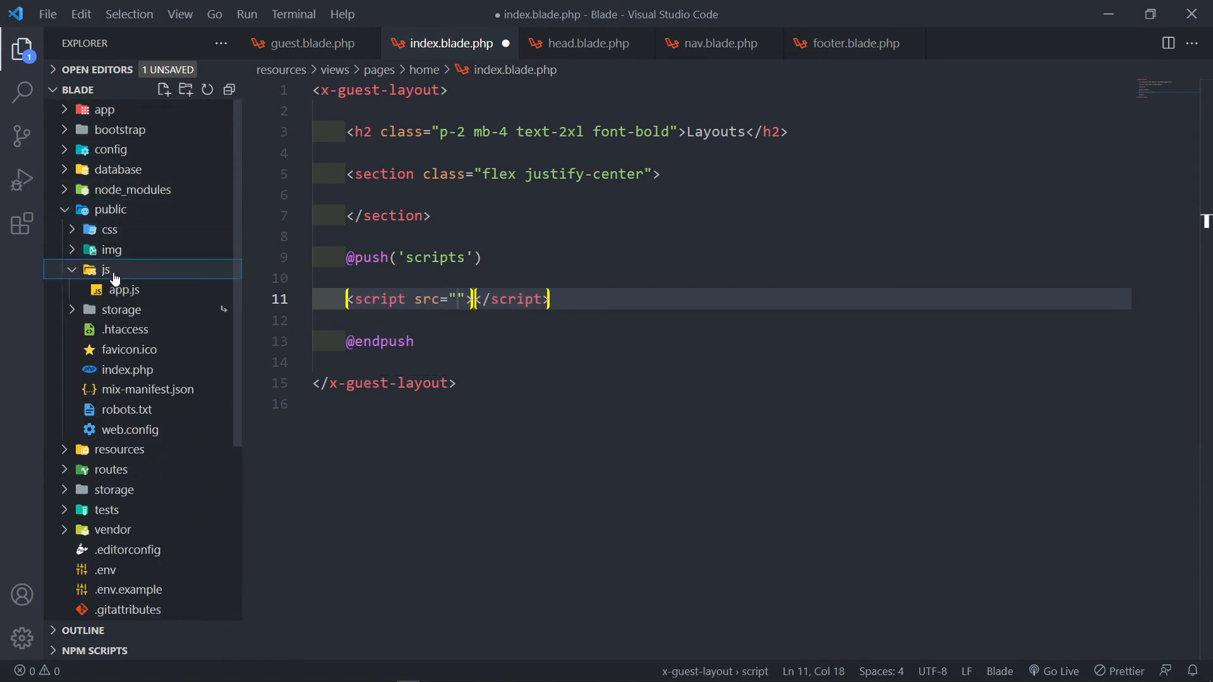
mouse_move(111, 271)
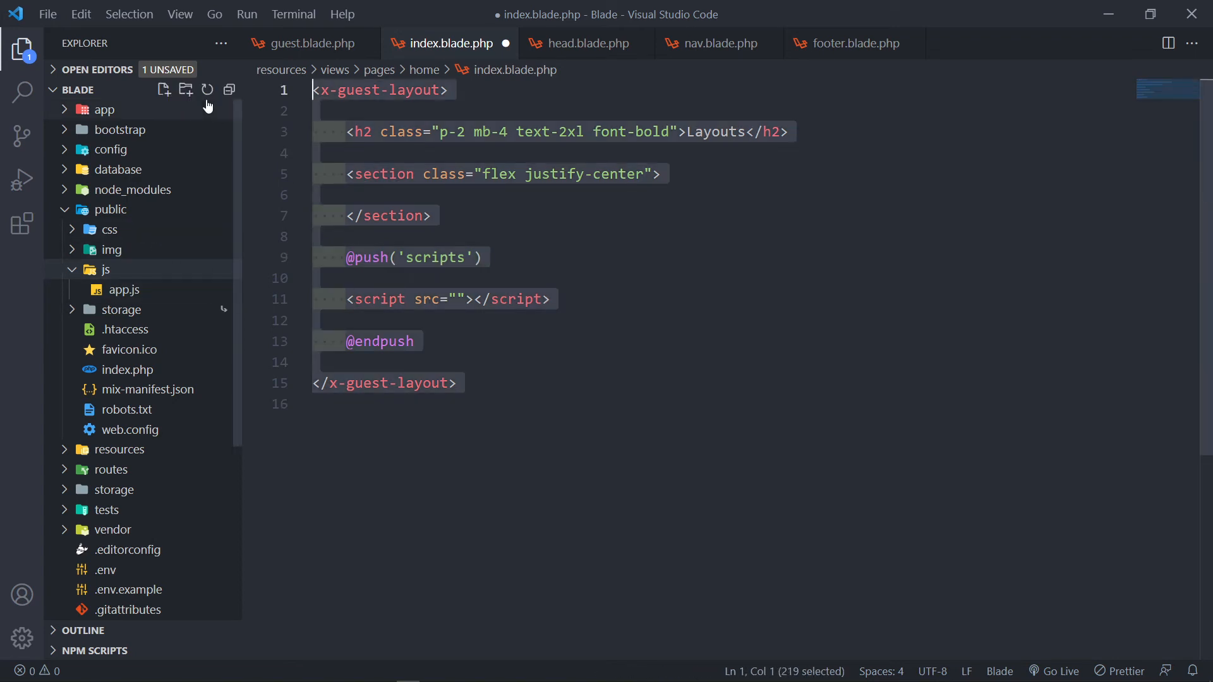
click(480, 258)
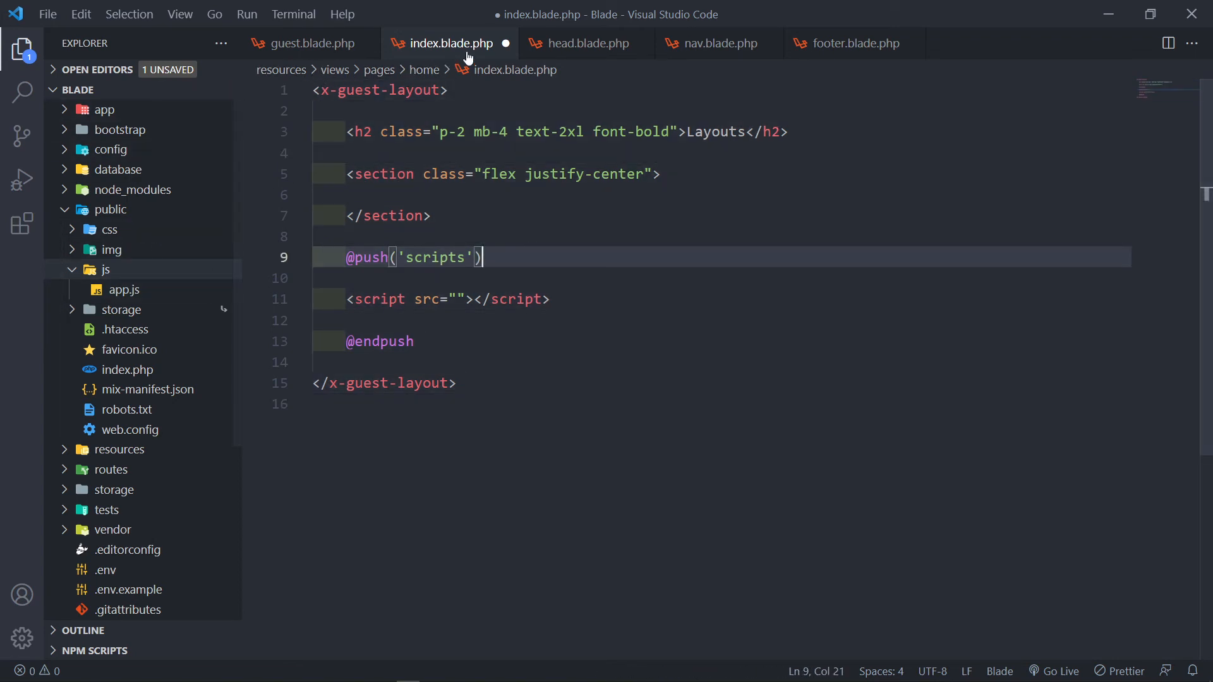
click(308, 43)
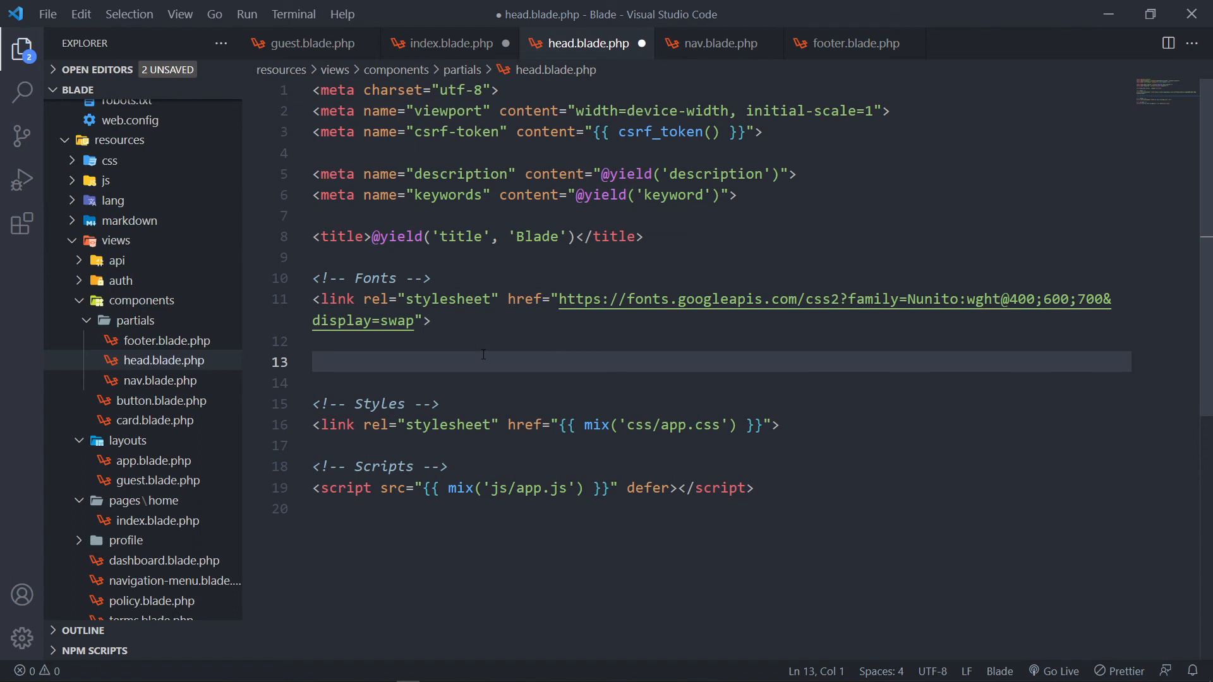
text(@)
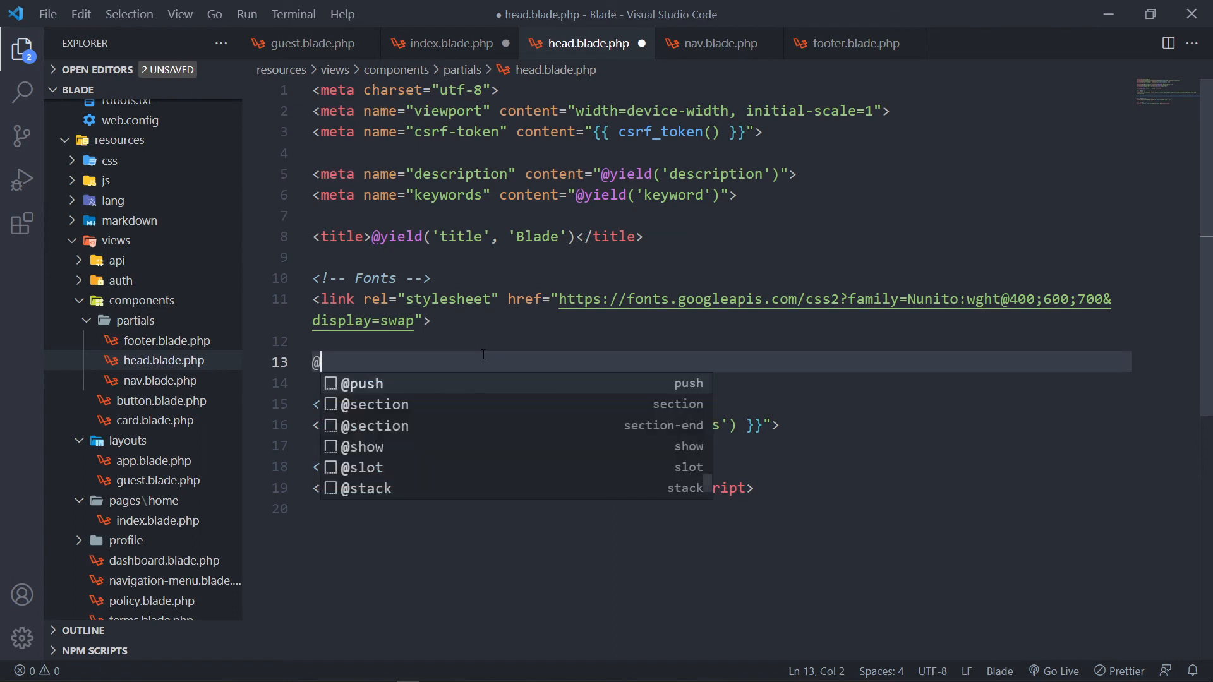
text(stack('s)
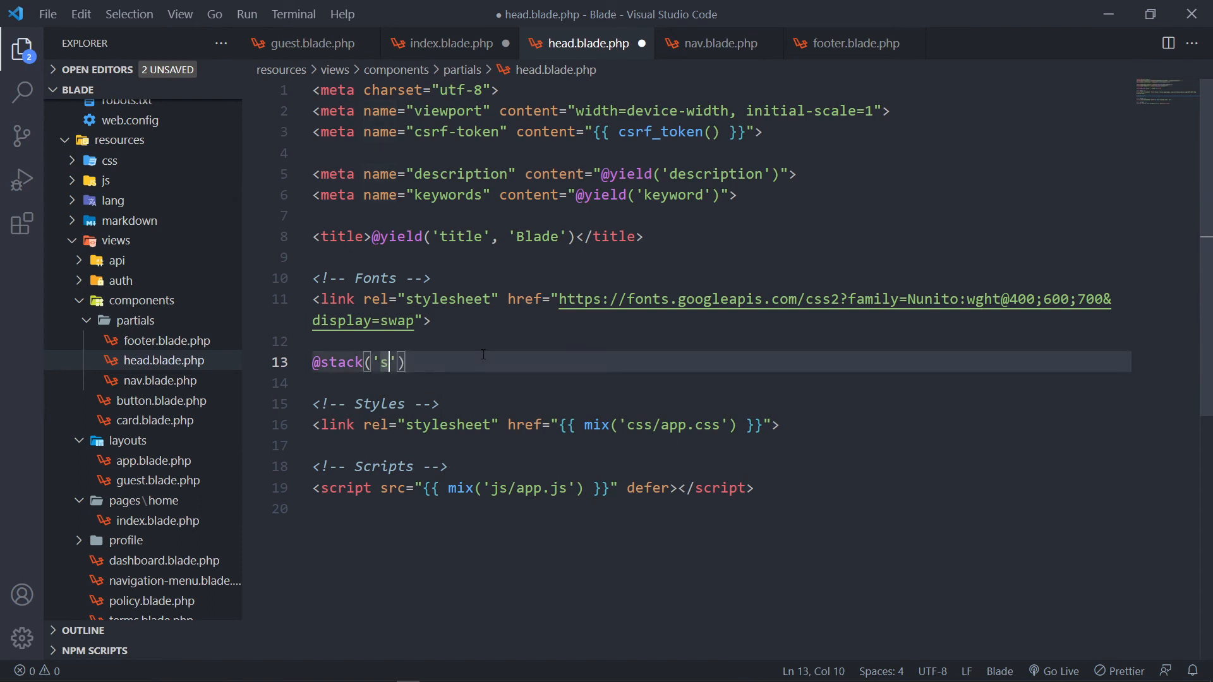
text(tyle)
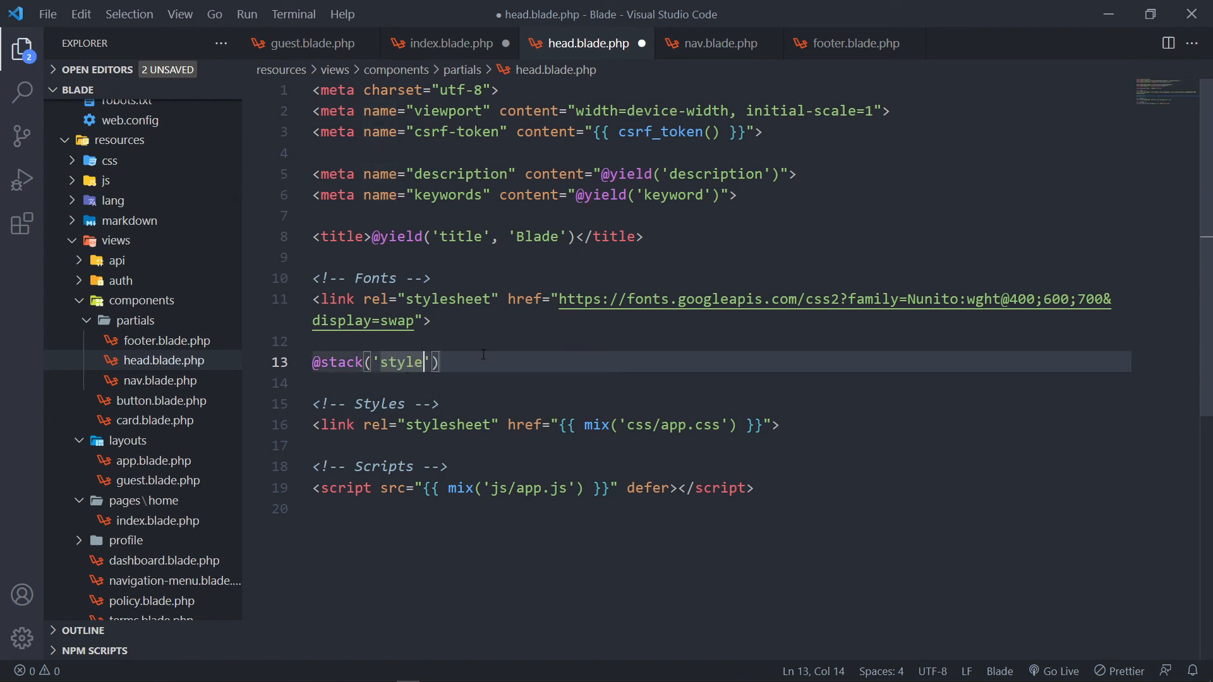
text(sheet)
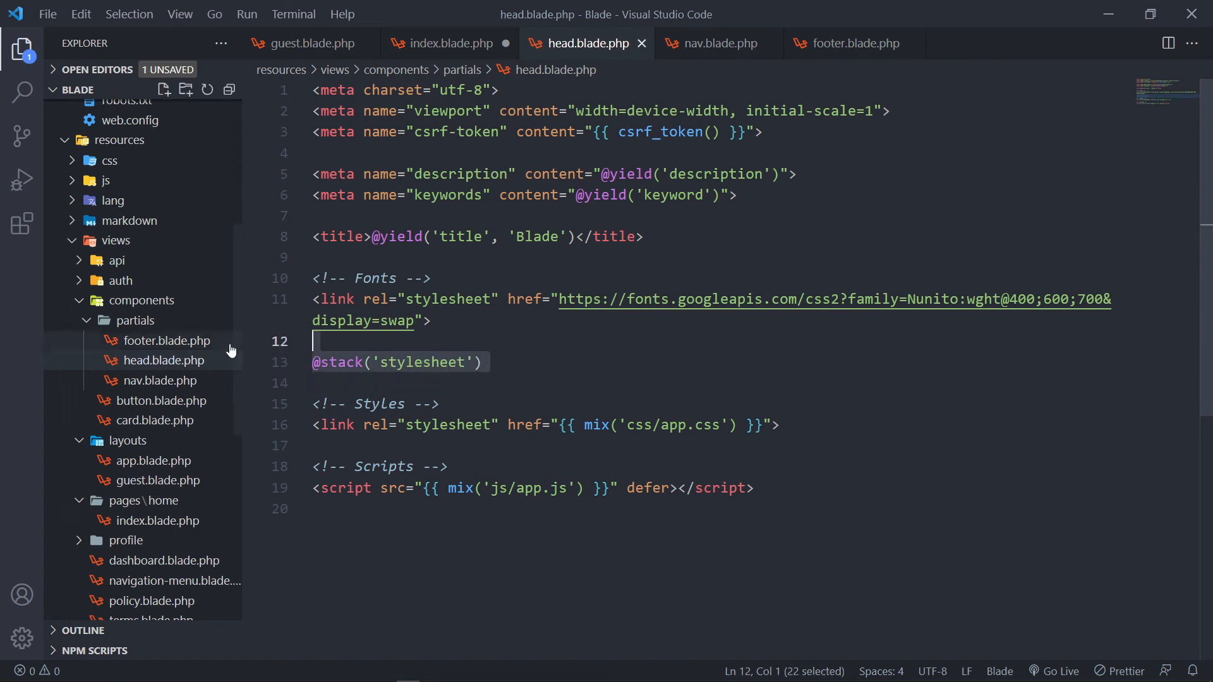
click(452, 43)
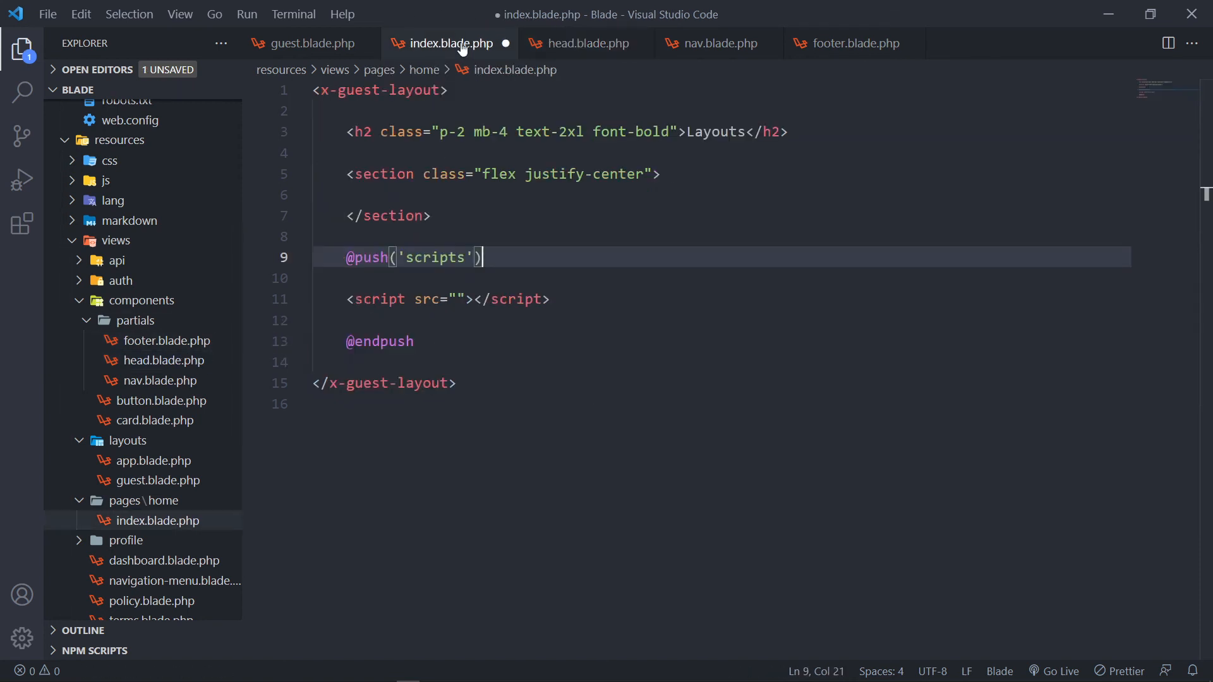
text(@)
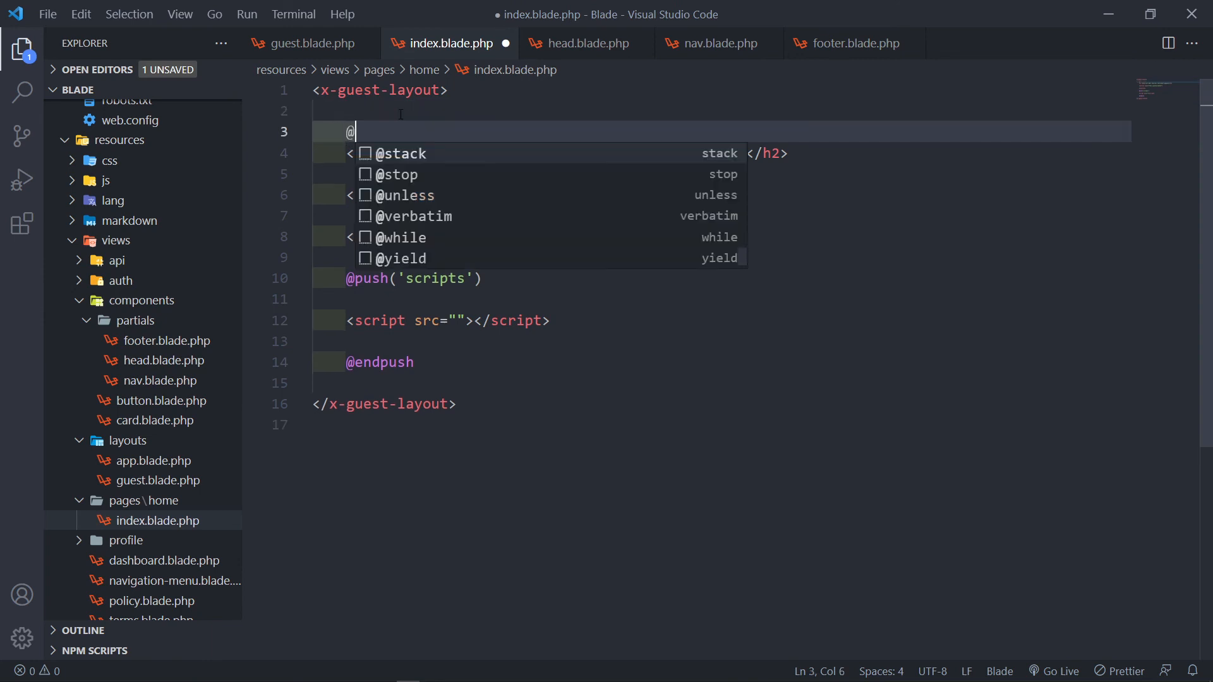
text(push)
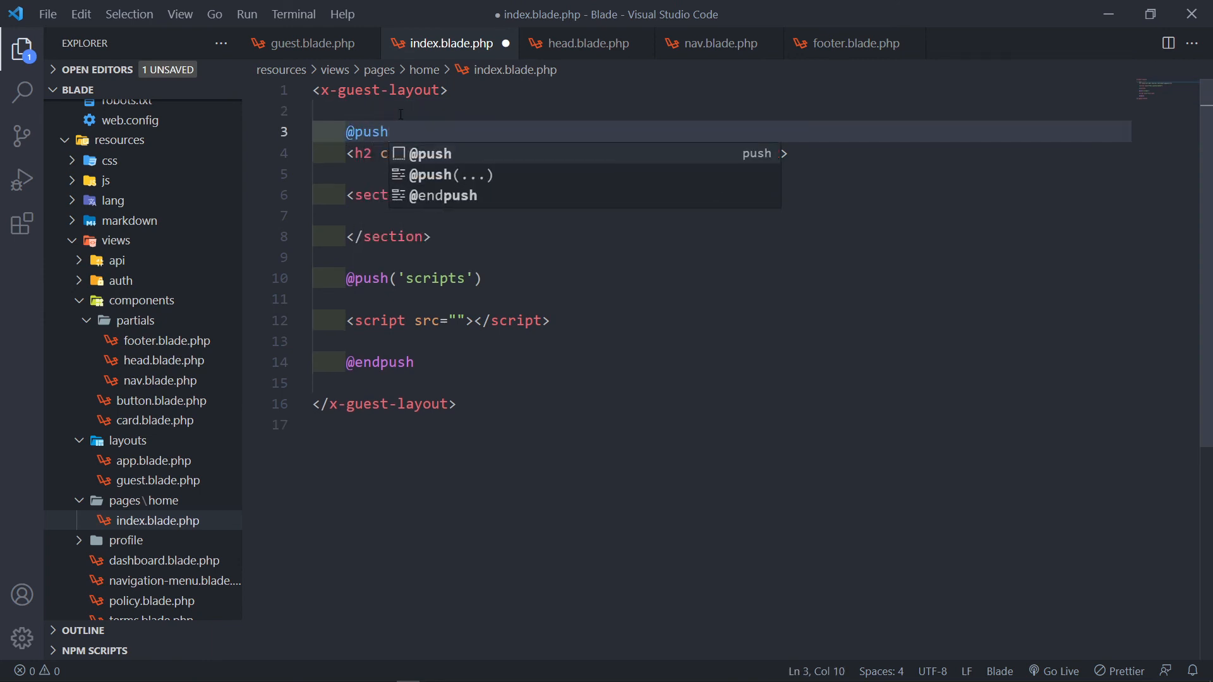
text(('style'))
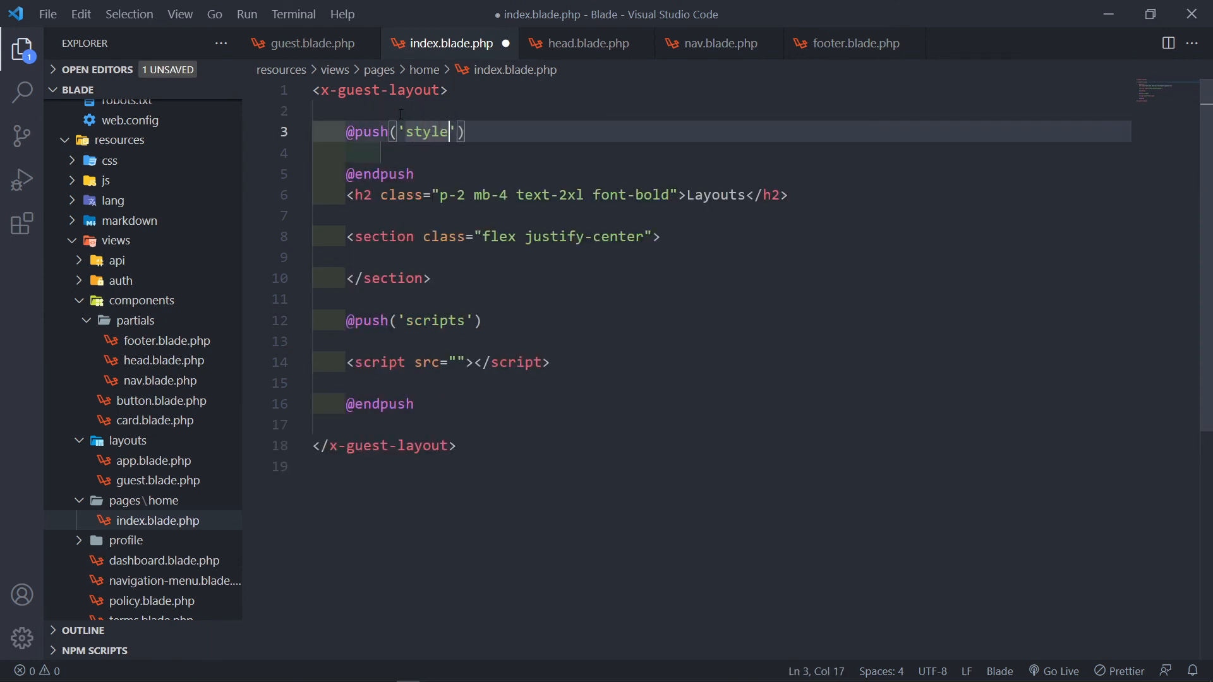
text(sheet)
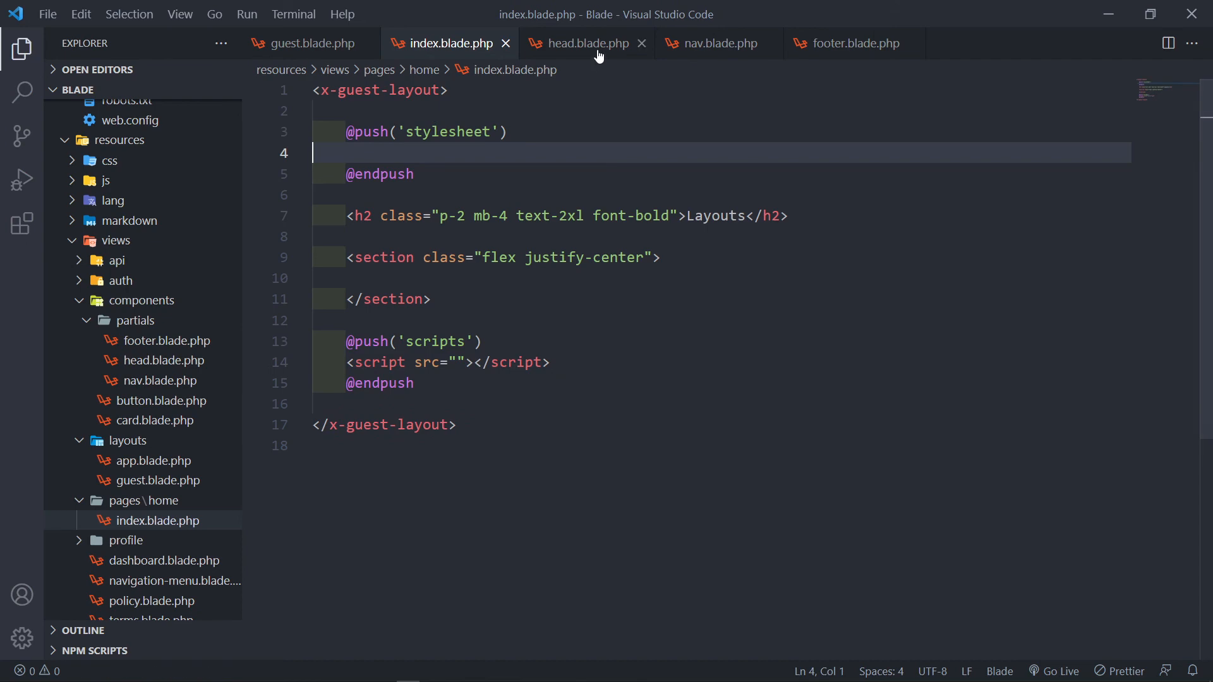
Step: Copy the app.css <link> tag from head.blade.php into the stylesheet push block and save
click(307, 43)
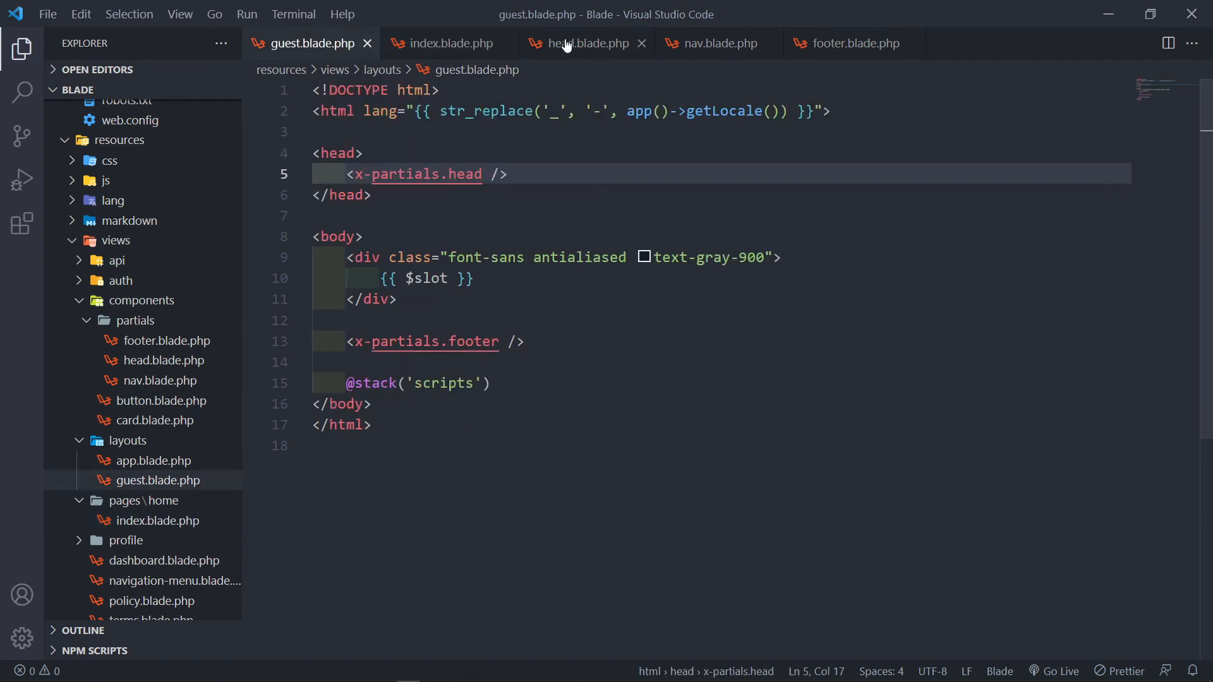
click(581, 43)
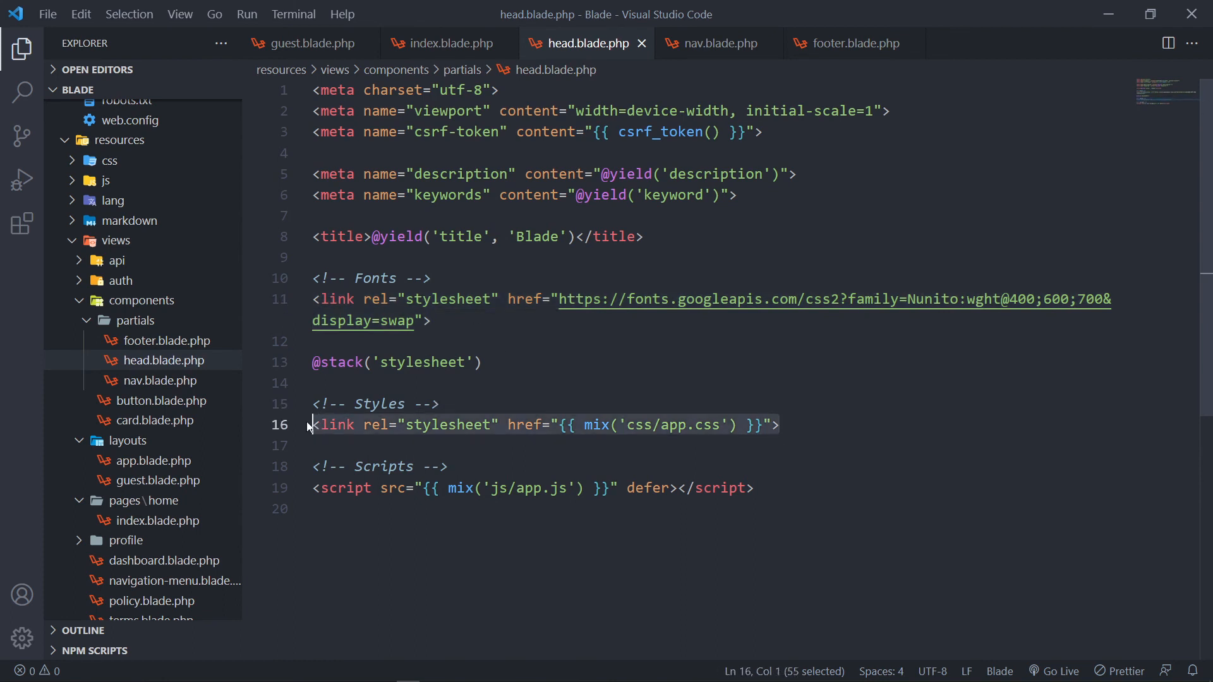
click(450, 43)
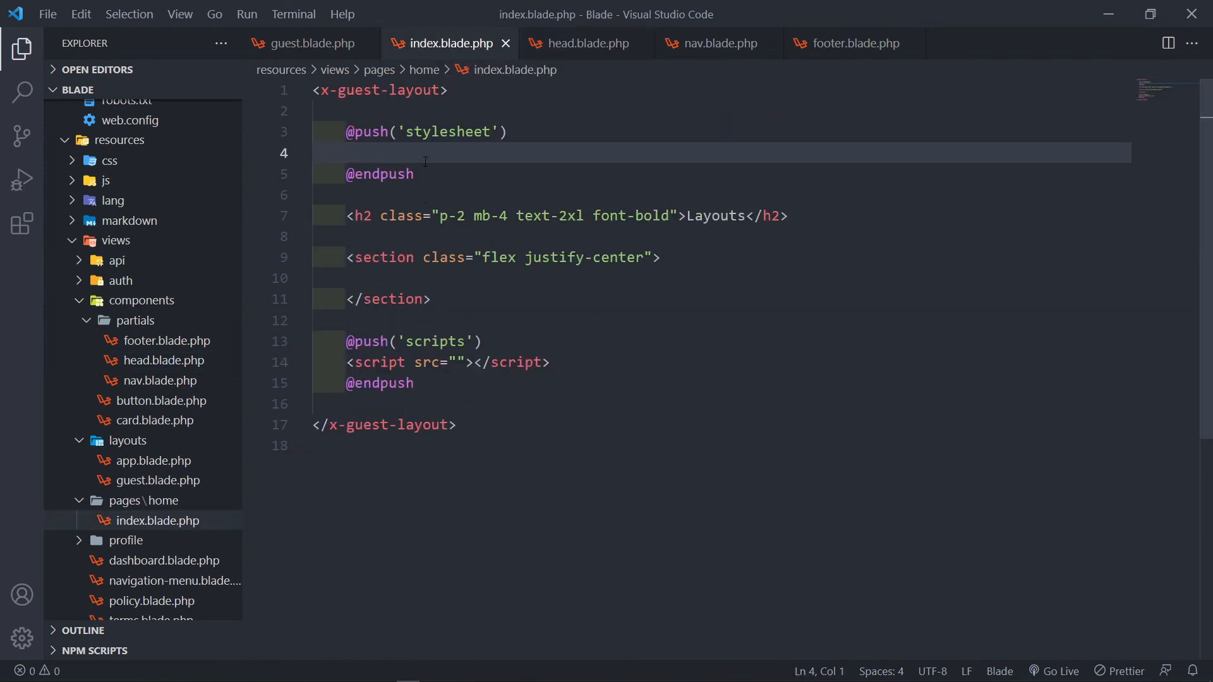
text(<link rel="stylesheet" href="{{ mix('css/app.css') }}">)
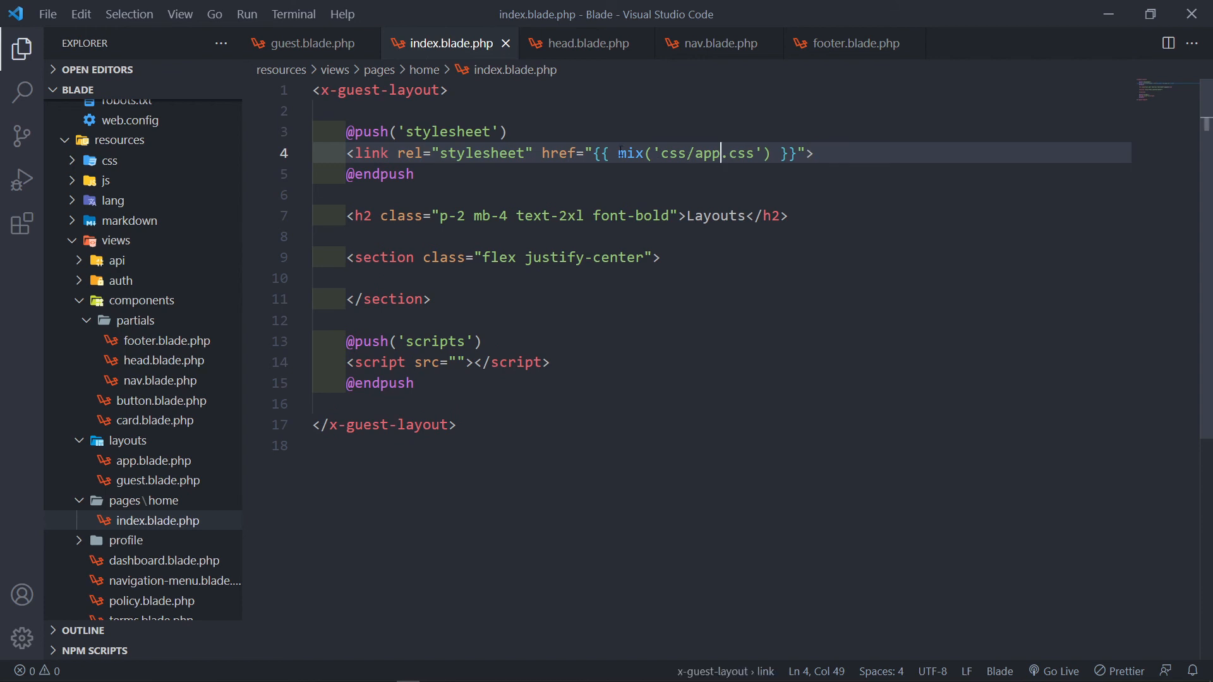
click(308, 43)
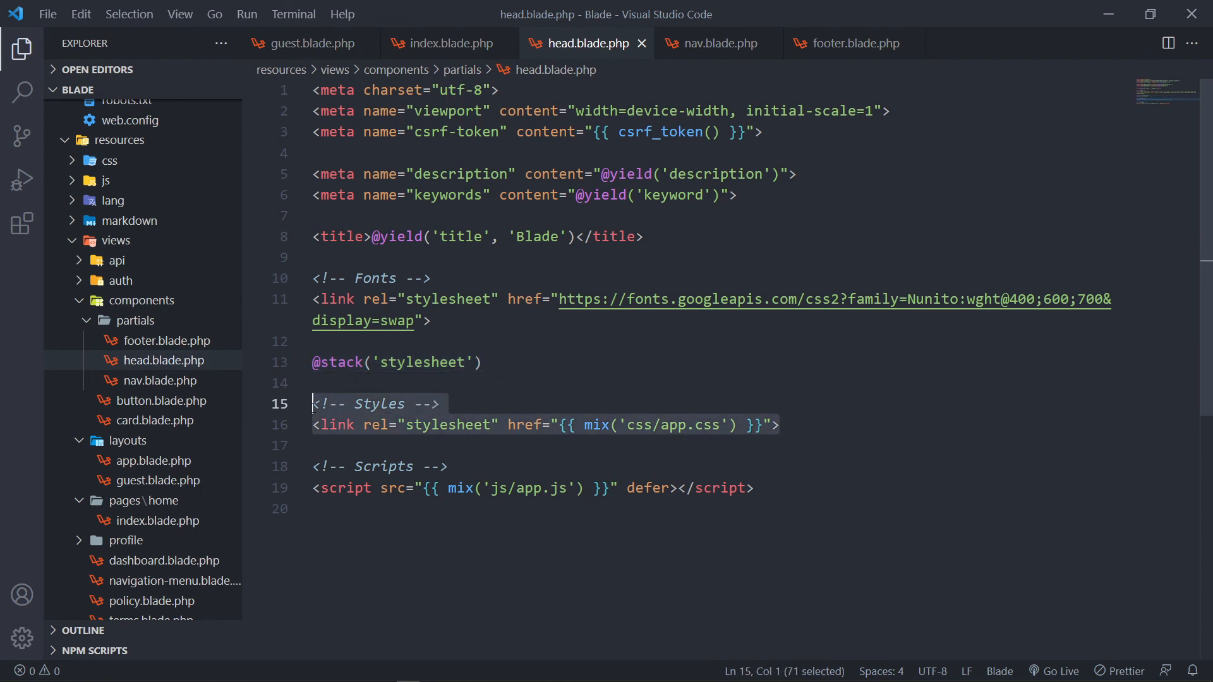
Step: Restore head.blade.php unchanged, review the head and index tabs, and end on guest.blade.php
click(473, 424)
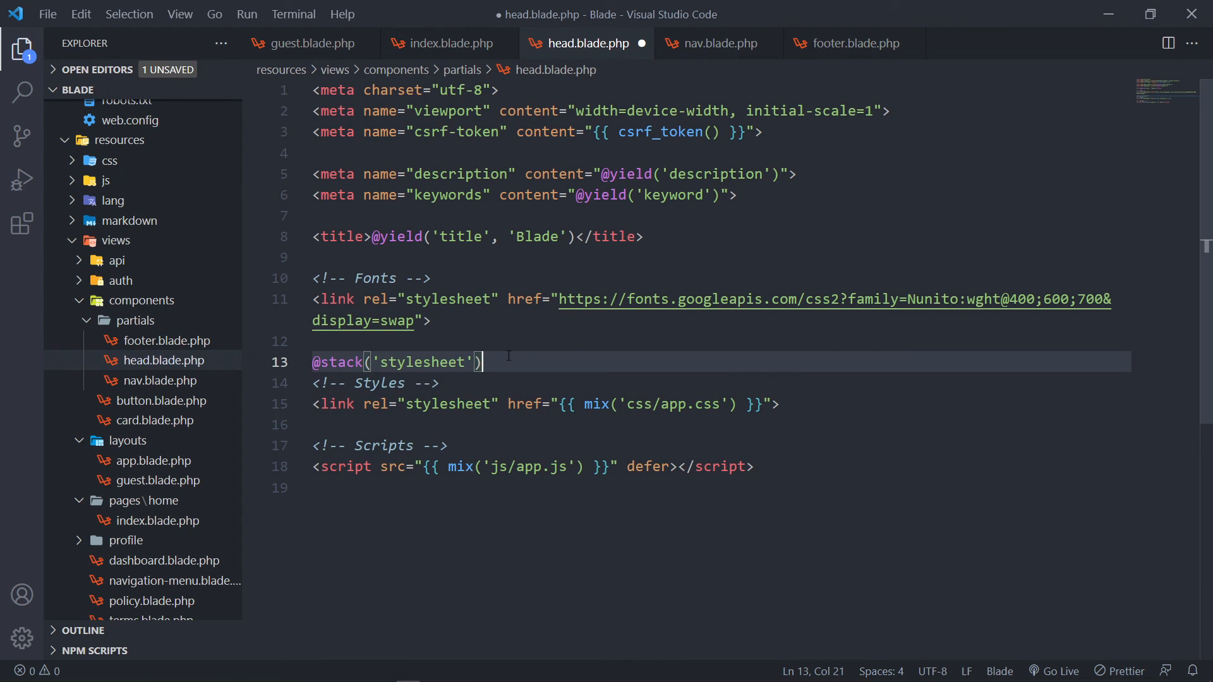
key(ctrl+s)
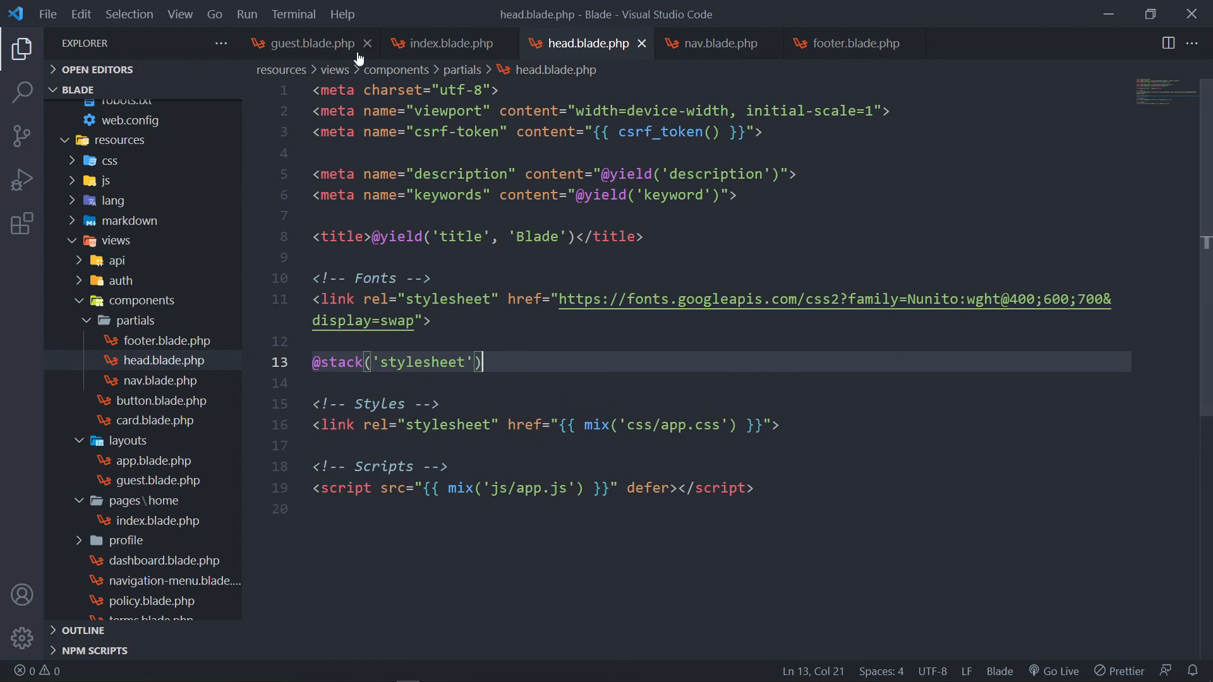
click(308, 43)
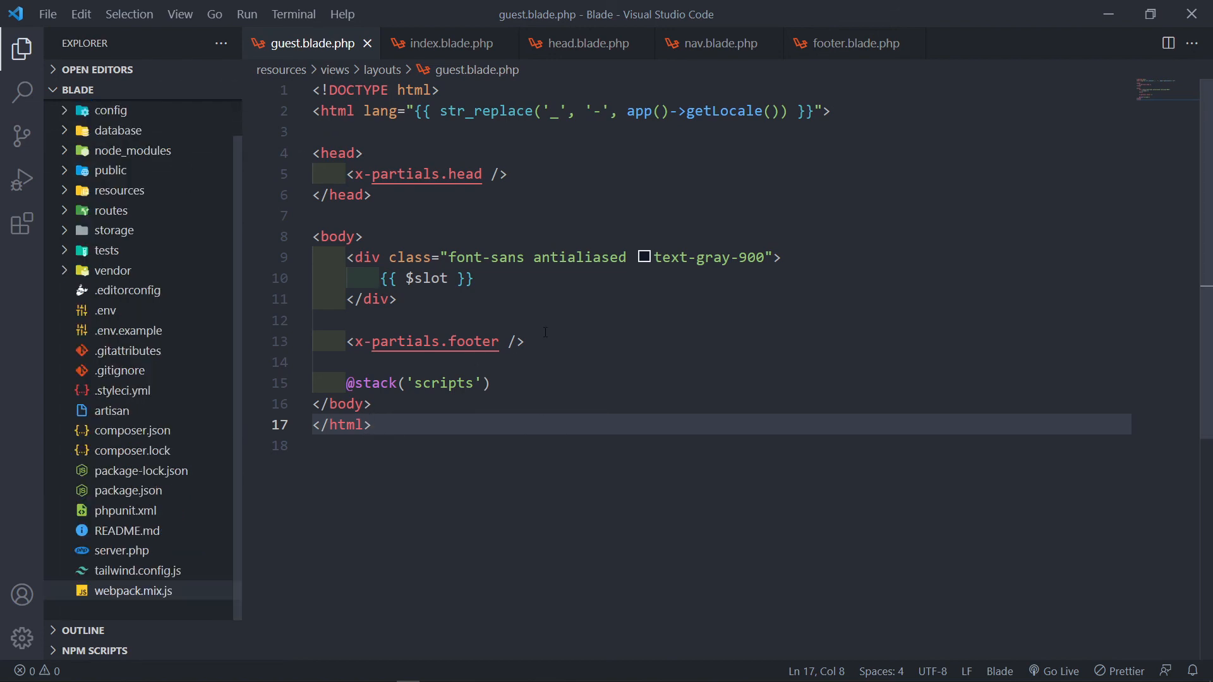
click(586, 43)
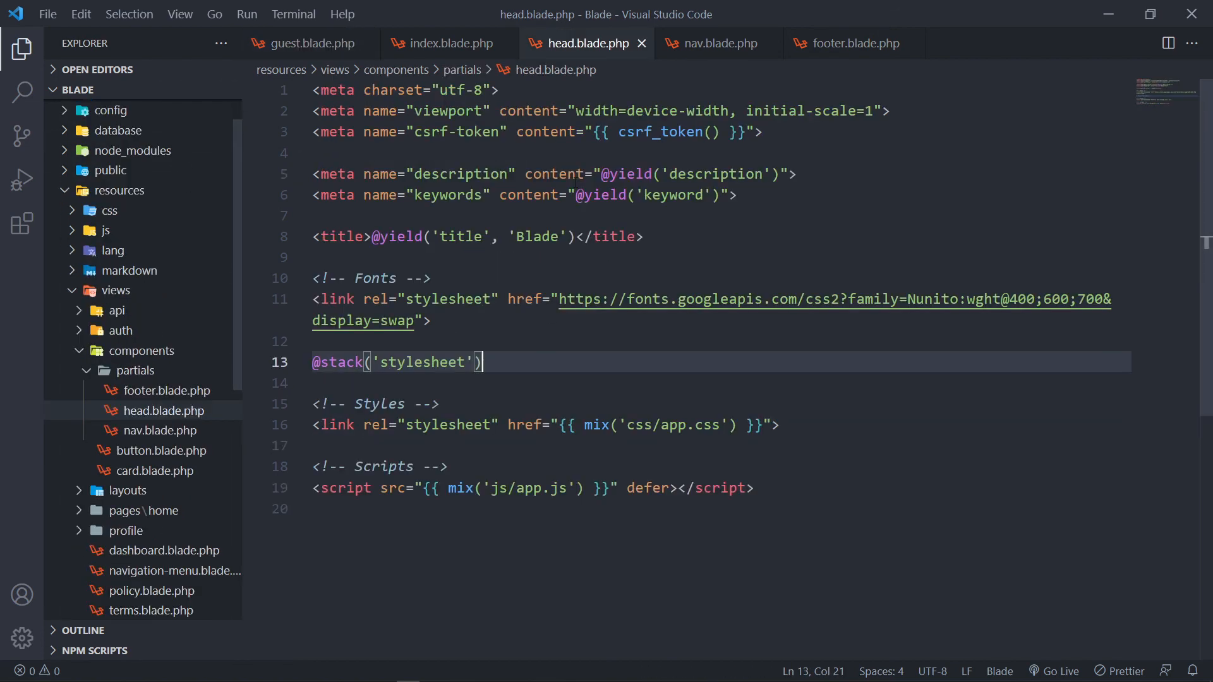
click(450, 43)
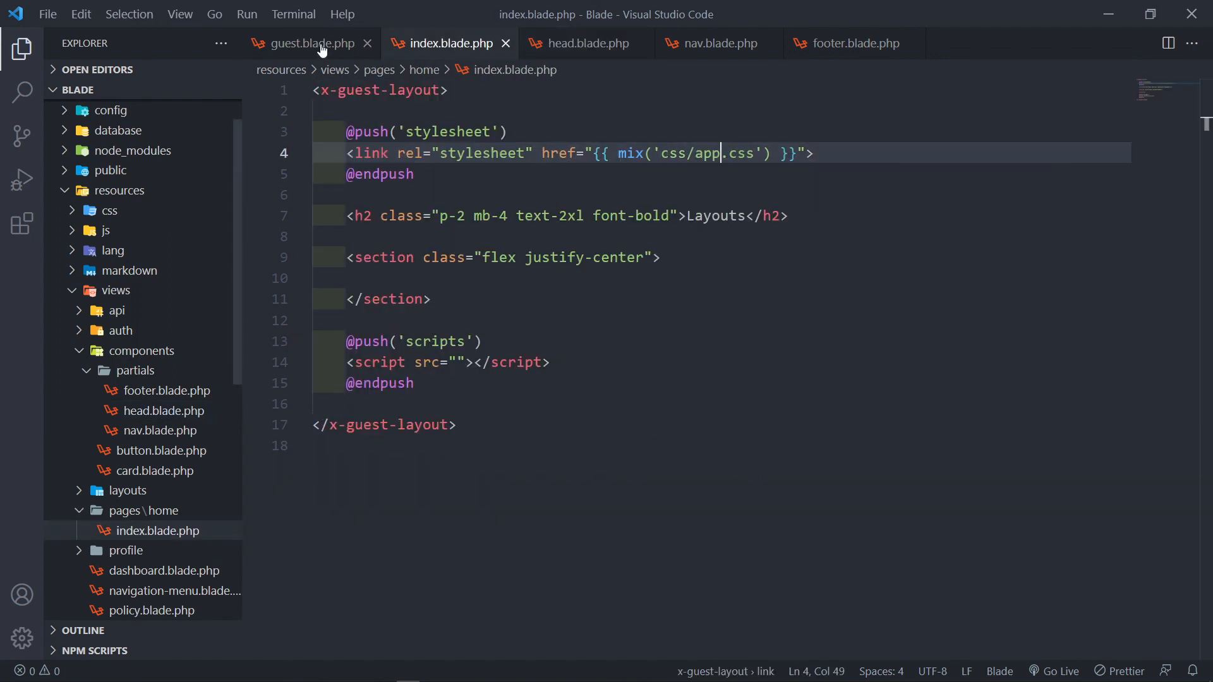
click(313, 43)
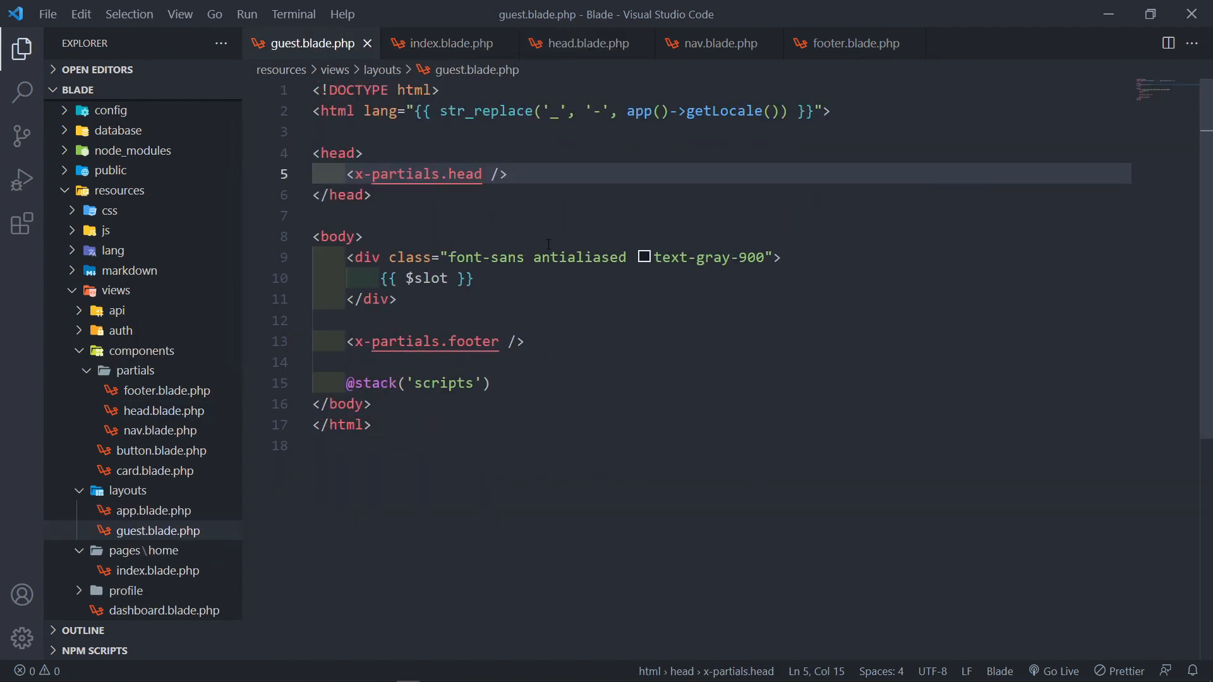
Step: Add <x-partials.nav /> as the first element inside the body of guest.blade.php
key(Enter)
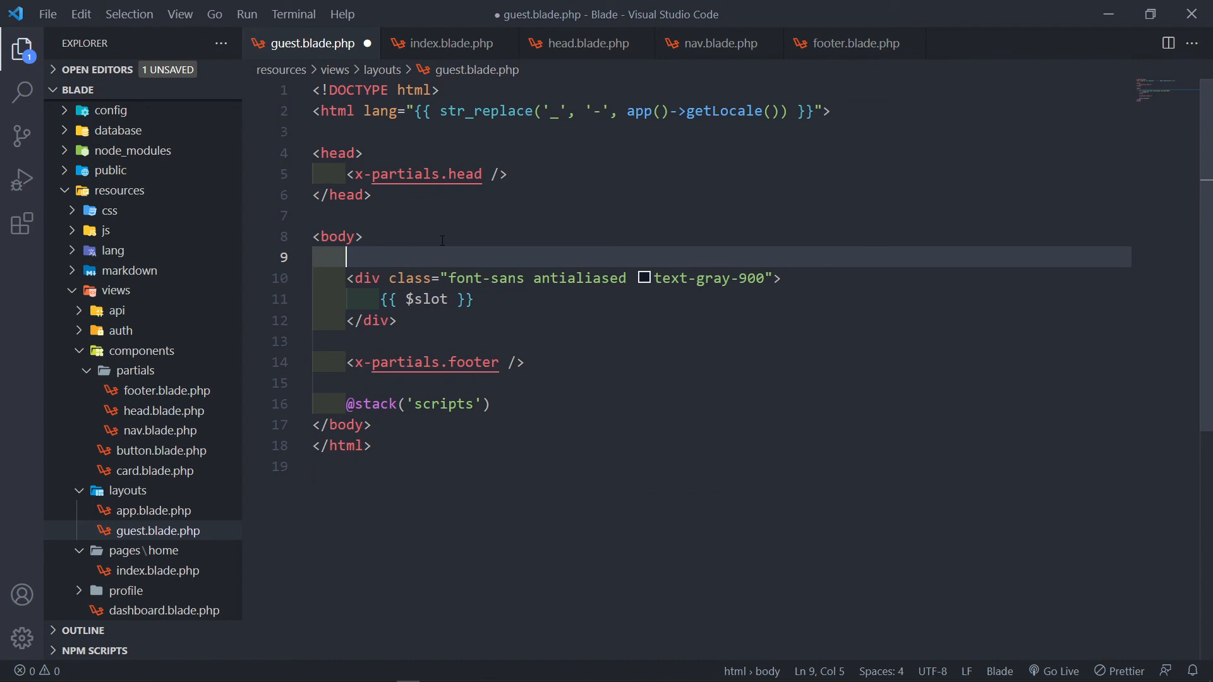
text(<x-)
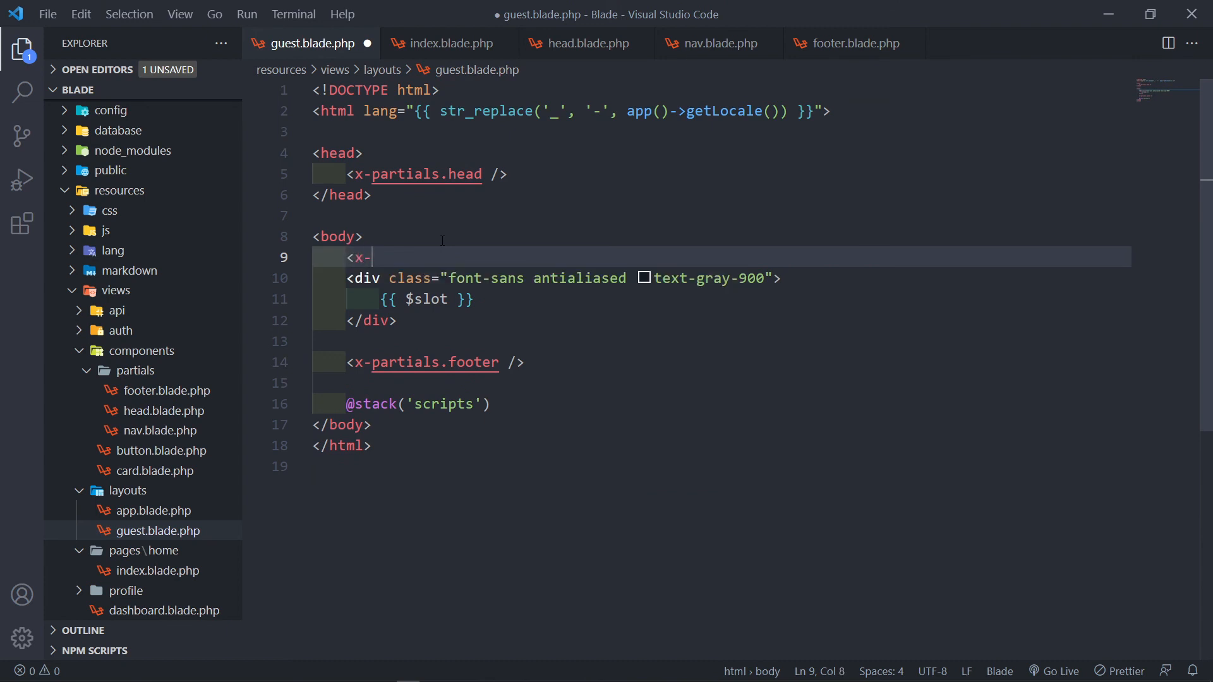
text(partials.)
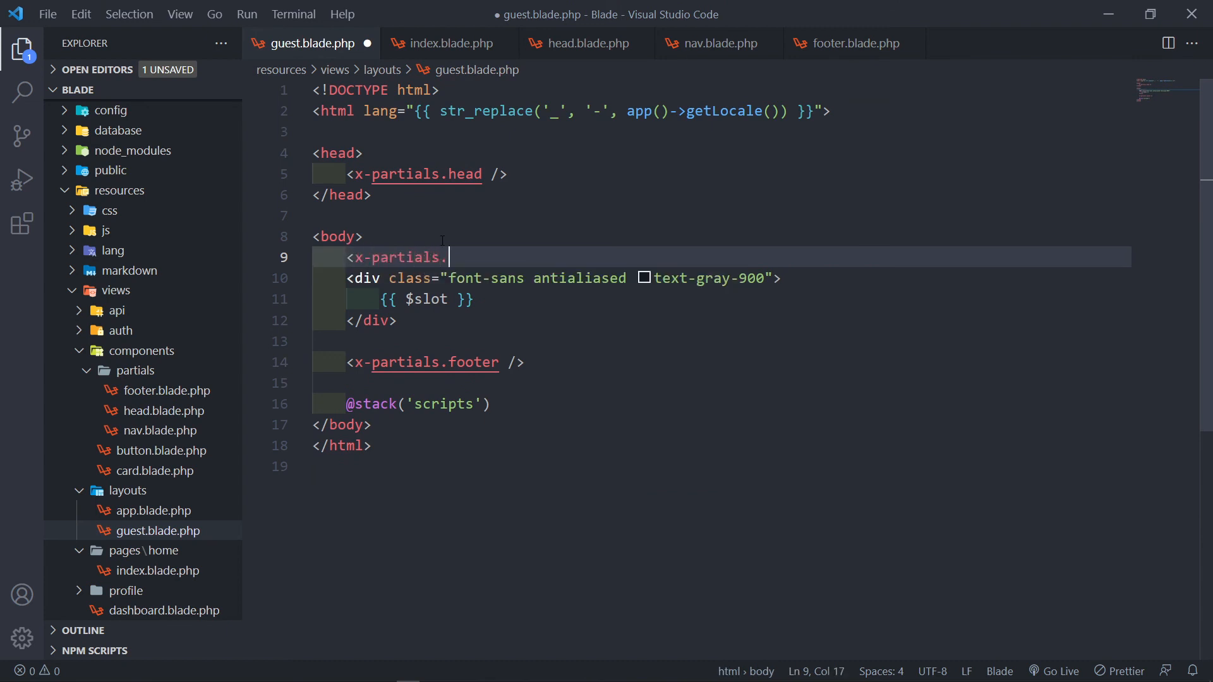
text(nav />)
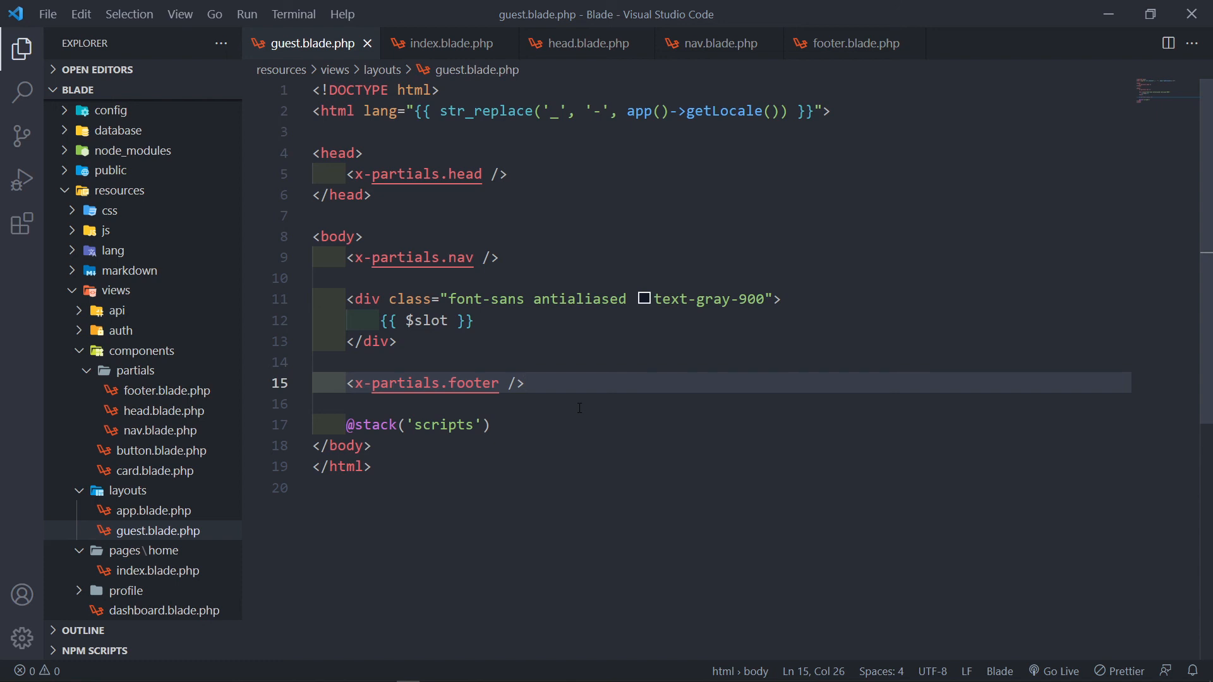
mouse_move(180, 179)
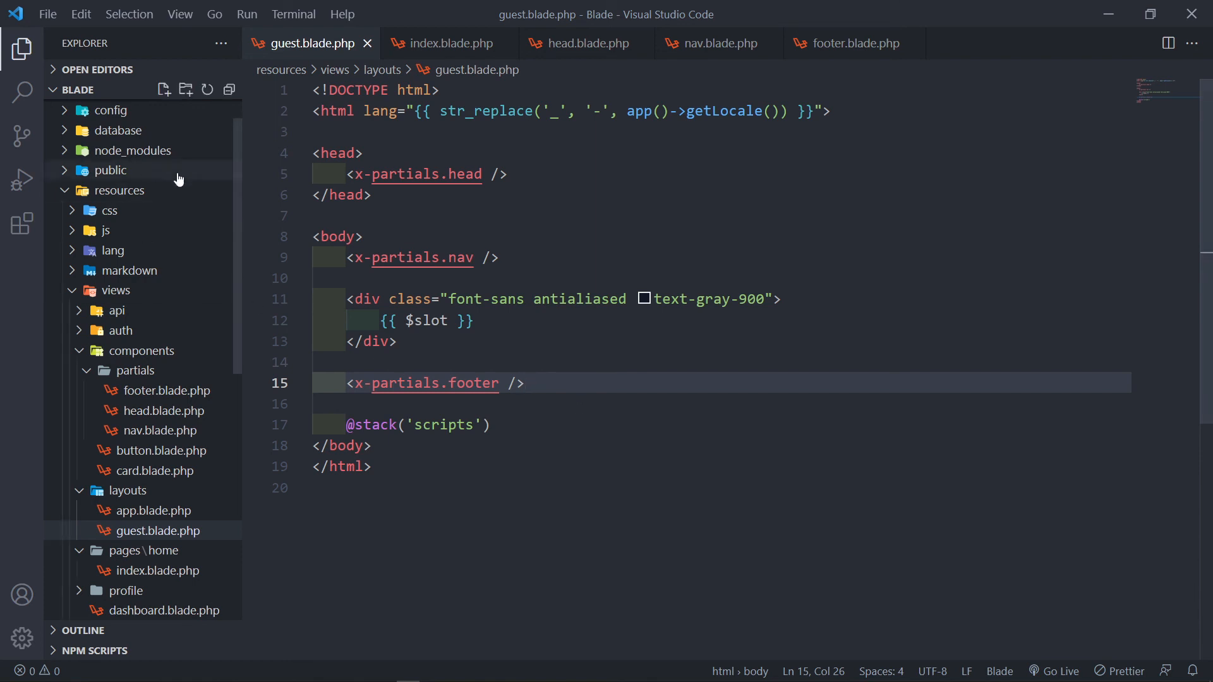